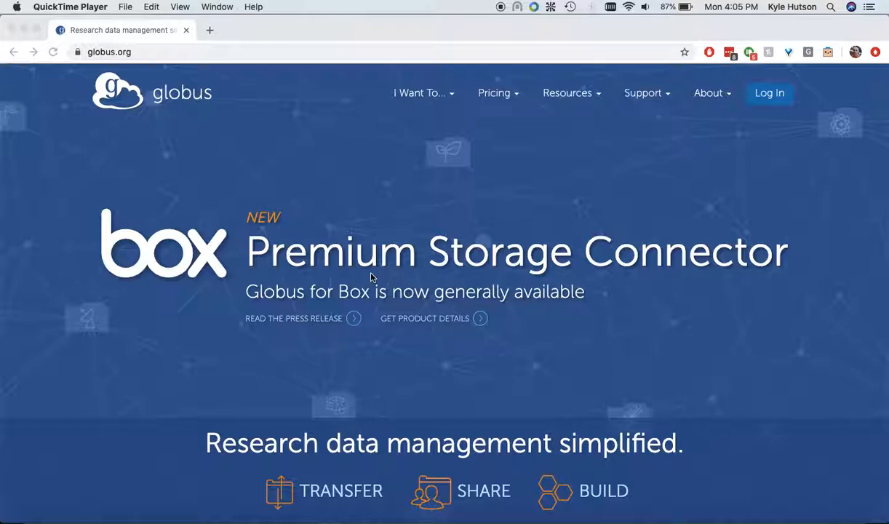
mouse_move(121, 105)
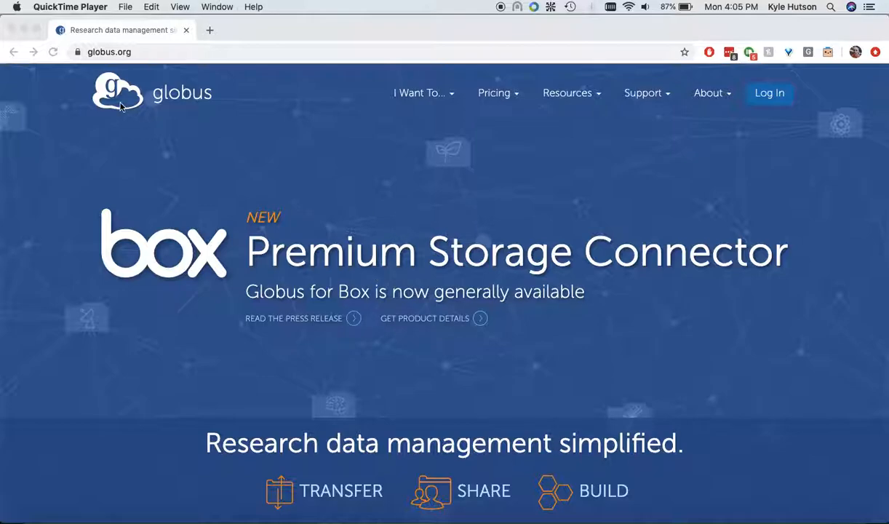
mouse_move(152, 57)
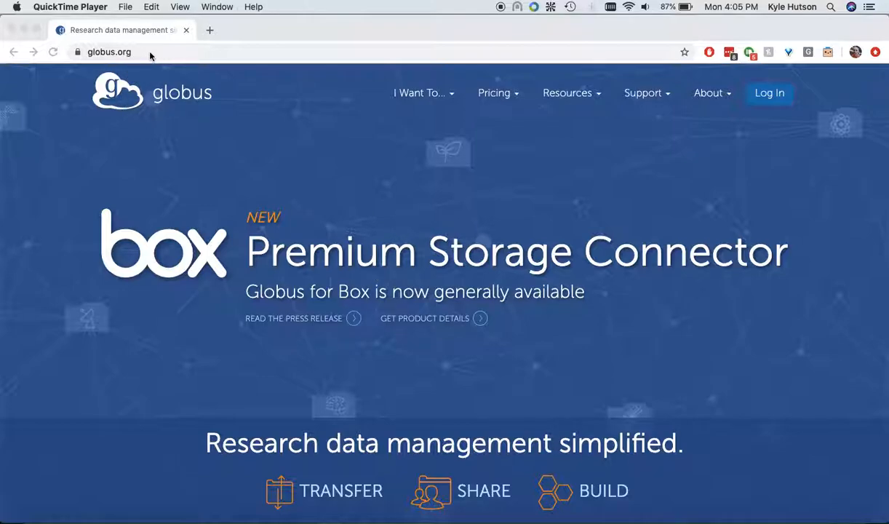
mouse_move(769, 108)
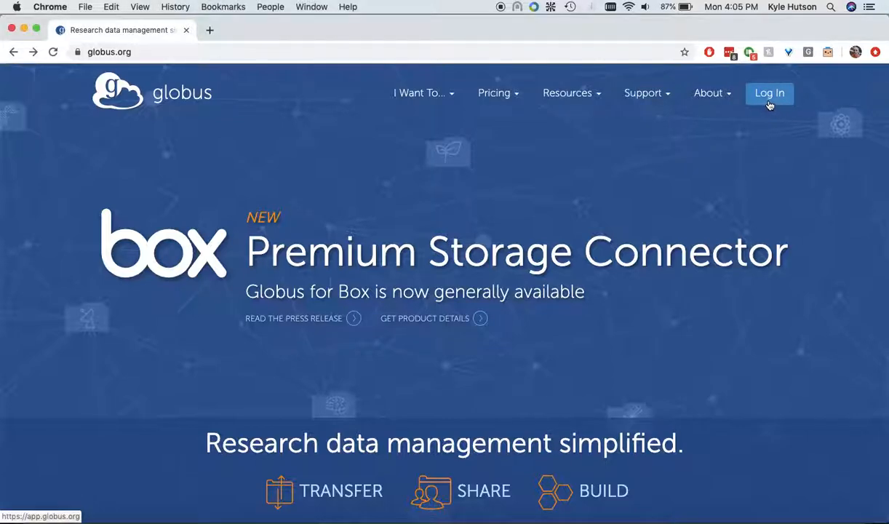
Start logging in to the Globus web app from the globus.org home page
click(769, 93)
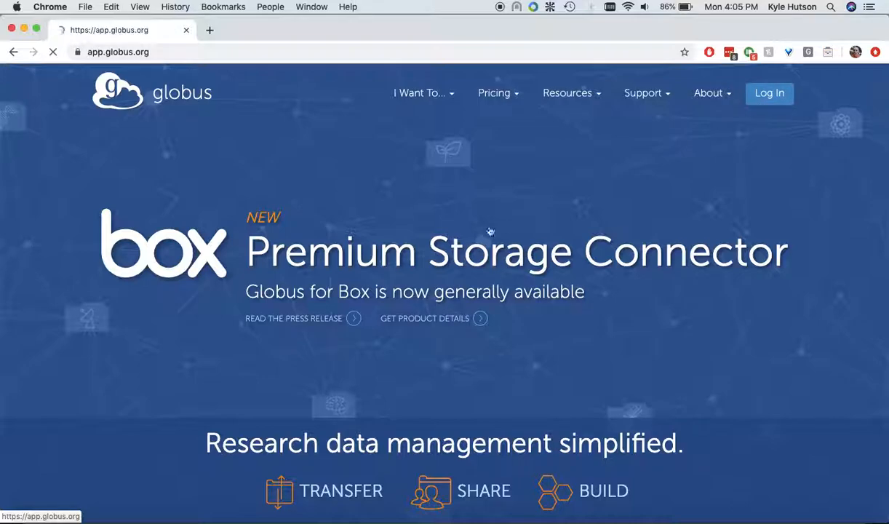
click(768, 93)
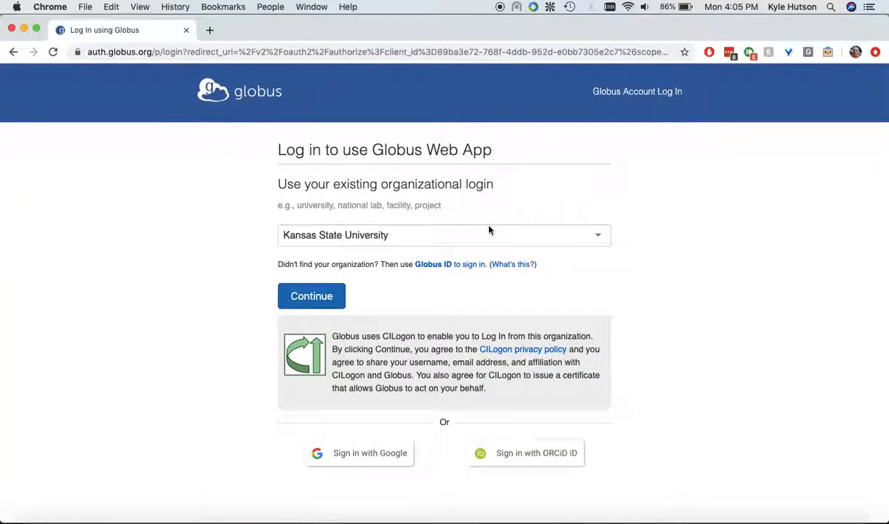
mouse_move(436, 239)
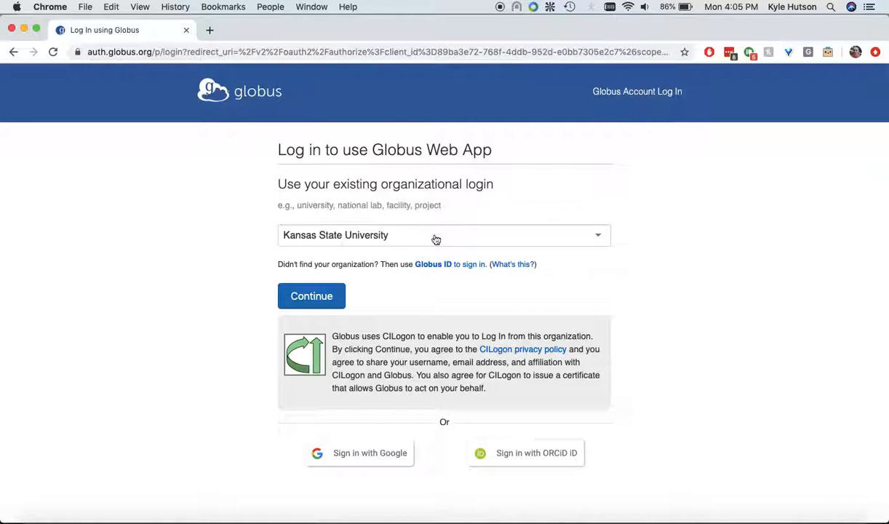
mouse_move(603, 251)
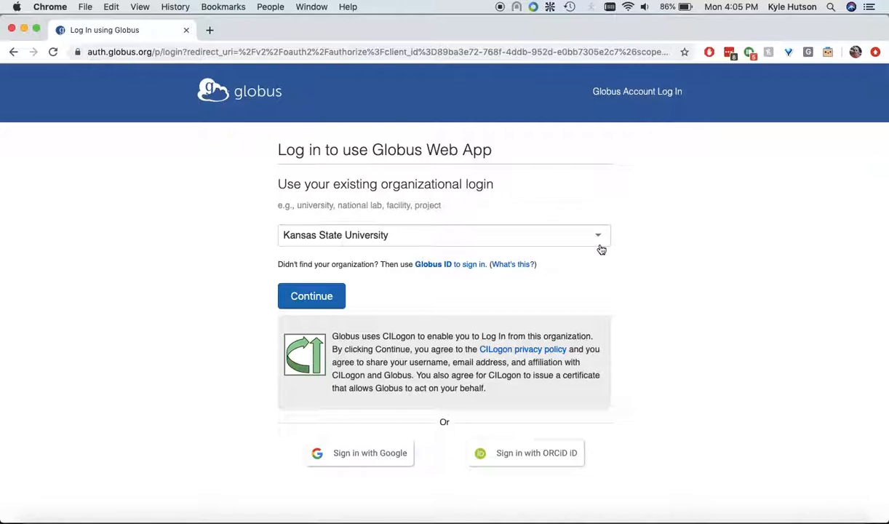
mouse_move(602, 245)
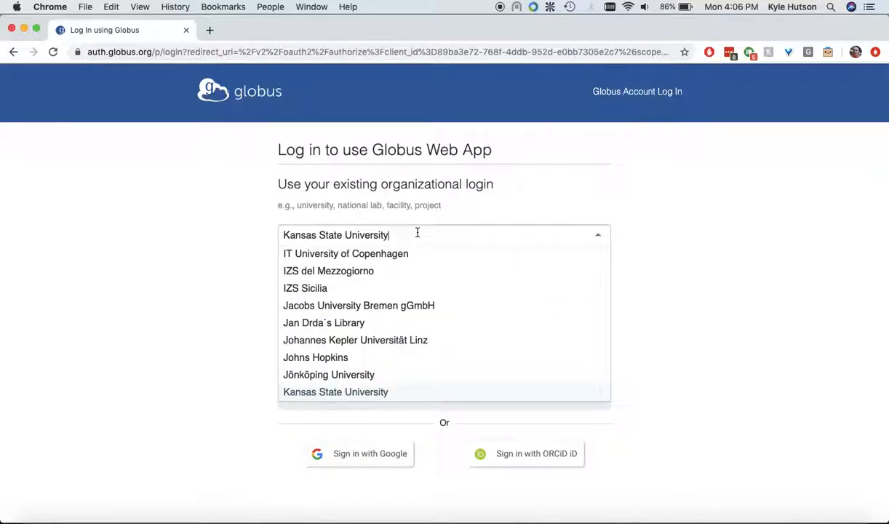
Search 'kansas', choose Kansas State University as the login organization and continue
text(kia)
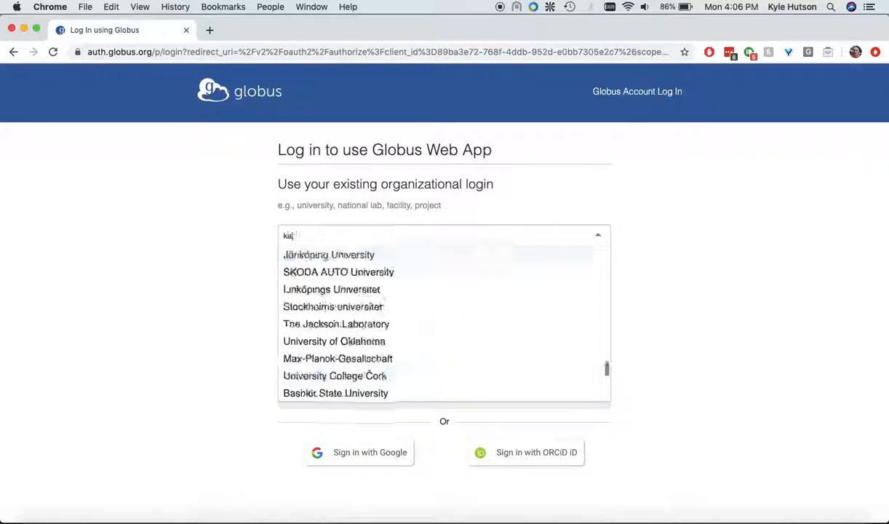
text(kansas)
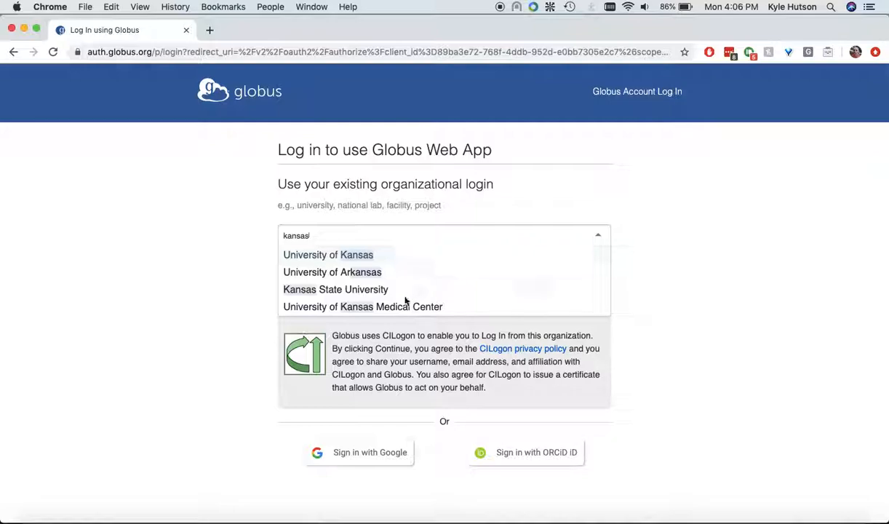
click(335, 289)
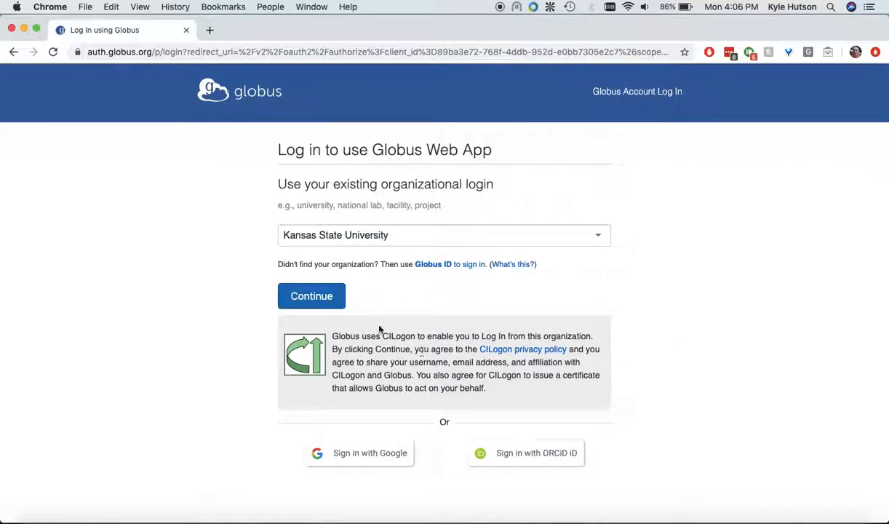
click(312, 295)
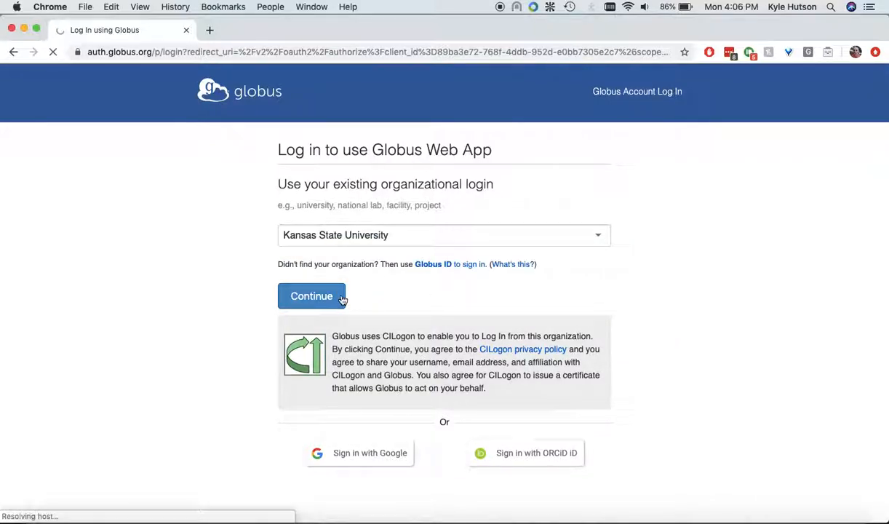
click(311, 295)
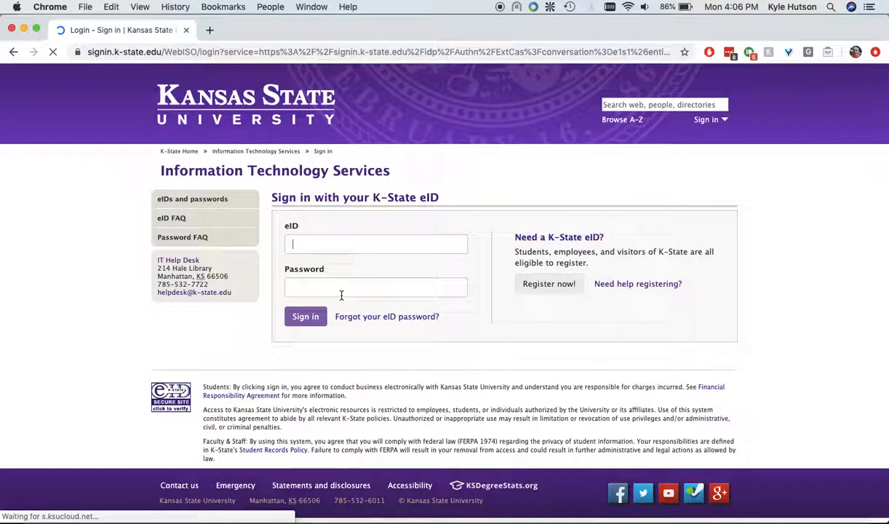
text(kylehutson)
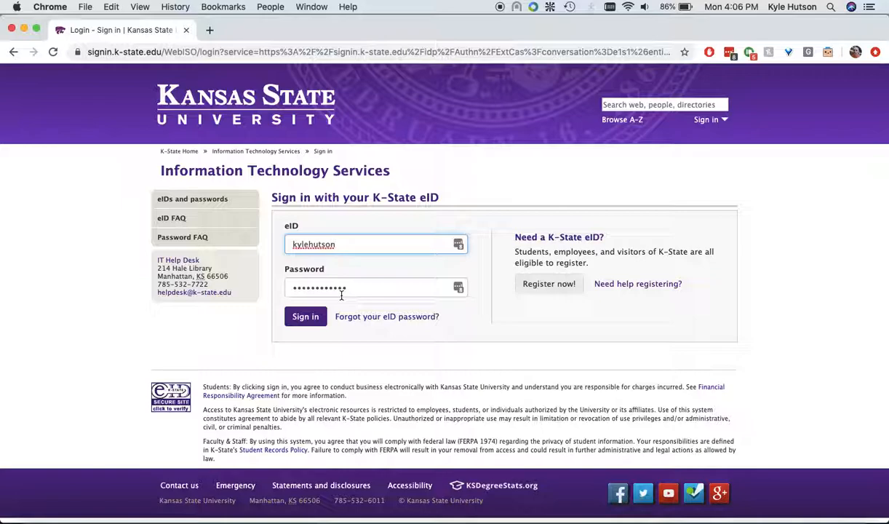
click(306, 317)
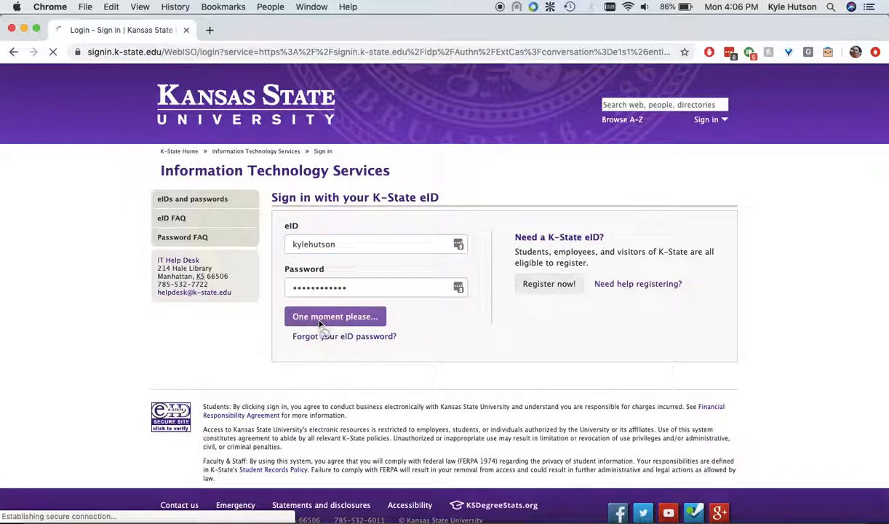
click(335, 315)
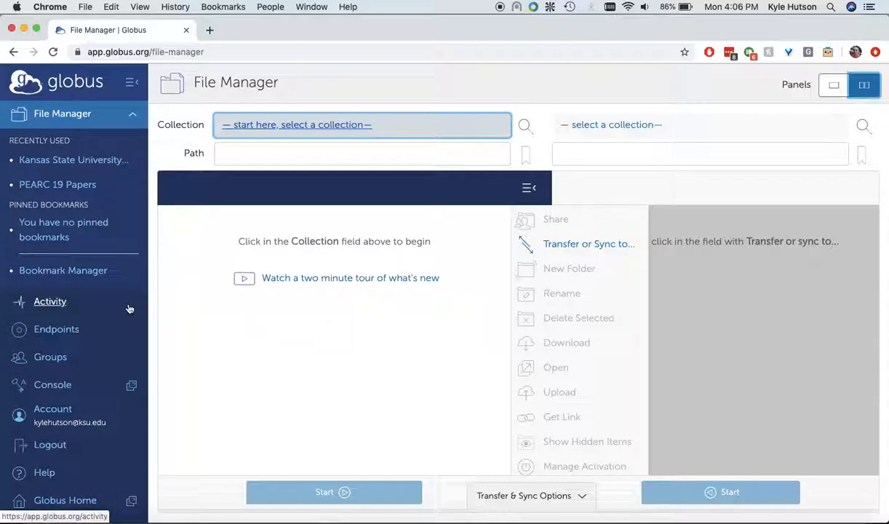
mouse_move(55, 329)
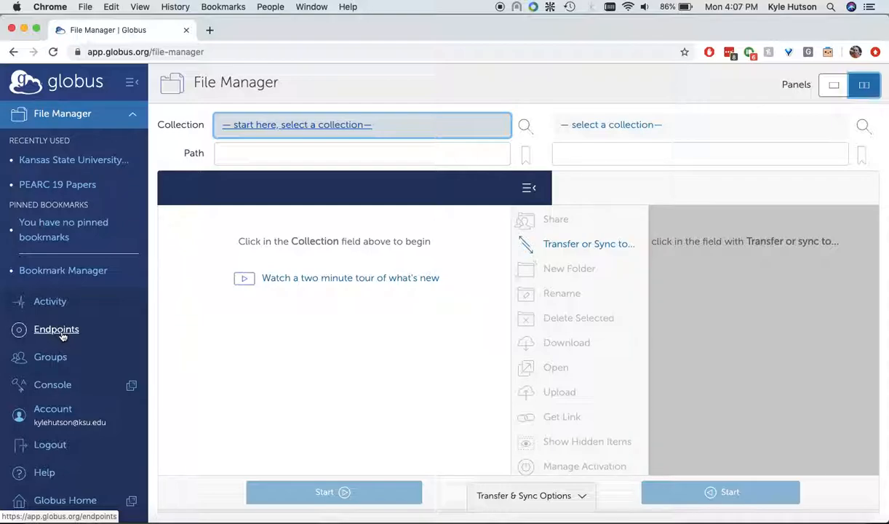
Go to the Endpoints page from the File Manager sidebar
click(55, 329)
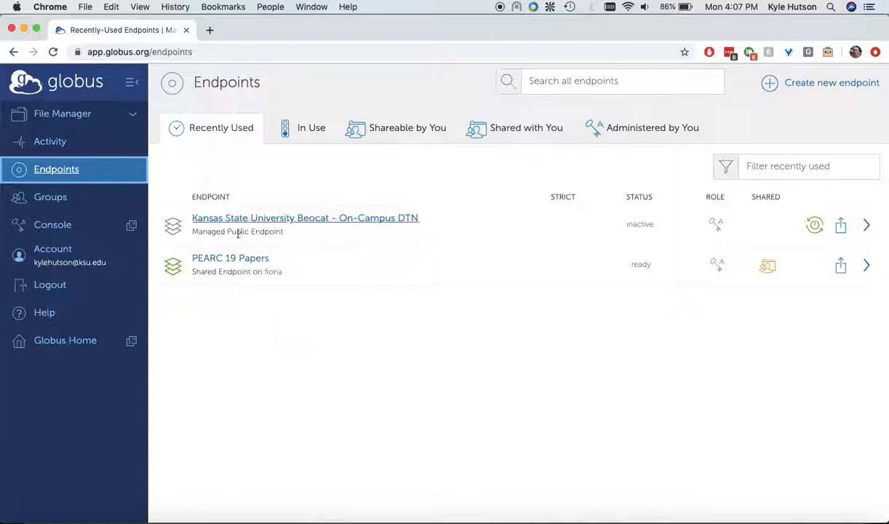
mouse_move(367, 254)
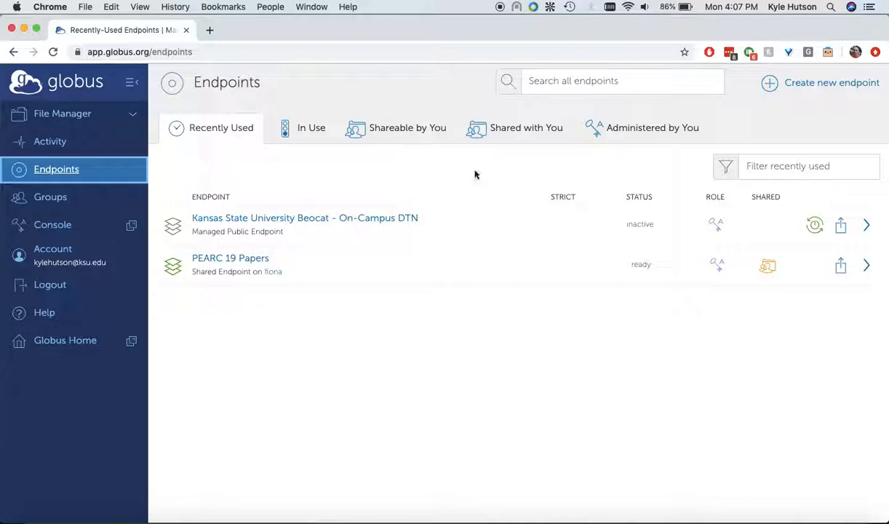
mouse_move(507, 166)
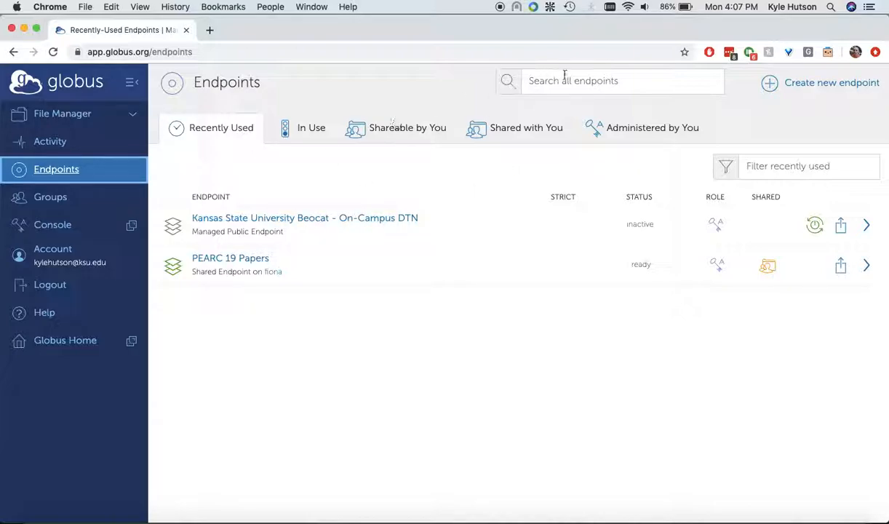
Search all endpoints for 'beocat' to list the Beocat On-Campus DTN and fiona
text(b)
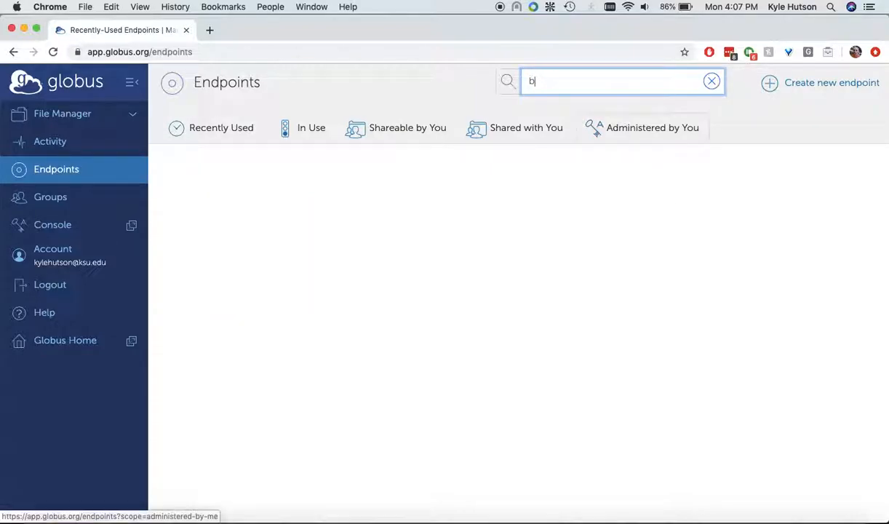
text(eocat)
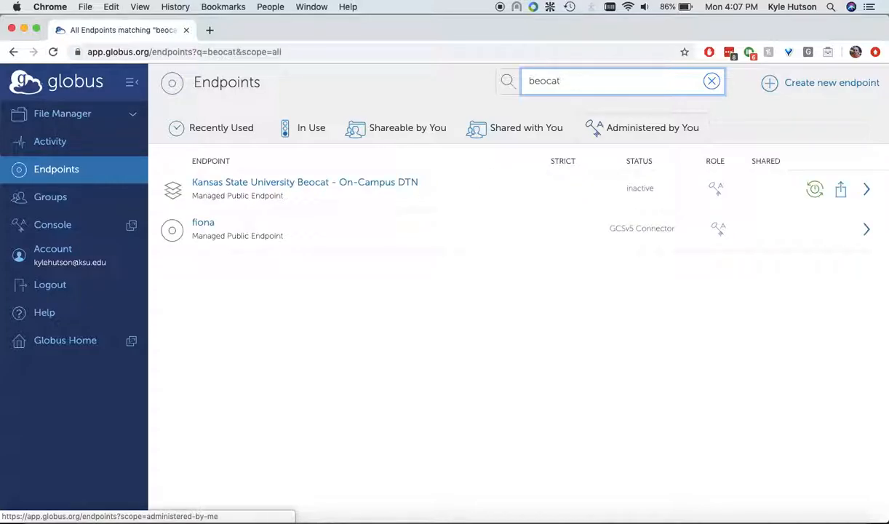
mouse_move(334, 183)
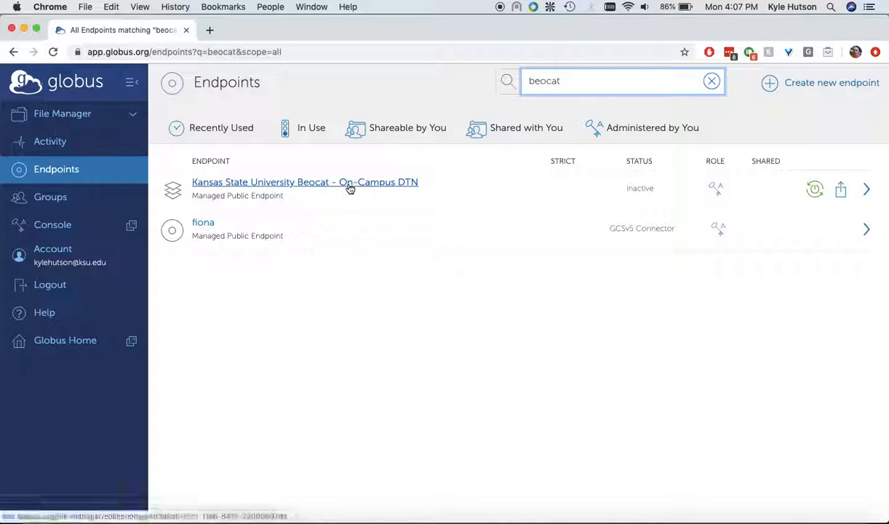
Activate the Beocat On-Campus DTN endpoint by authenticating as 'kylehutson'
click(306, 182)
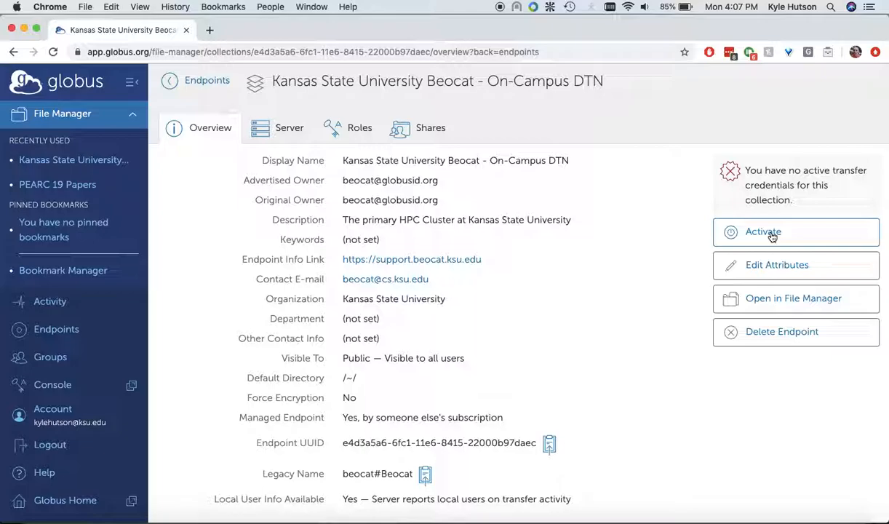
click(762, 231)
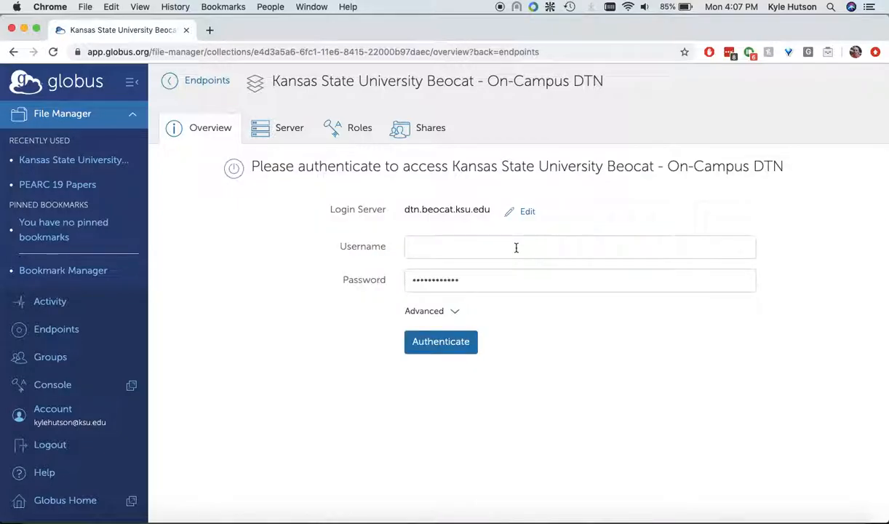
text(kylehutson)
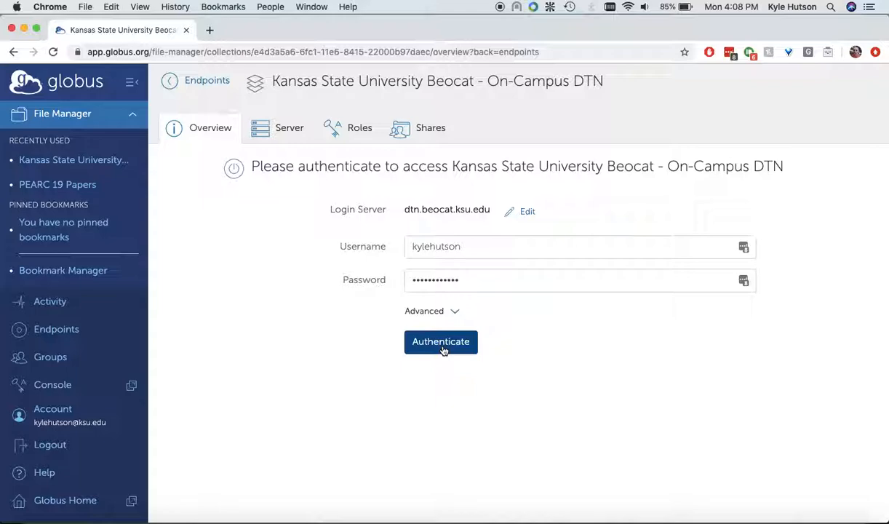
click(440, 341)
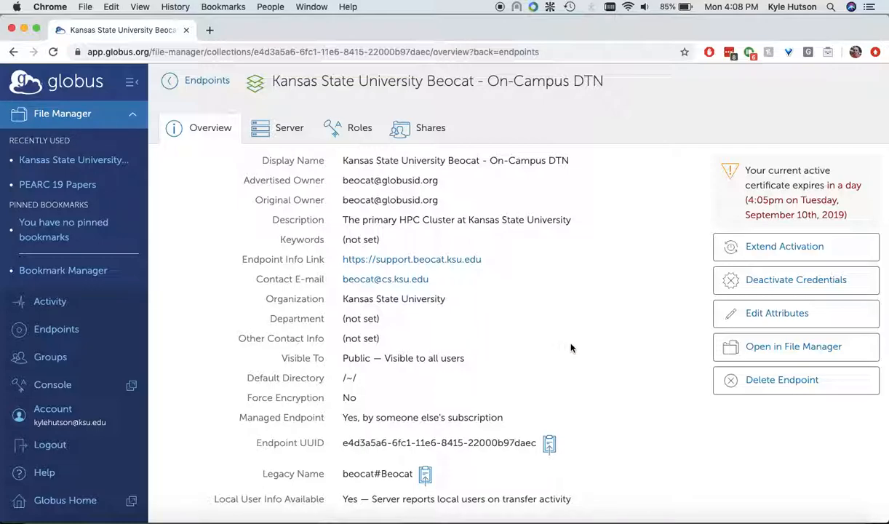
mouse_move(793, 347)
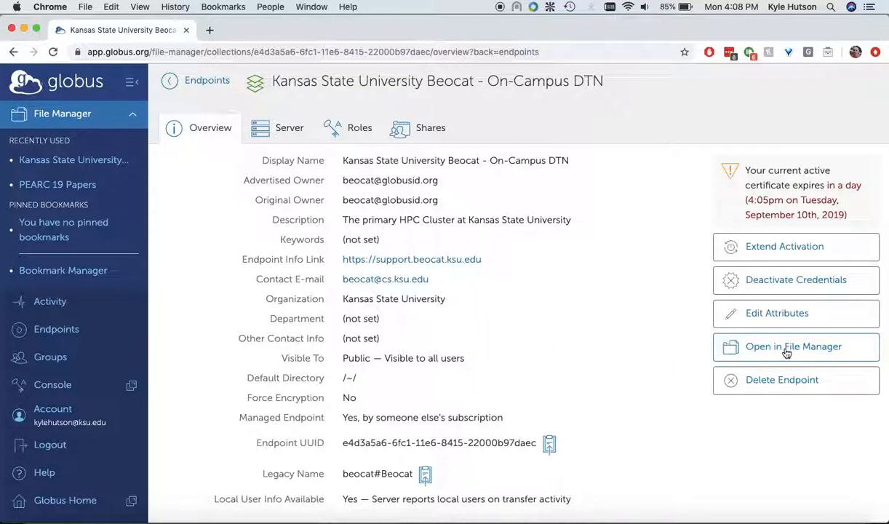
Browse the Beocat On-Campus DTN home folder in File Manager
click(794, 346)
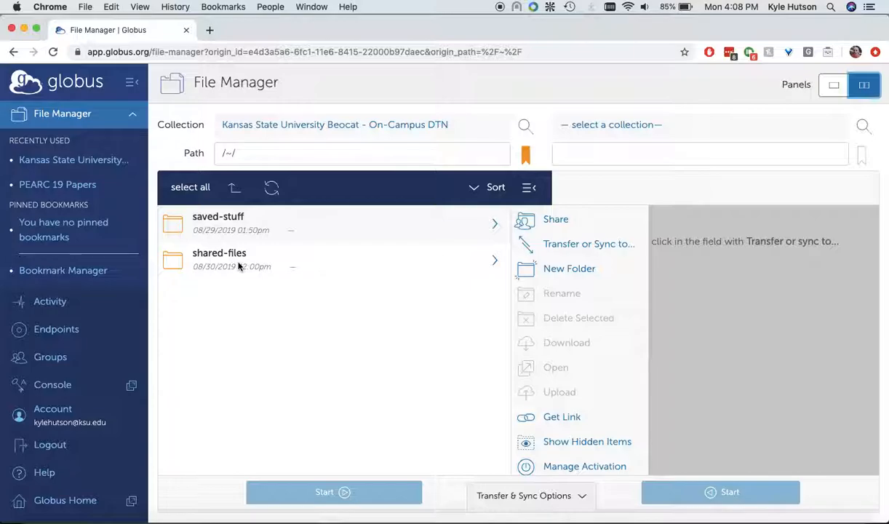
mouse_move(230, 248)
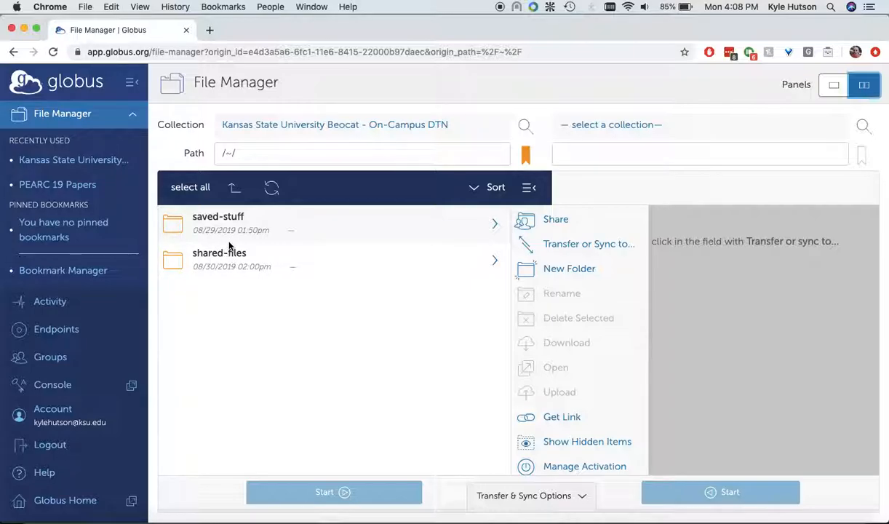
mouse_move(247, 326)
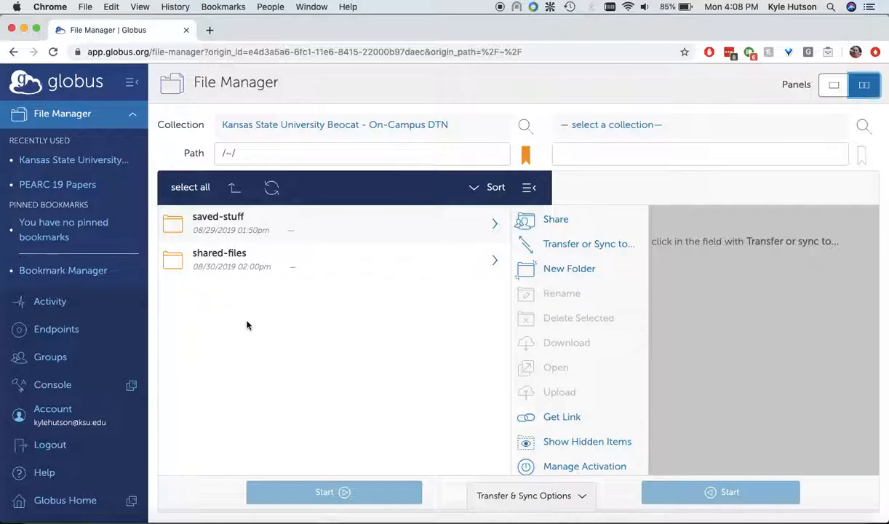
mouse_move(536, 279)
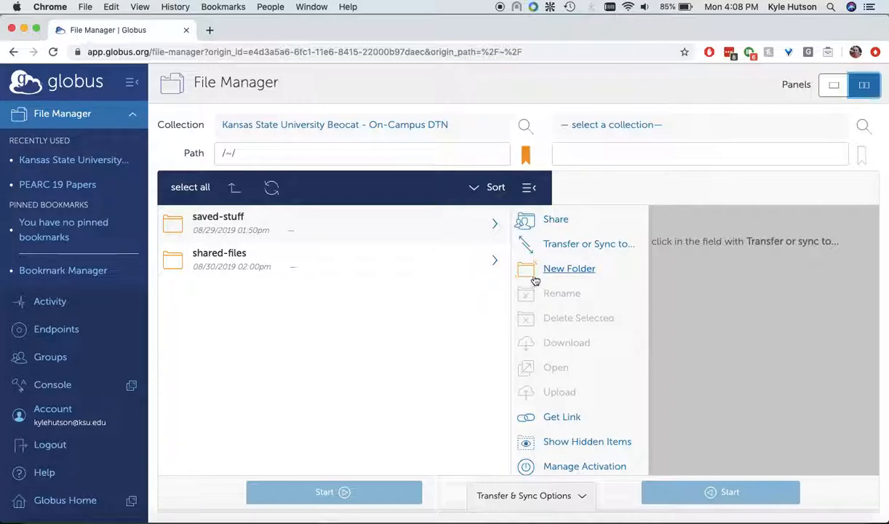
mouse_move(579, 277)
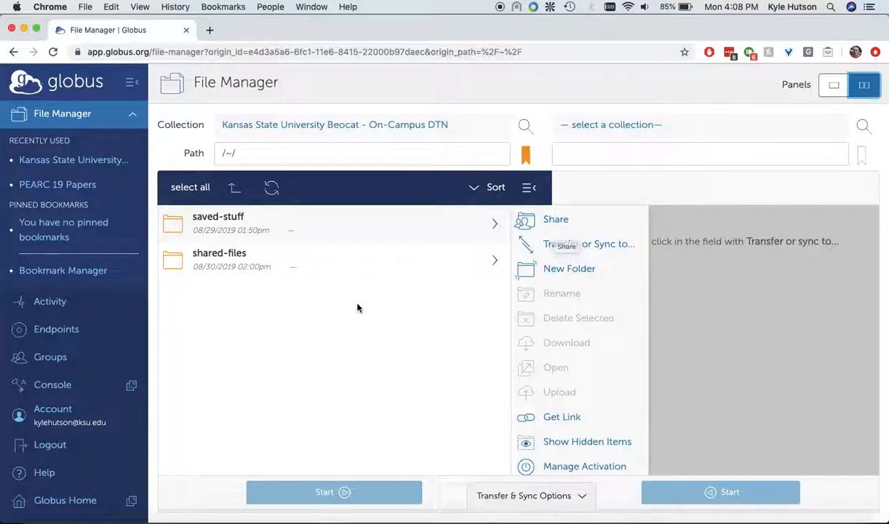
mouse_move(783, 343)
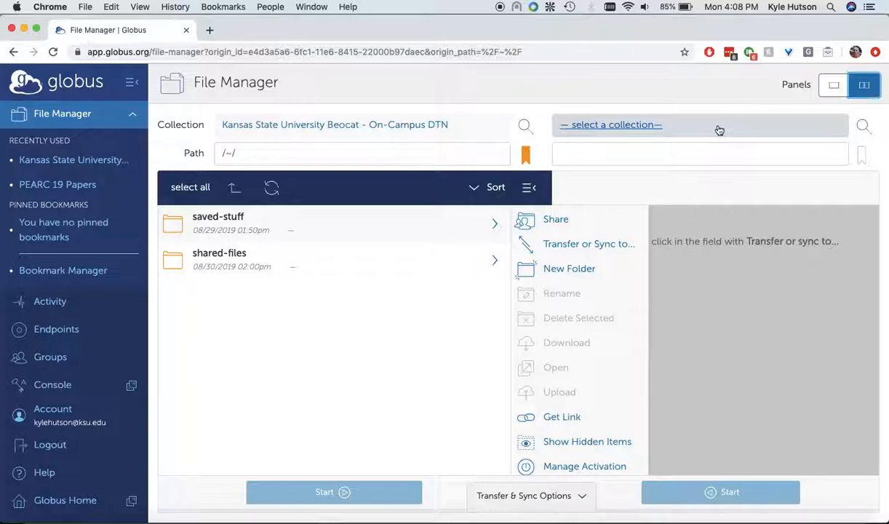
From the second panel's collection picker, start installing Globus Connect Personal via More Options
click(699, 125)
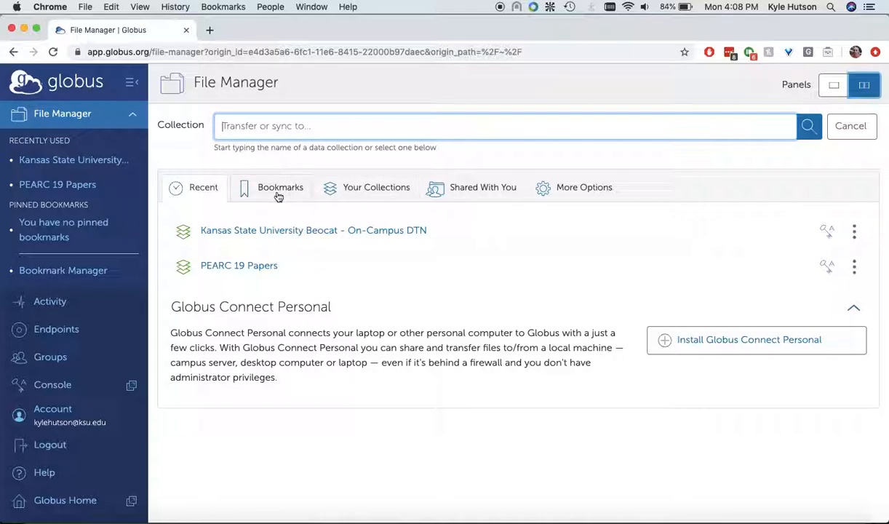
click(375, 187)
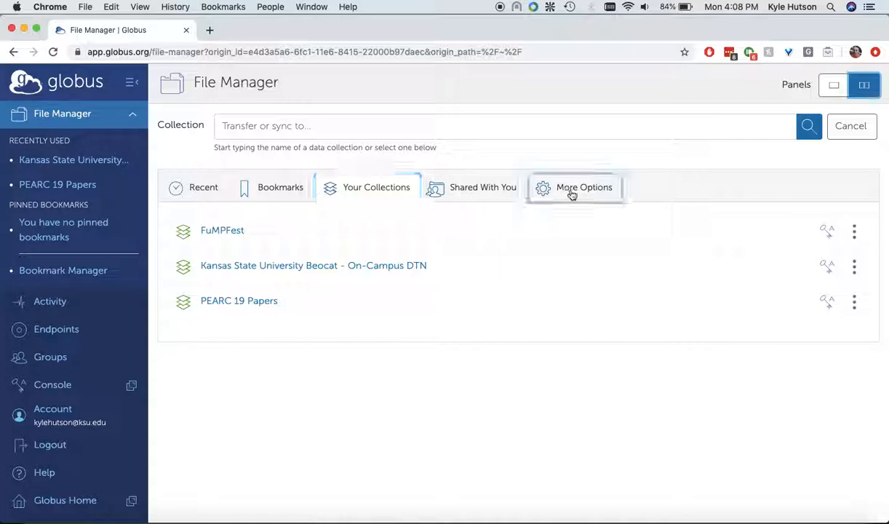
click(584, 186)
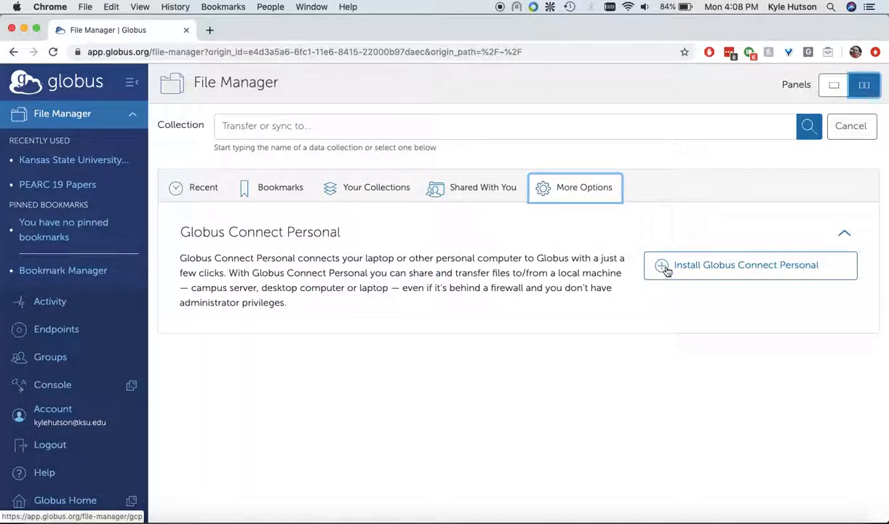
click(750, 265)
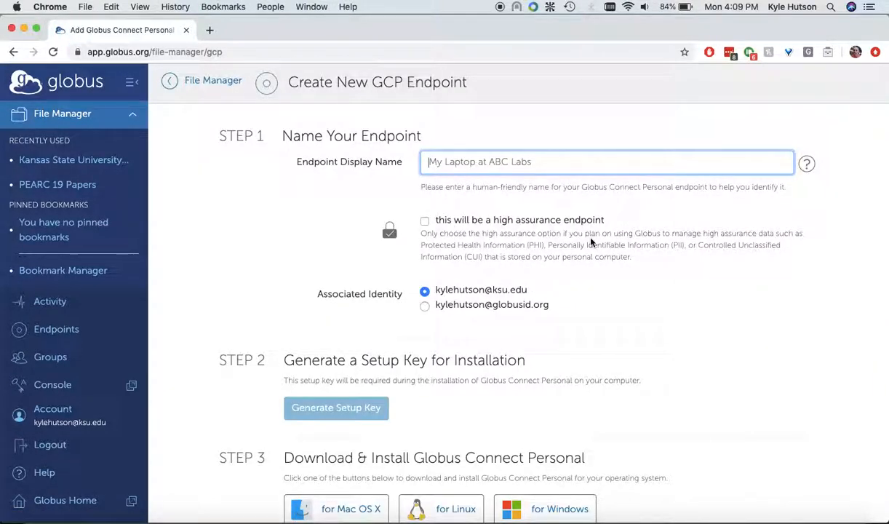
Name the endpoint 'My Laptop', generate its setup key and copy it
text(M)
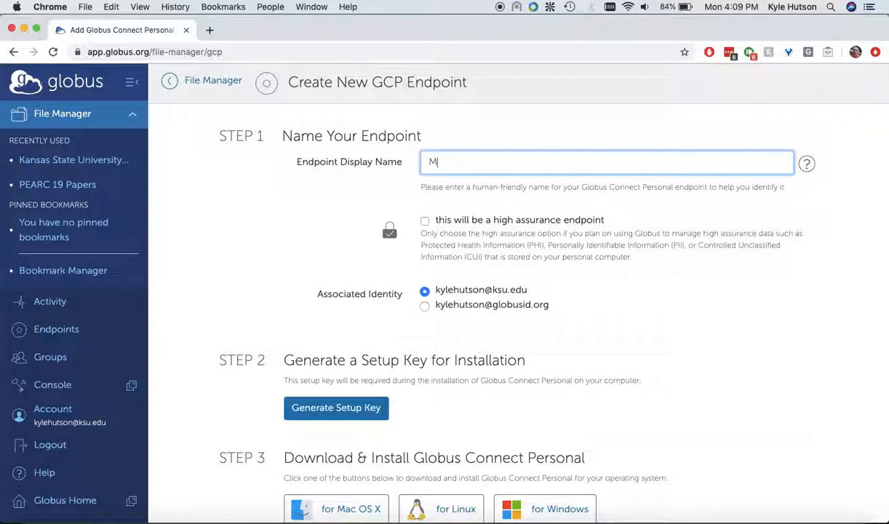
text(y Lap)
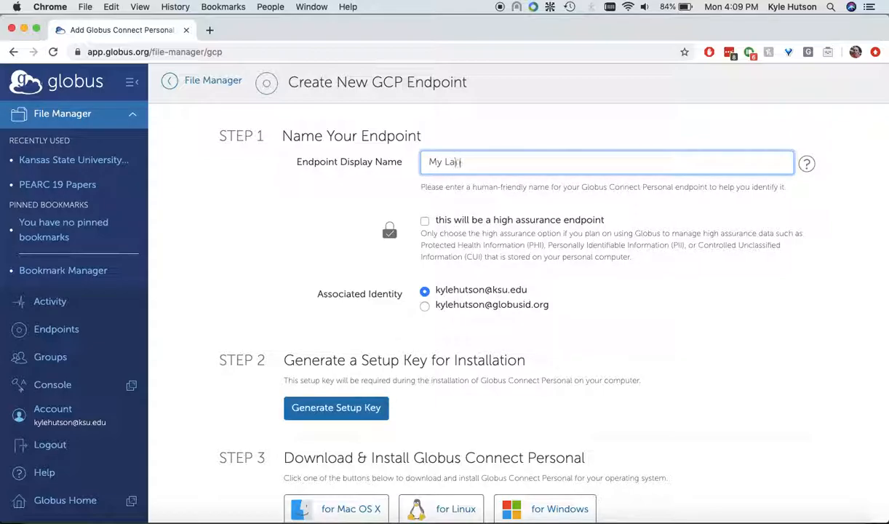
text(top)
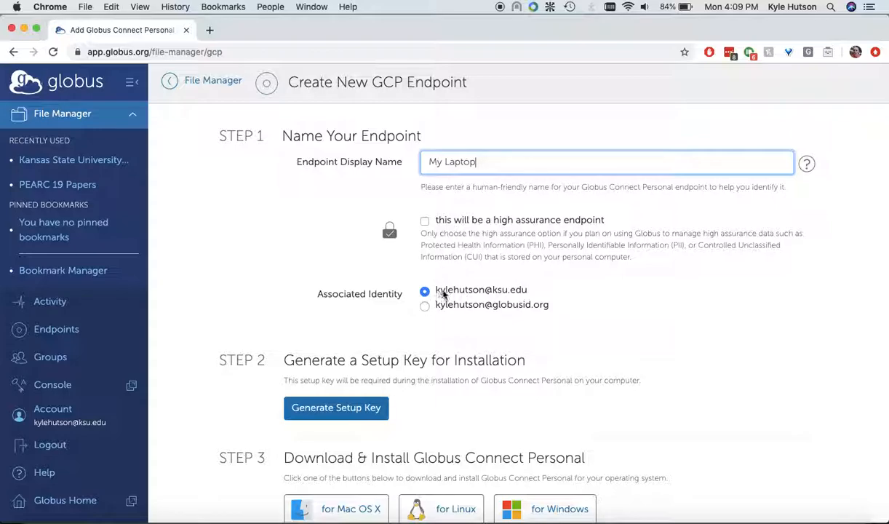
mouse_move(570, 308)
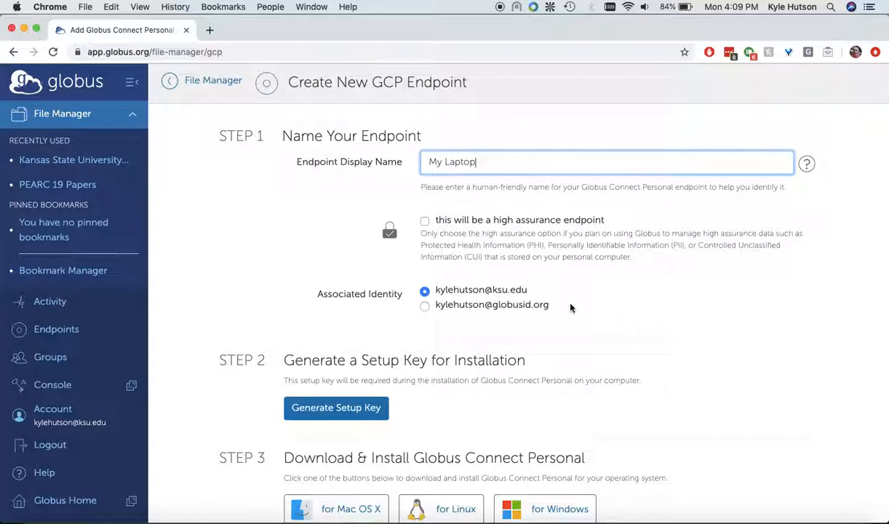
scroll(down, 3)
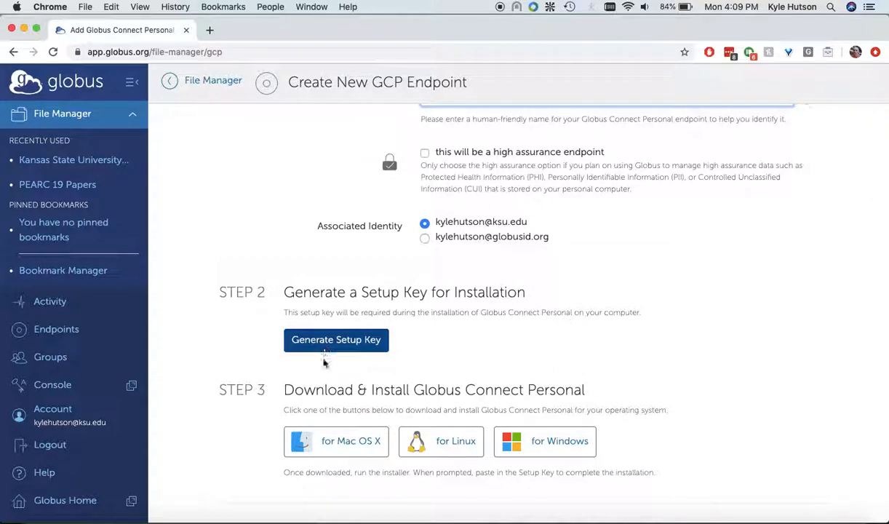
click(337, 441)
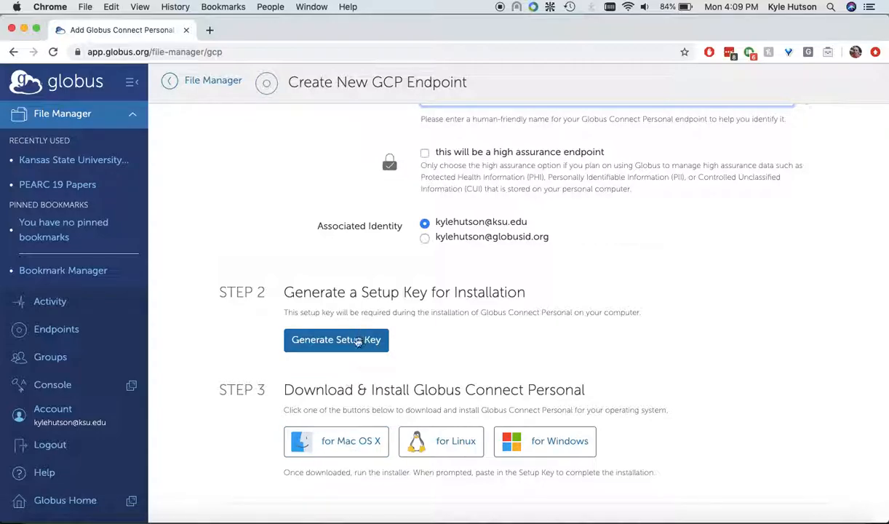
click(335, 340)
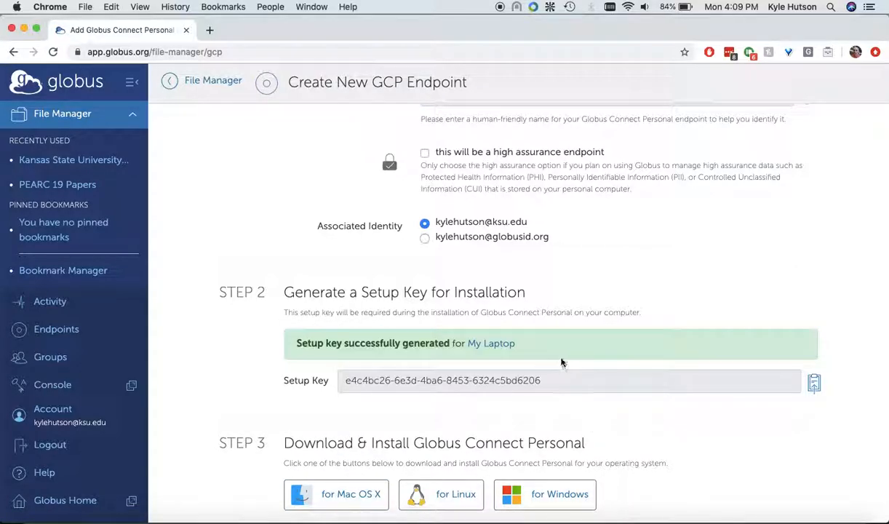
mouse_move(744, 369)
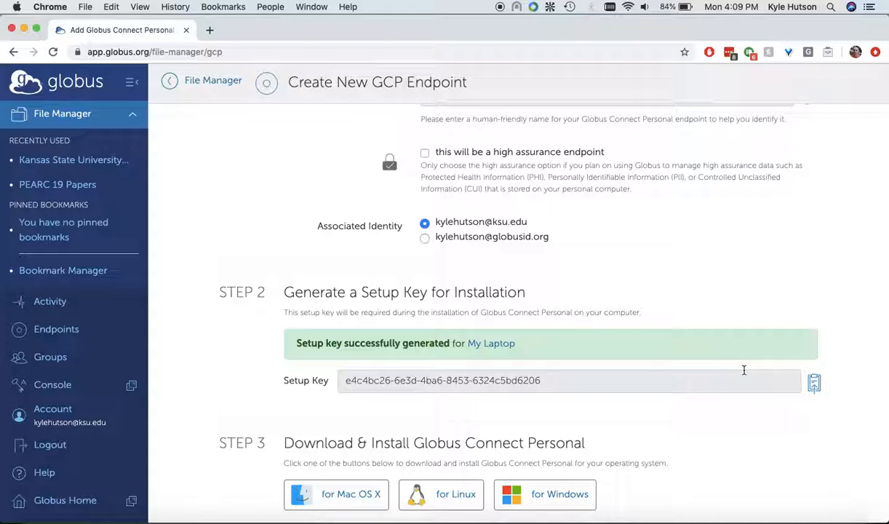
click(814, 383)
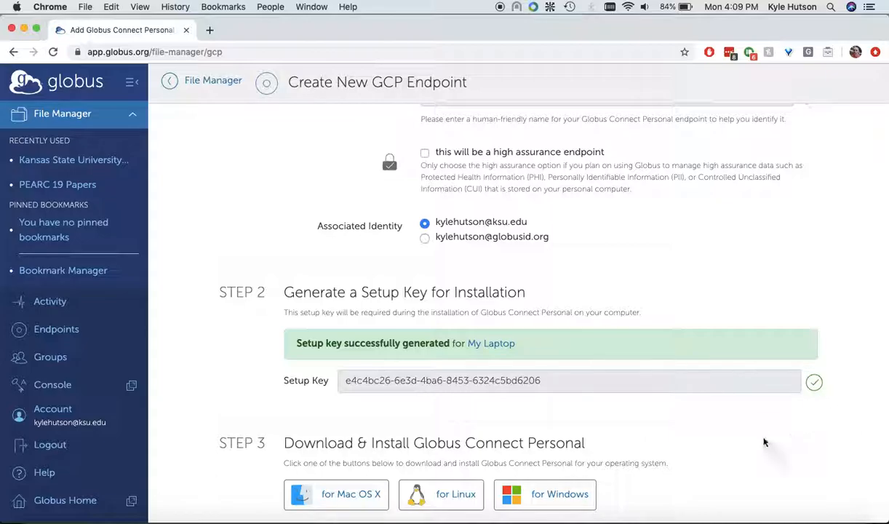
Download the Globus Connect Personal Mac OS X installer and open it
click(336, 495)
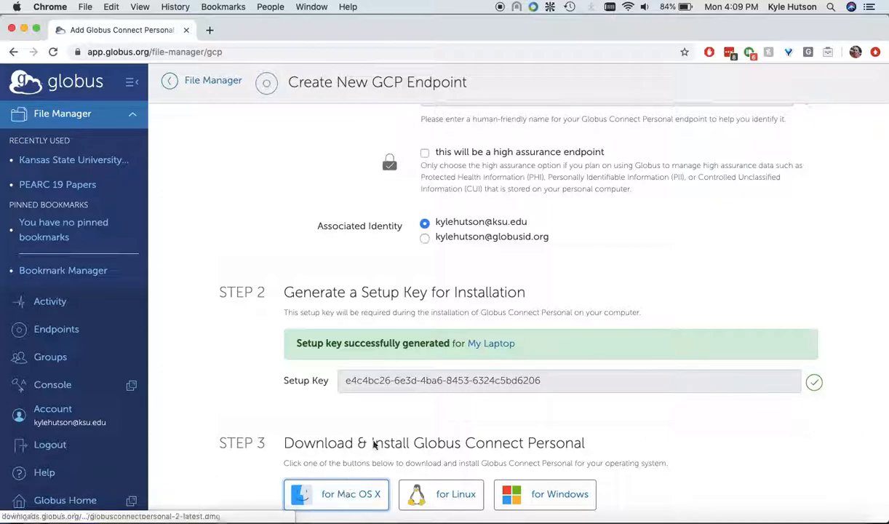
click(337, 495)
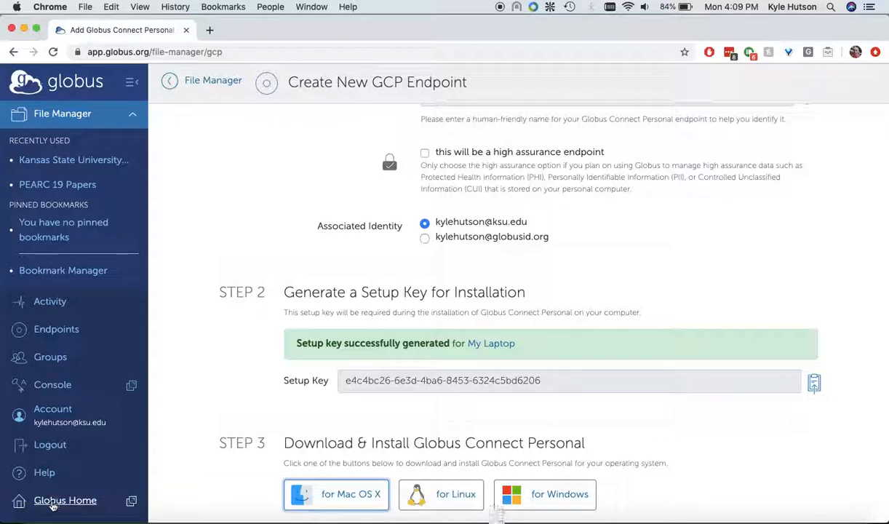
click(335, 495)
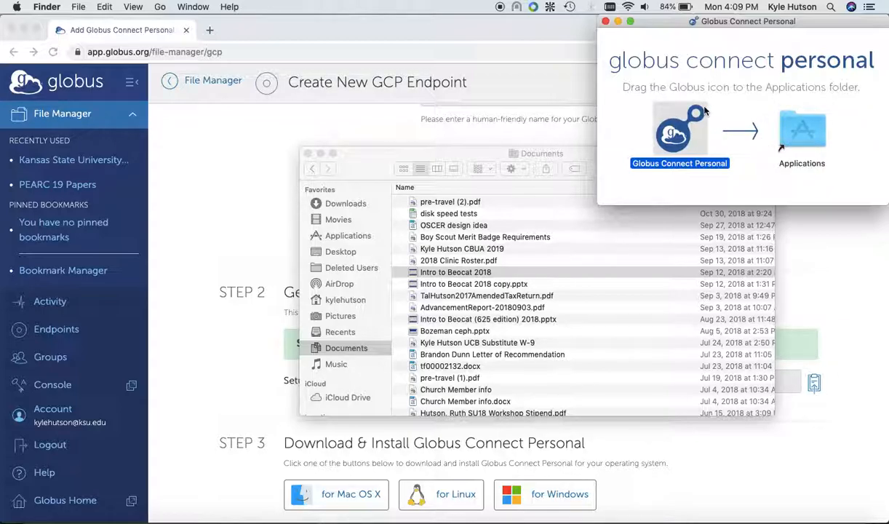
Install Globus Connect Personal into Applications and launch it
drag(680, 134, 802, 131)
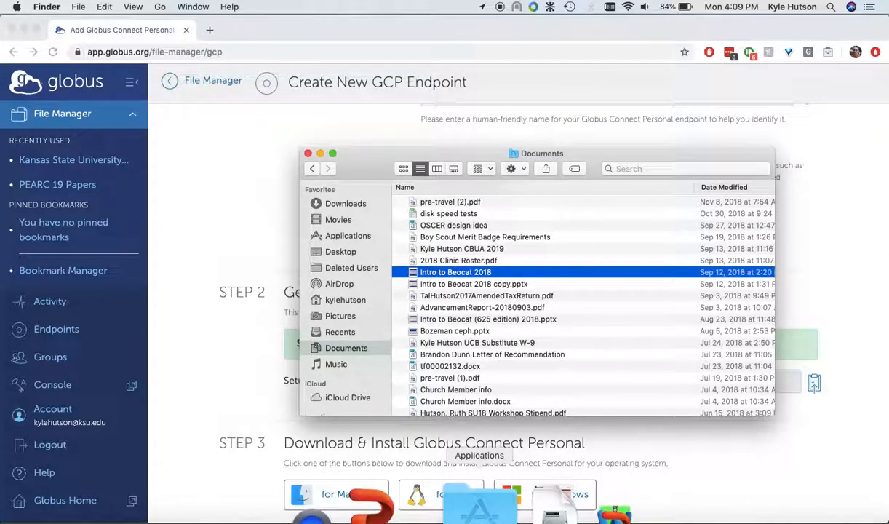
click(348, 235)
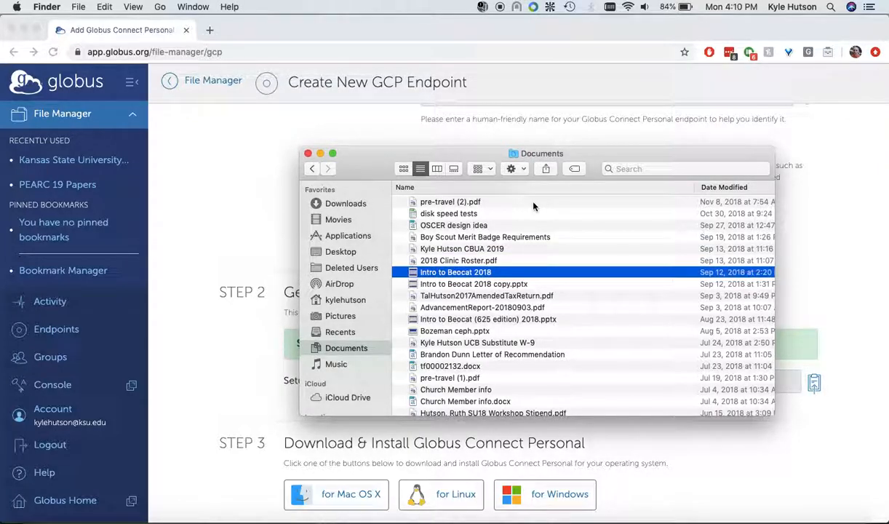
mouse_move(480, 13)
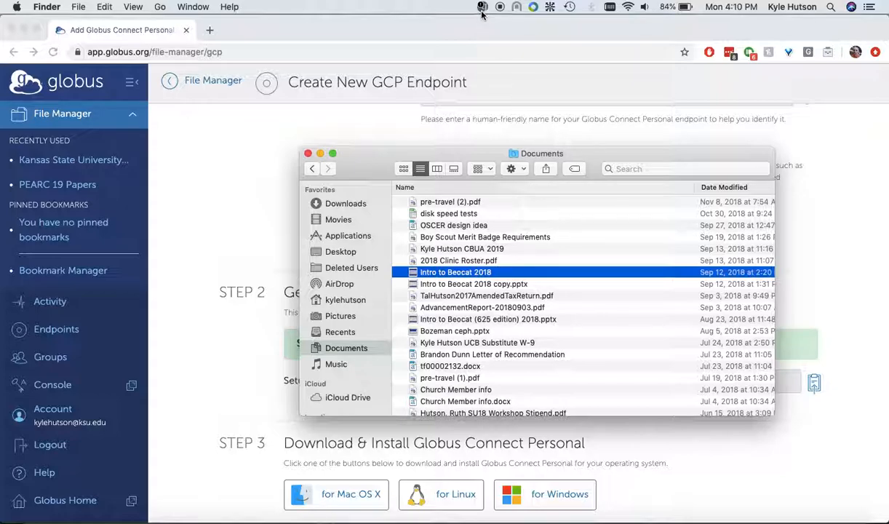
Review the General, Access and Info panes of Globus Connect Personal preferences, showing /Users/kylehutson accessible
click(482, 6)
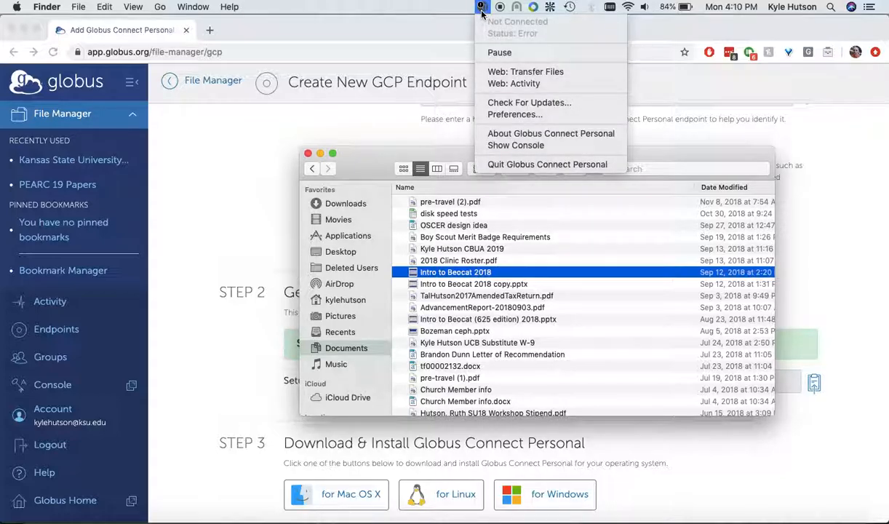
mouse_move(515, 114)
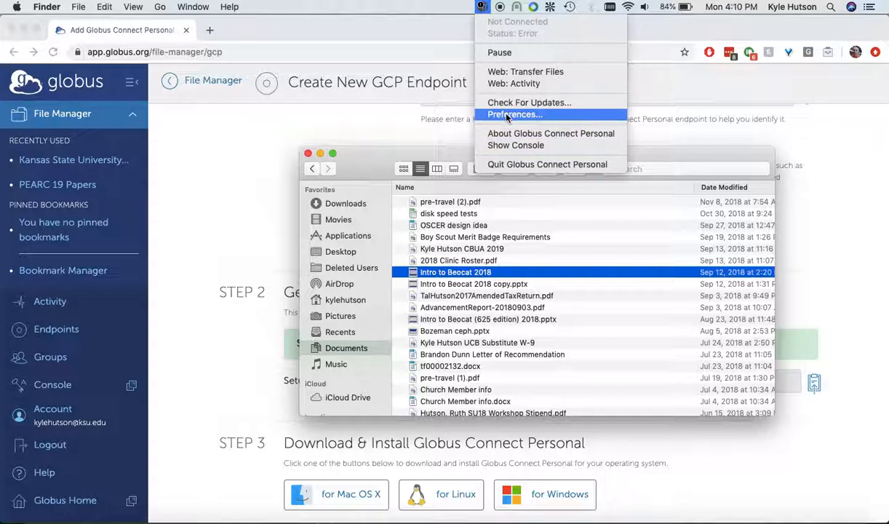
click(515, 114)
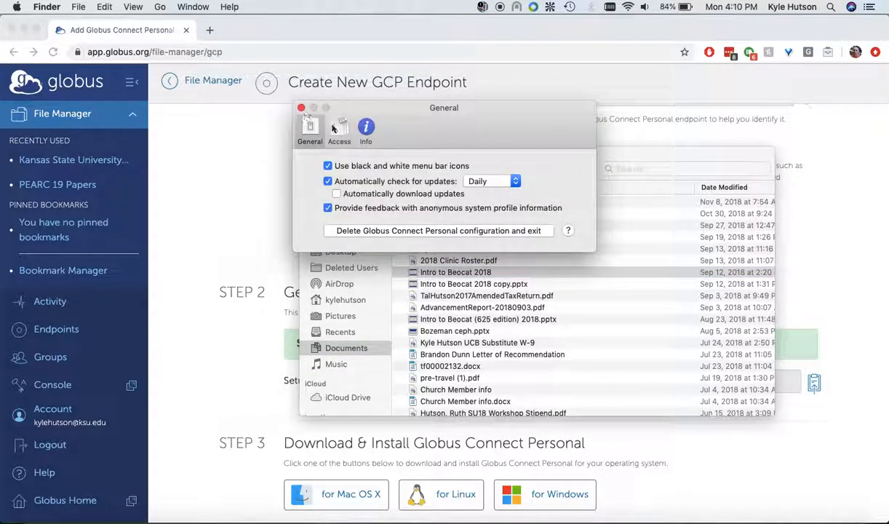
click(320, 125)
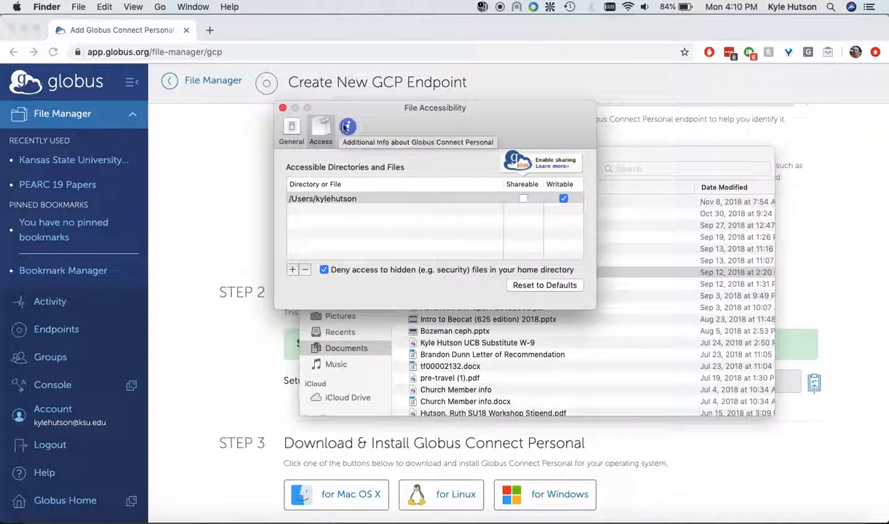
mouse_move(521, 259)
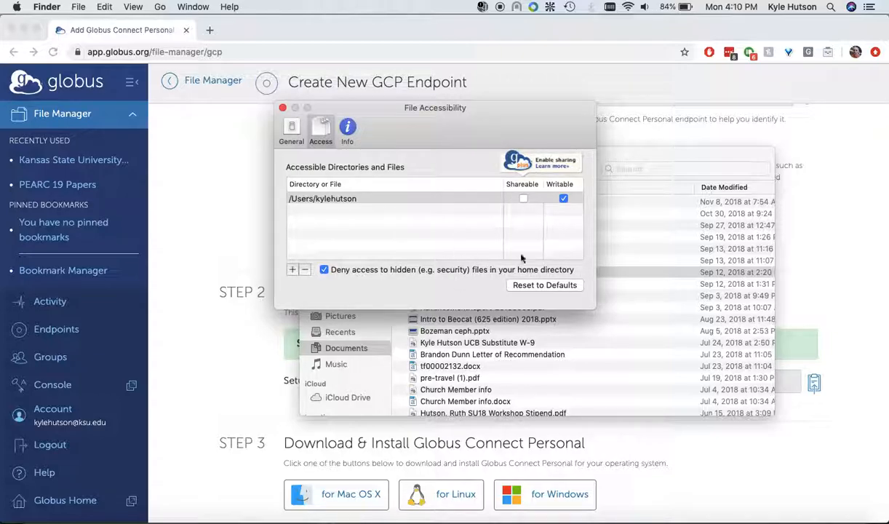
click(346, 128)
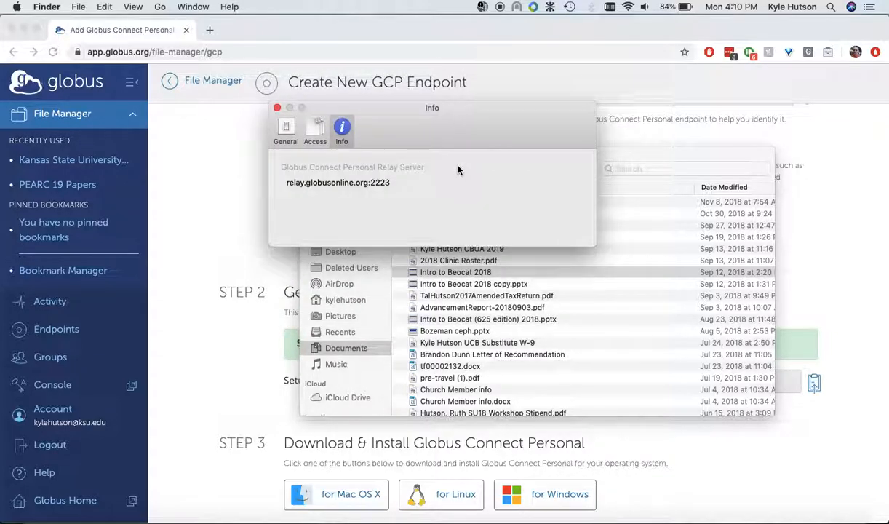
click(310, 129)
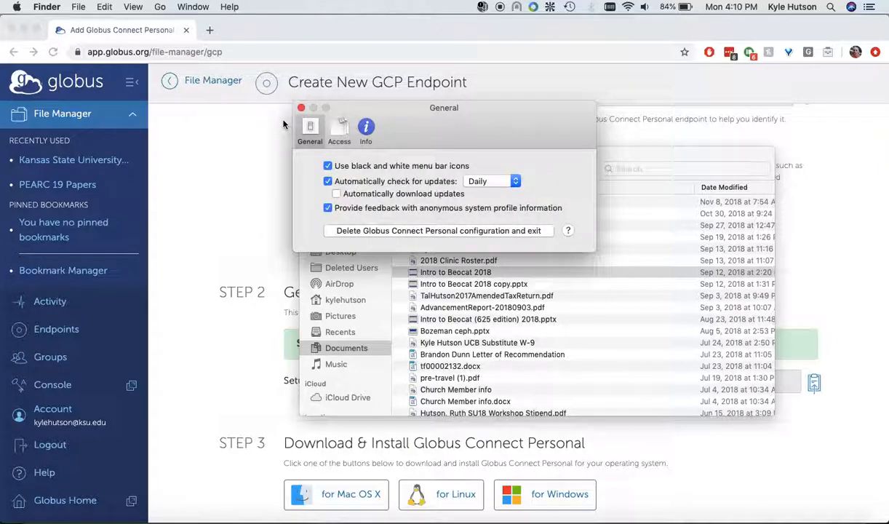
mouse_move(431, 244)
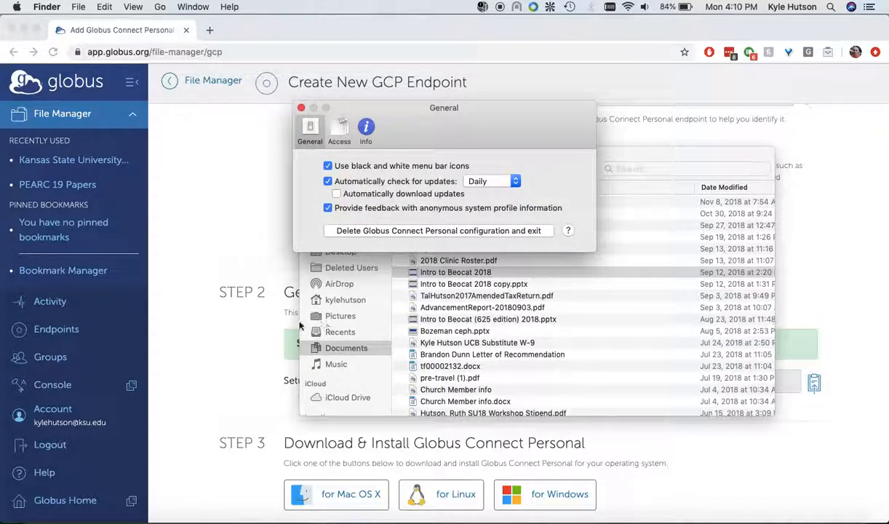
mouse_move(336, 245)
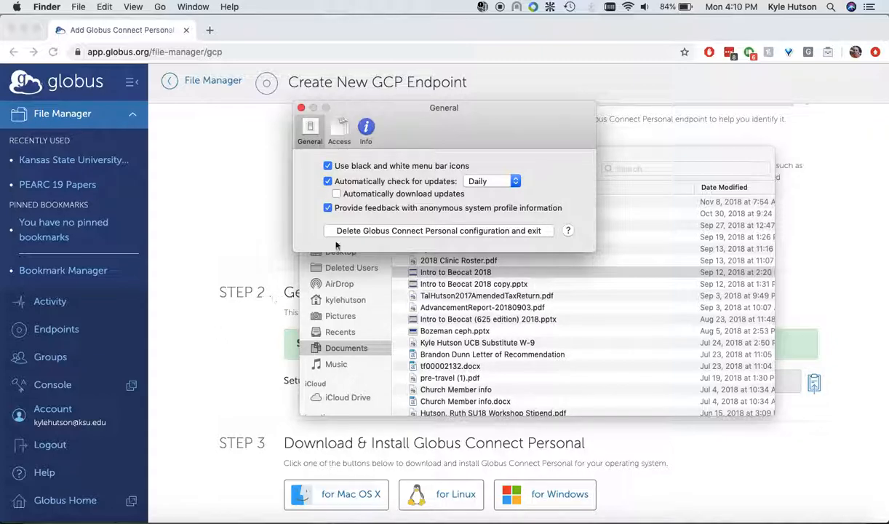
mouse_move(414, 234)
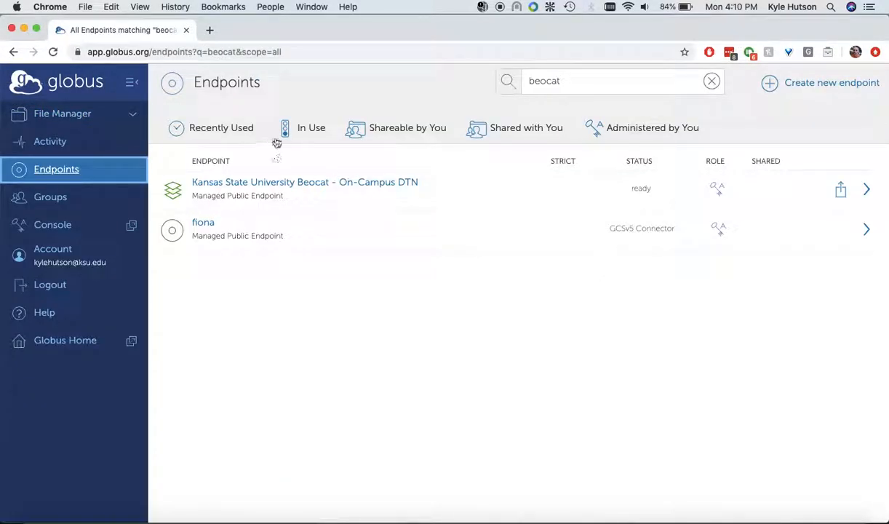
From Administered by You, show the My Laptop endpoint and copy its GCP setup key to the clipboard
click(652, 128)
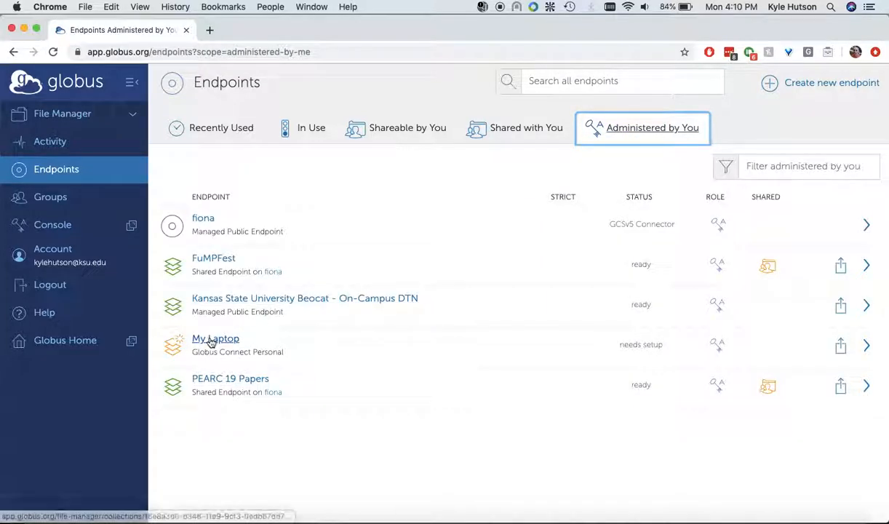
click(215, 337)
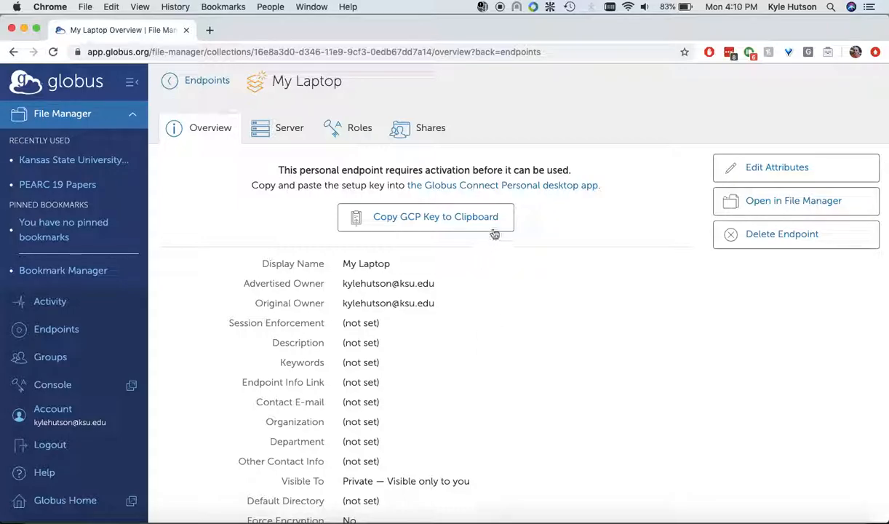
mouse_move(588, 224)
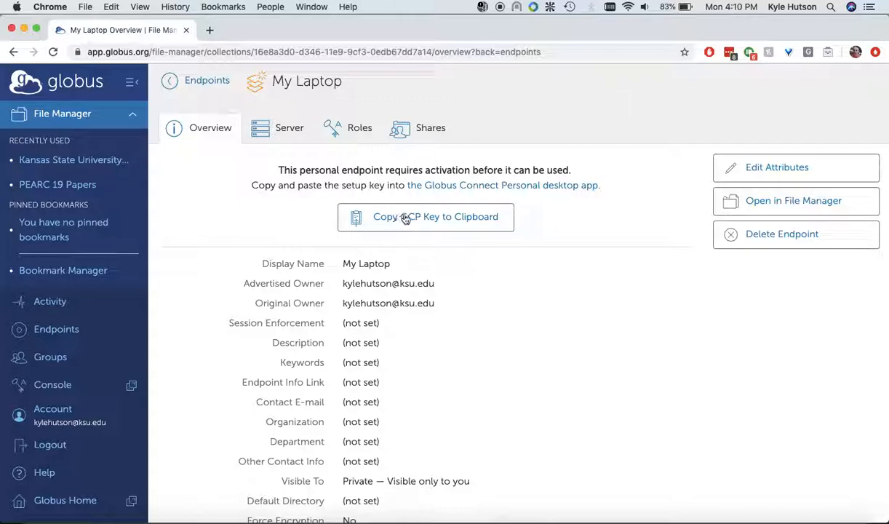
click(425, 215)
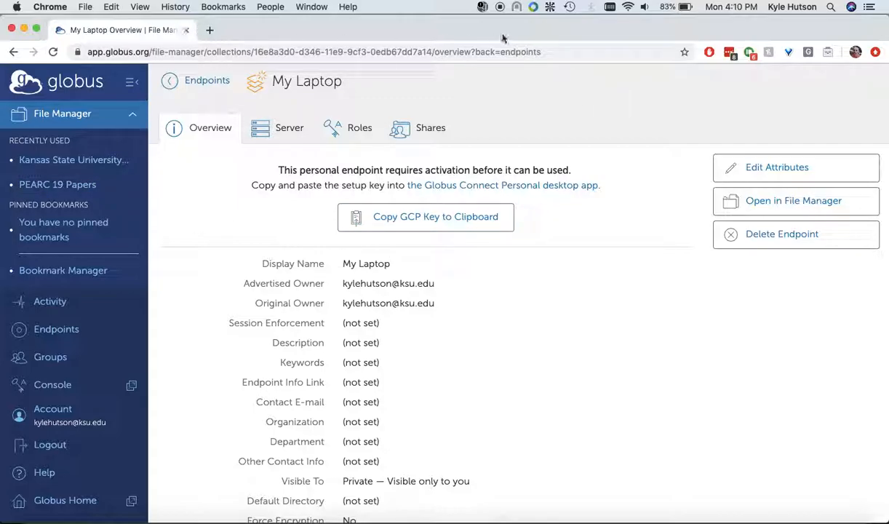
Bring up the delete-configuration confirmation in Globus Connect Personal preferences, then back out of it
click(482, 6)
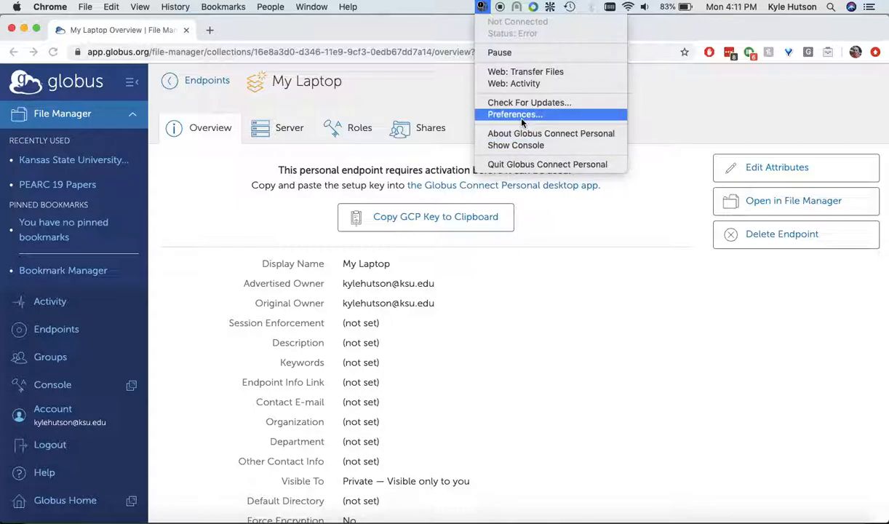
click(515, 114)
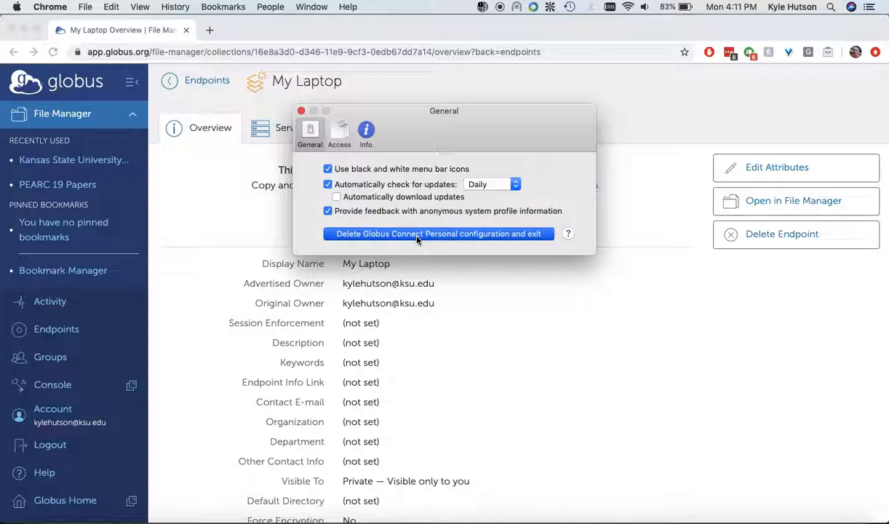
click(439, 233)
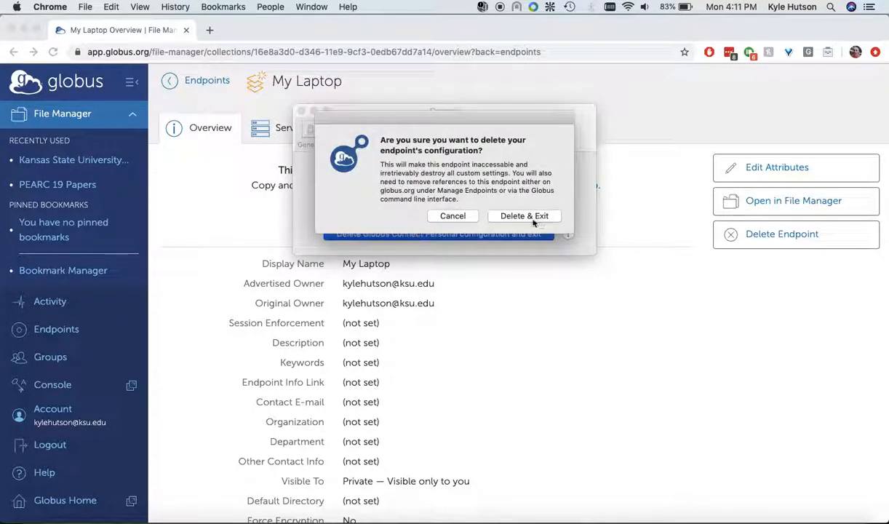
click(453, 216)
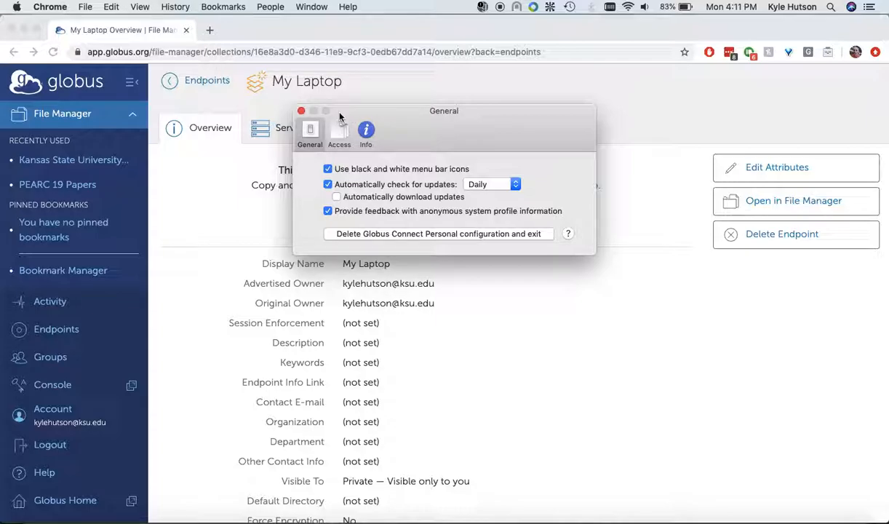
click(302, 111)
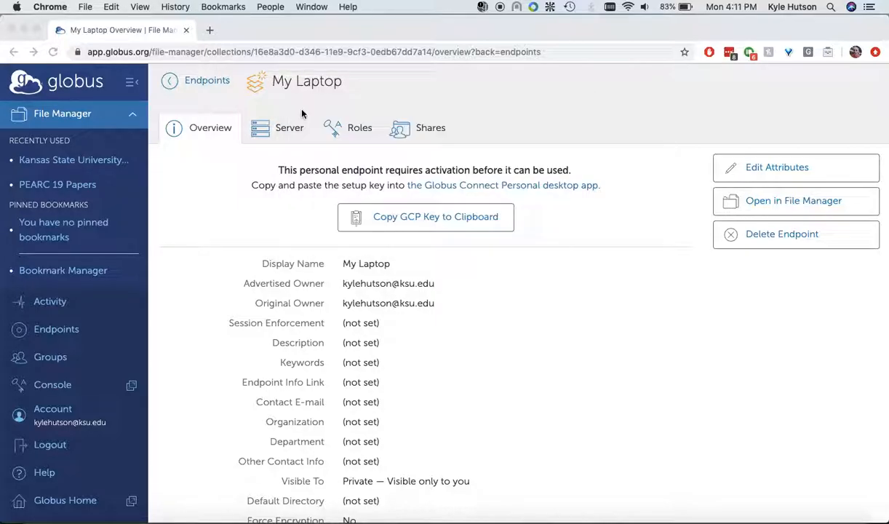
Delete the Globus Connect Personal configuration and exit via Delete & Exit
click(481, 6)
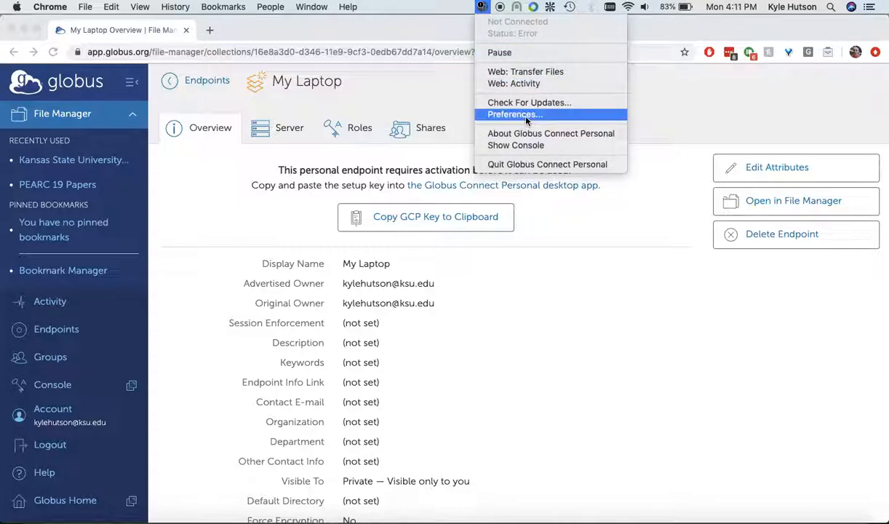
click(515, 113)
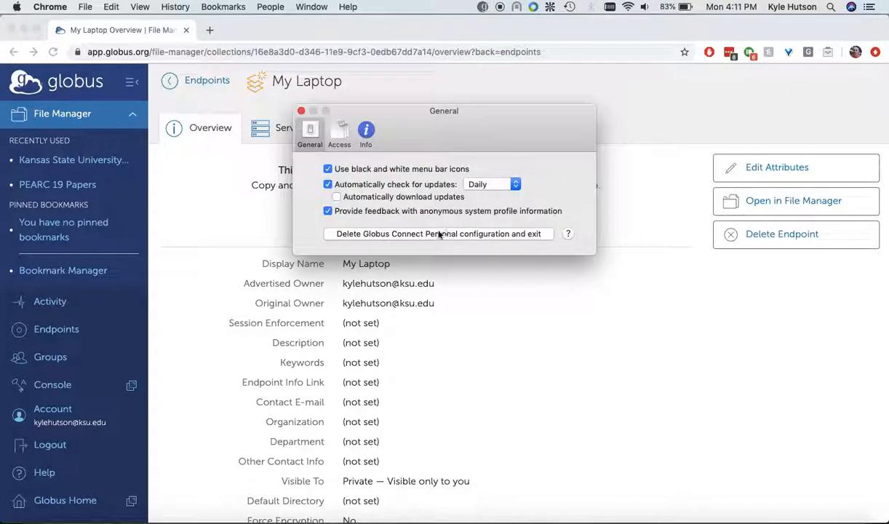
click(440, 233)
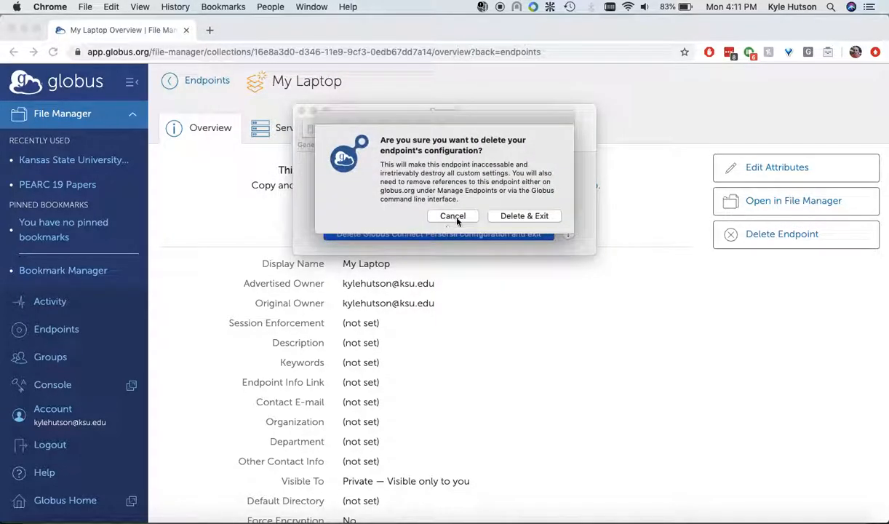
click(451, 215)
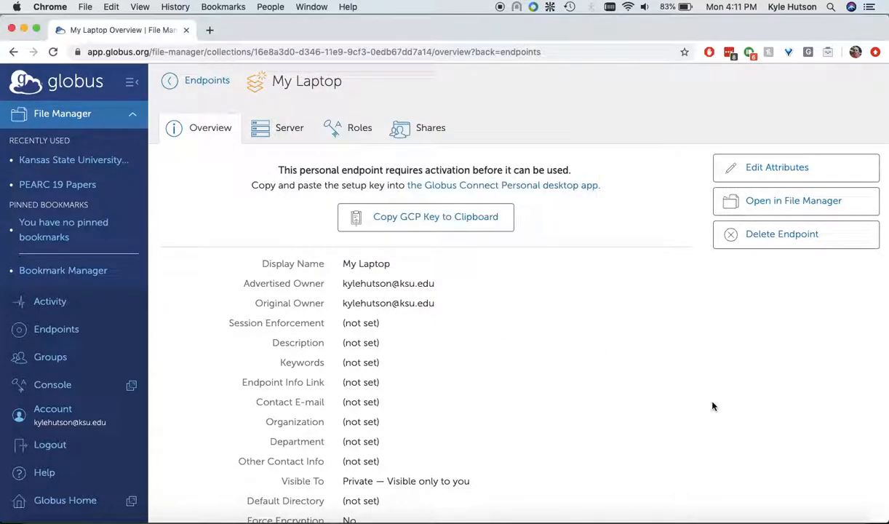
mouse_move(492, 397)
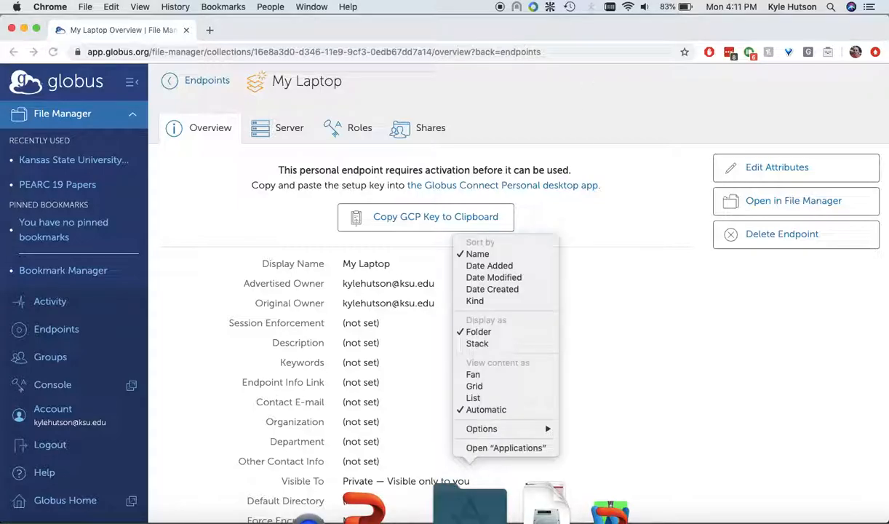
click(507, 448)
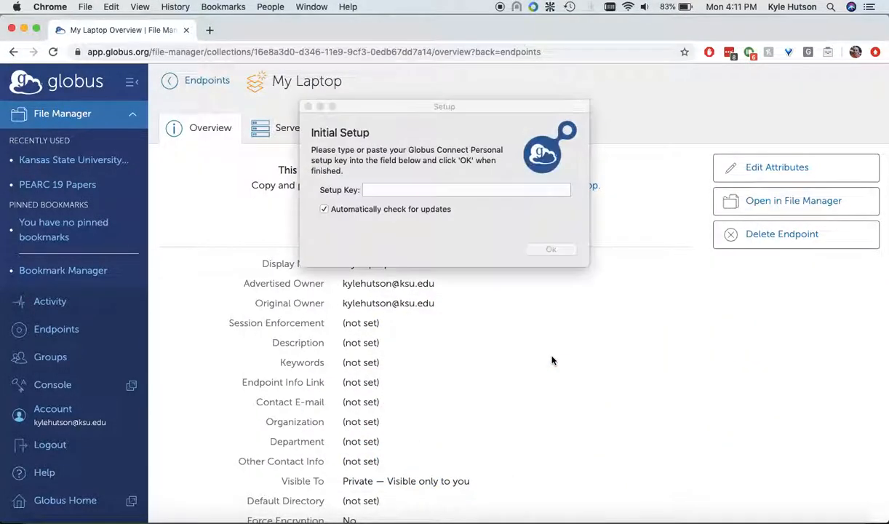
click(466, 189)
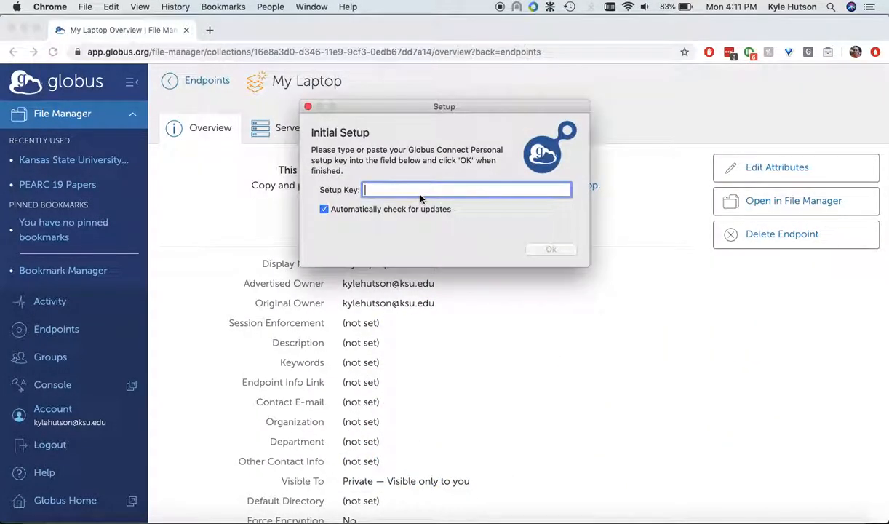
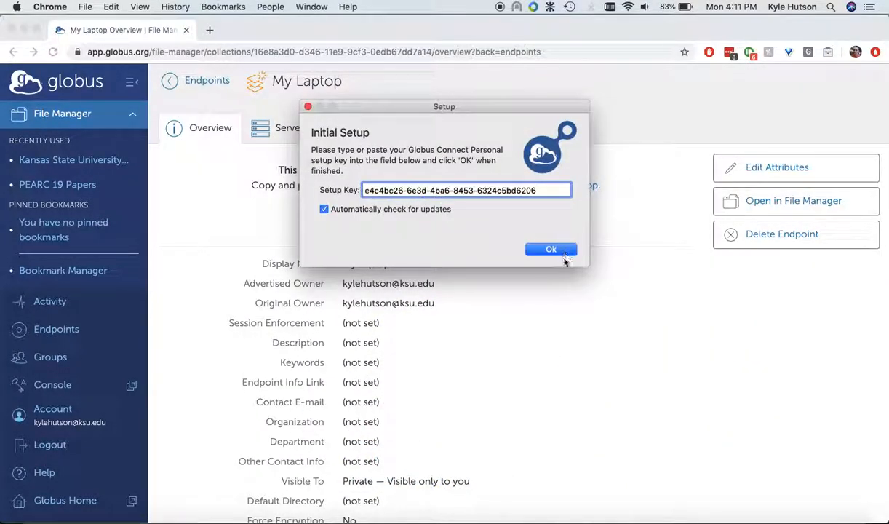
click(551, 249)
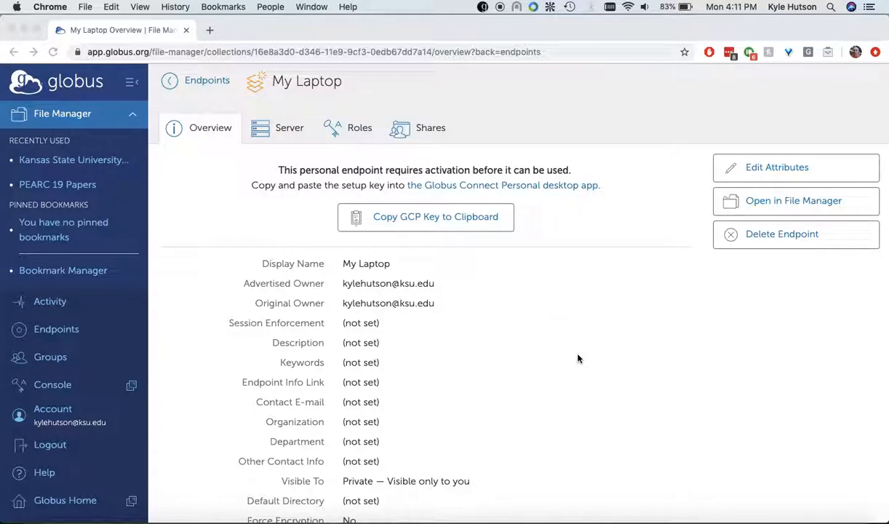
mouse_move(775, 211)
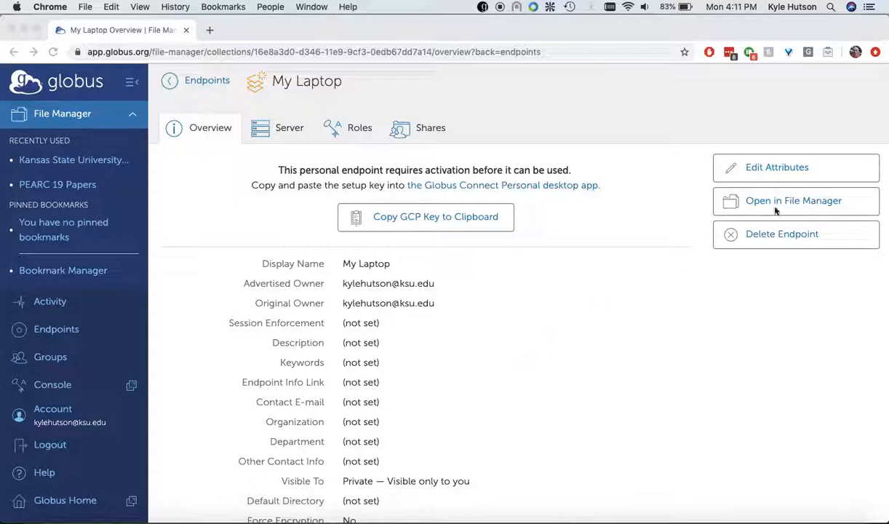
Show My Laptop beside Beocat DTN in File Manager and browse into its Sharing-files folder
click(794, 201)
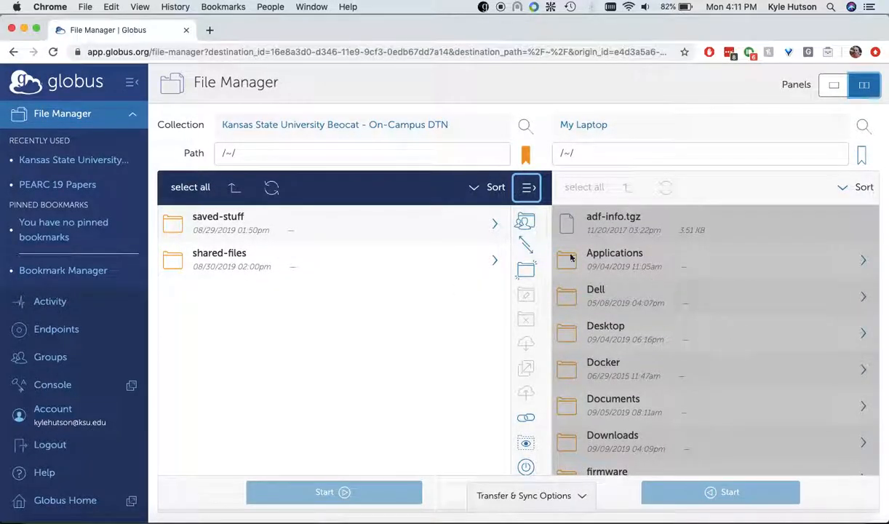
mouse_move(452, 477)
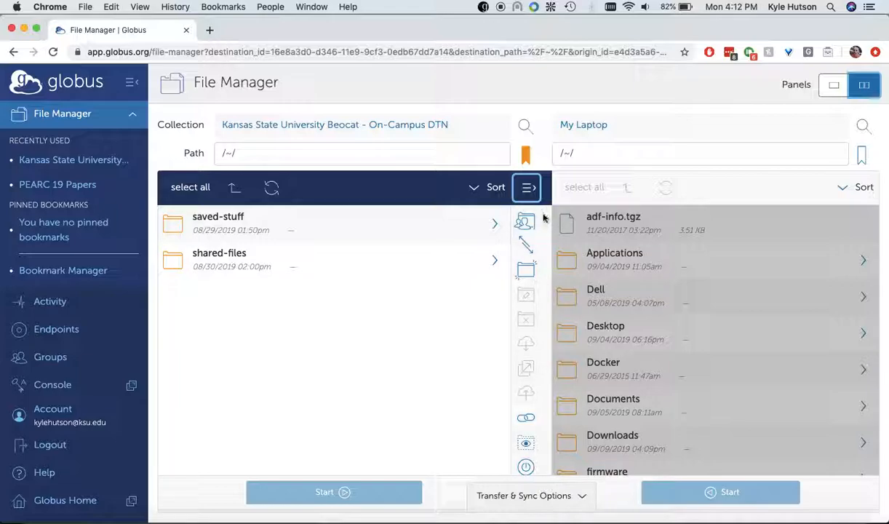
click(527, 187)
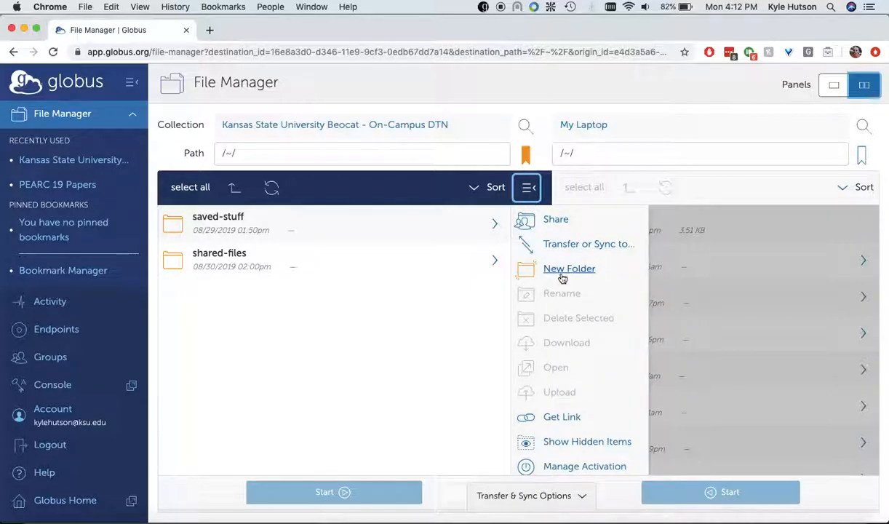
mouse_move(563, 245)
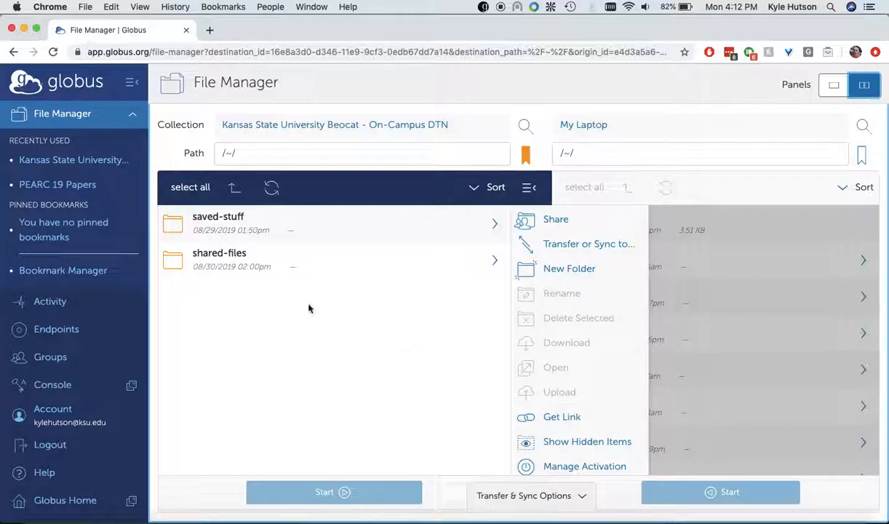
mouse_move(725, 332)
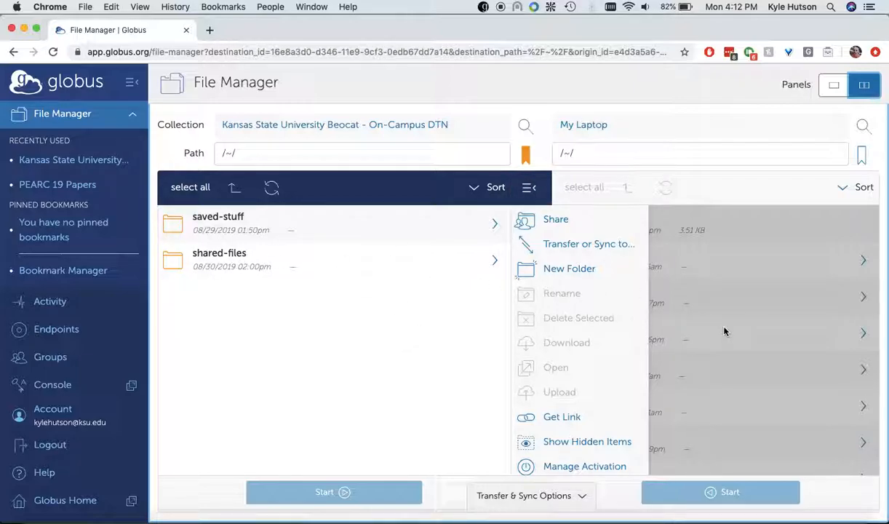
click(530, 187)
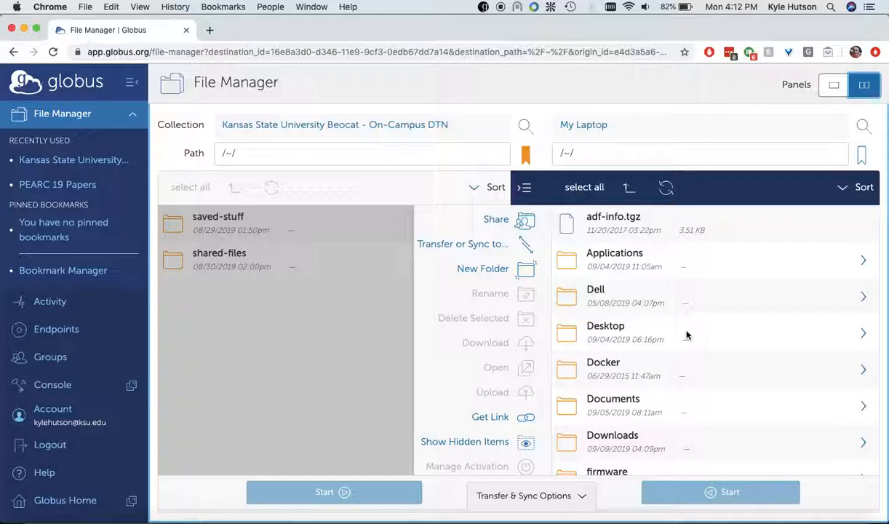
mouse_move(699, 250)
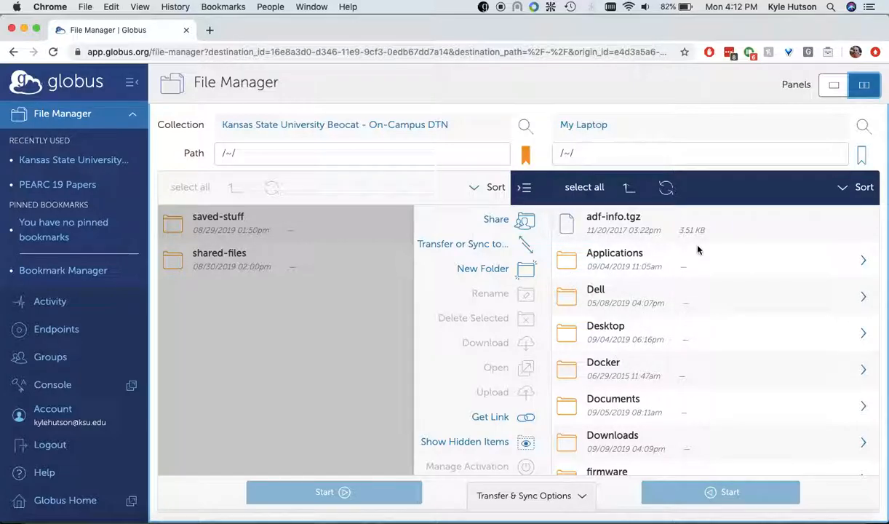
scroll(down, 3)
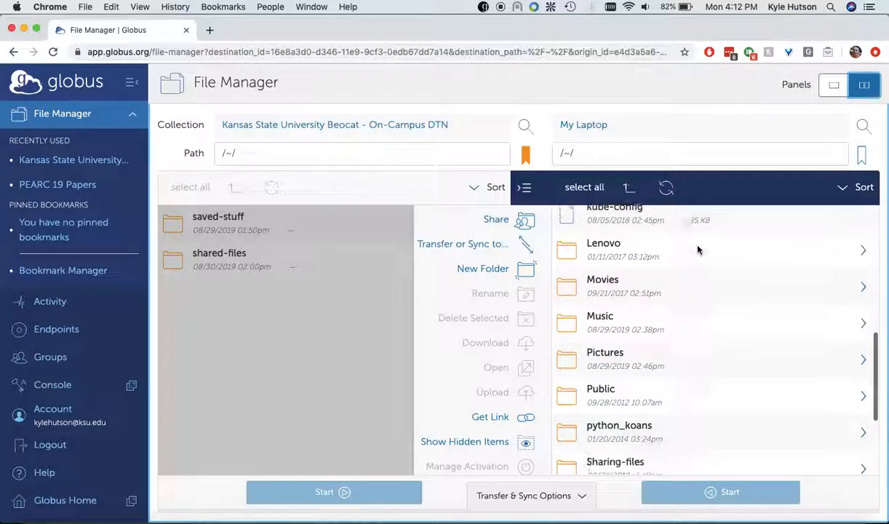
scroll(down, 3)
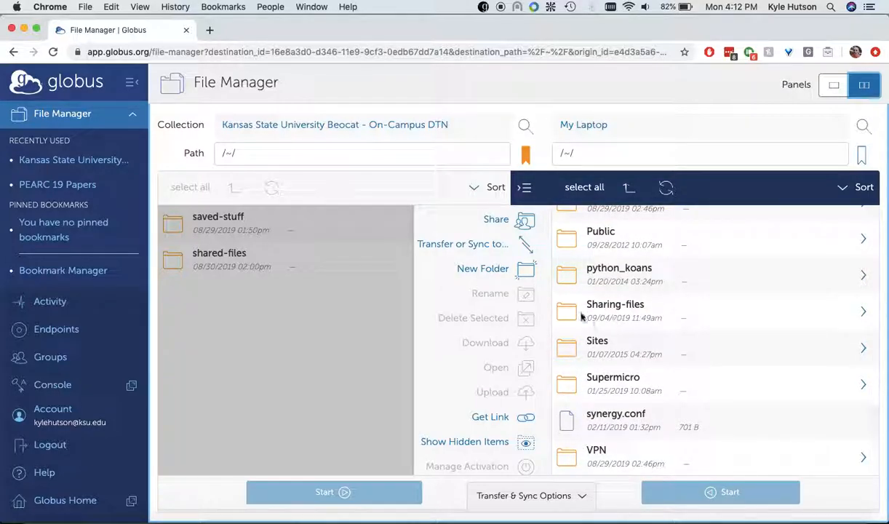
double_click(615, 312)
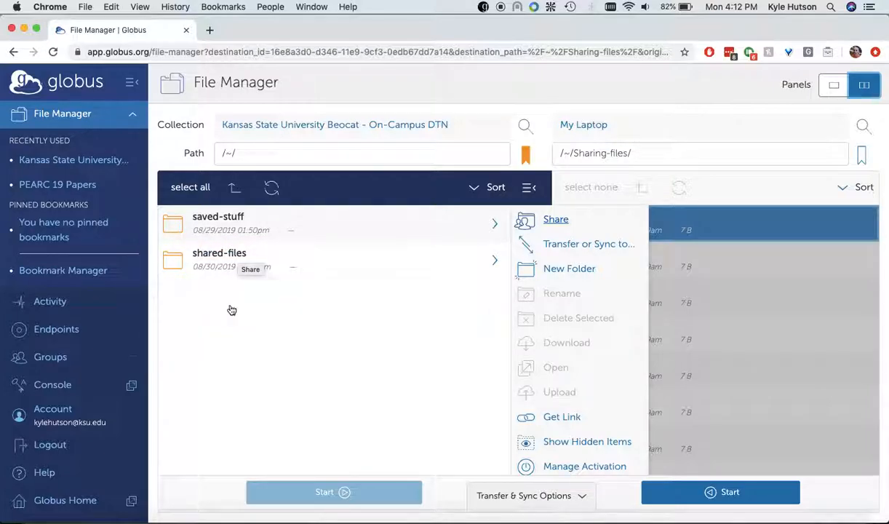
Start the transfer of the Sharing-files contents to the Beocat DTN /~/ folder
click(719, 492)
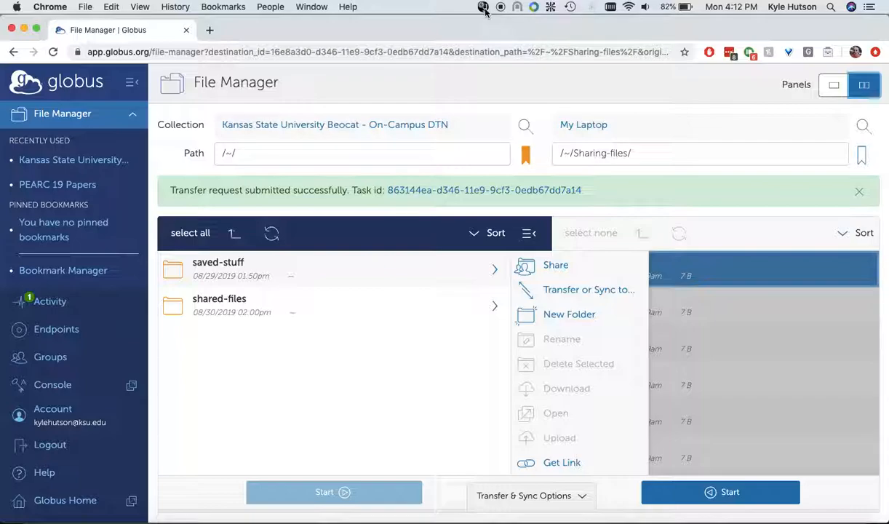
mouse_move(326, 352)
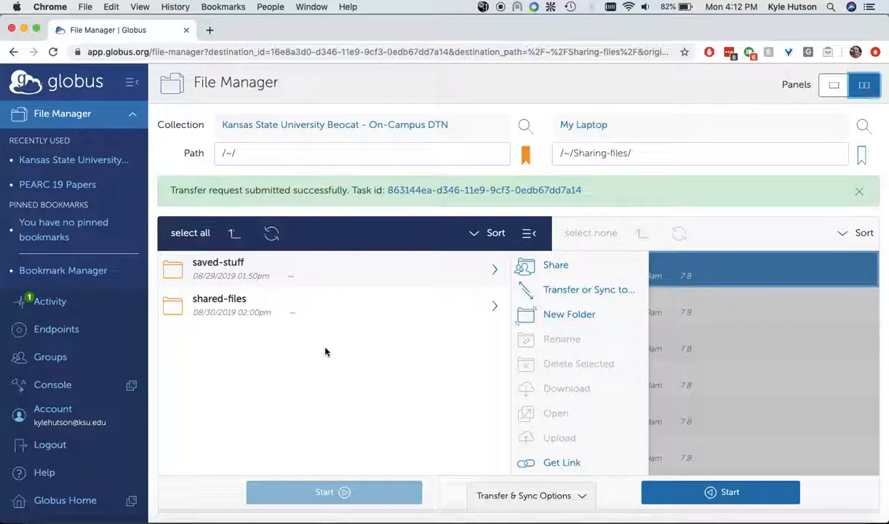
mouse_move(294, 306)
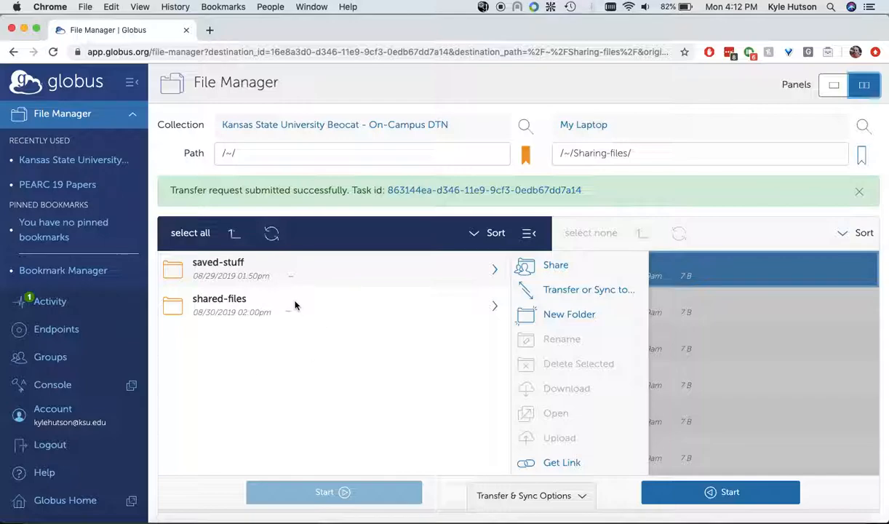
mouse_move(356, 379)
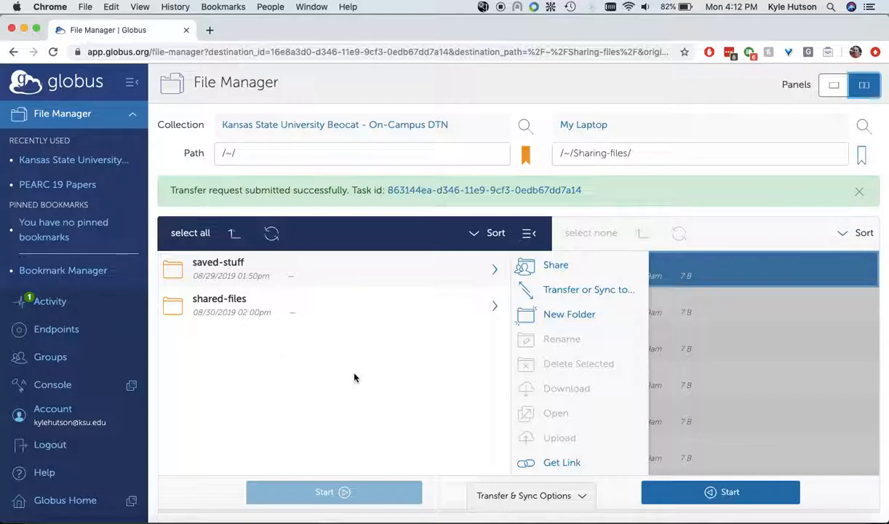
mouse_move(287, 329)
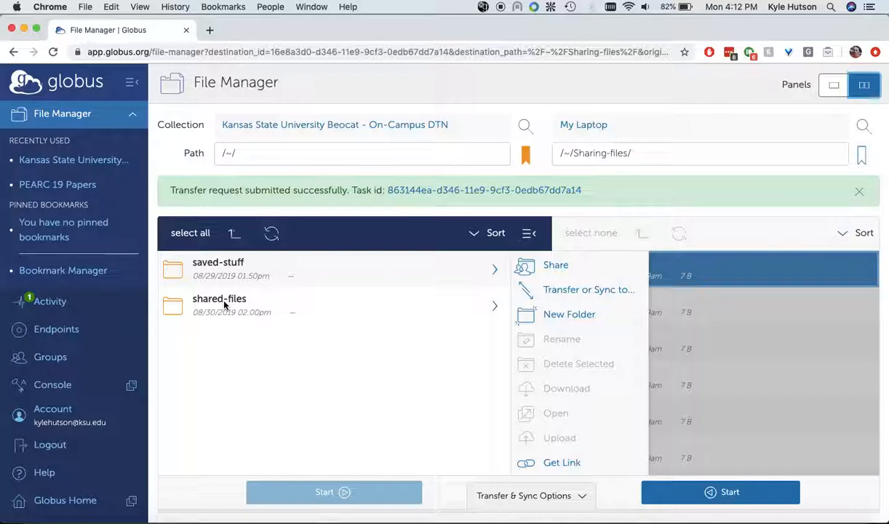
Browse shared-files on Beocat DTN, then return to /~/ listing file10.txt, saved-stuff and shared-files
double_click(218, 298)
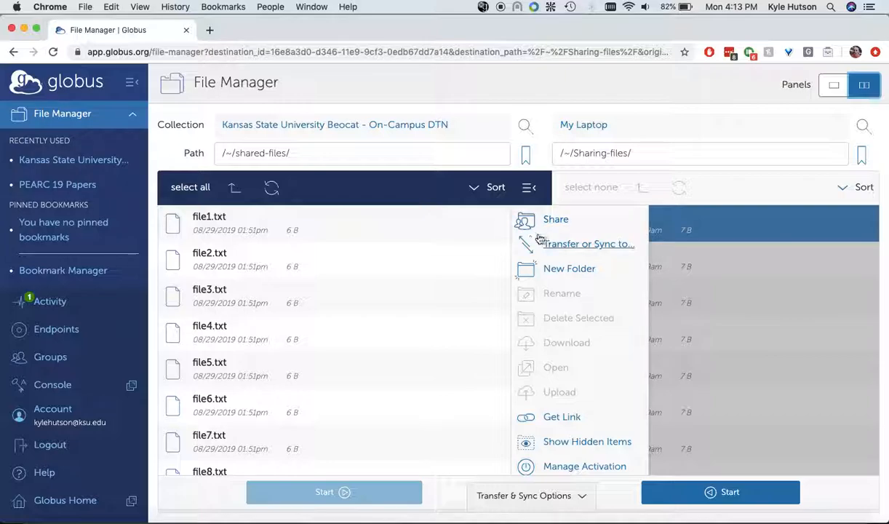
mouse_move(417, 318)
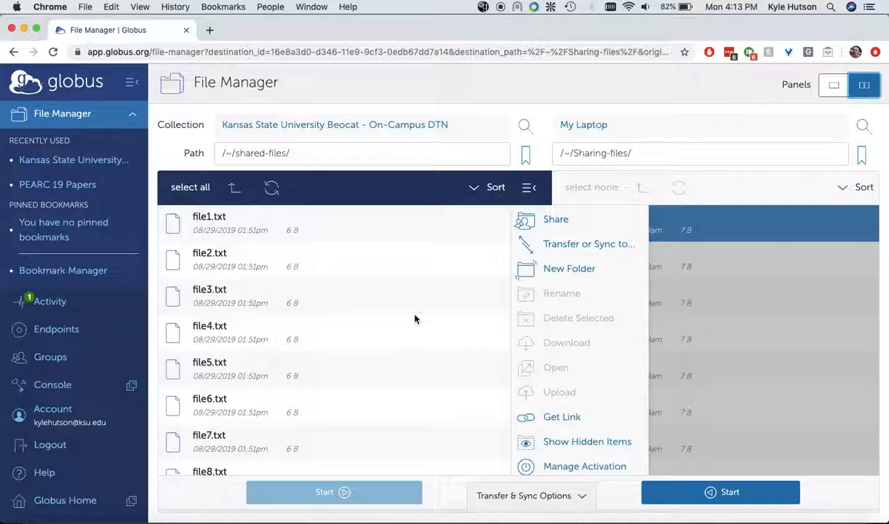
mouse_move(230, 227)
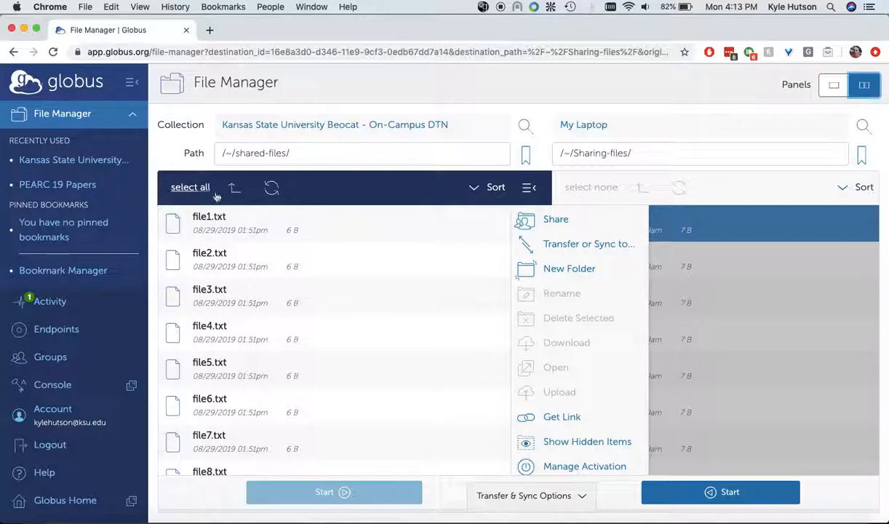
mouse_move(234, 187)
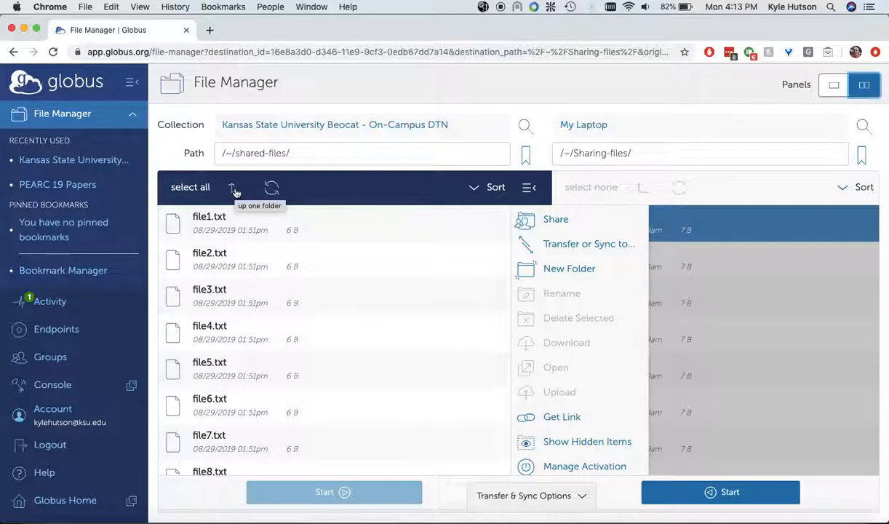
click(235, 187)
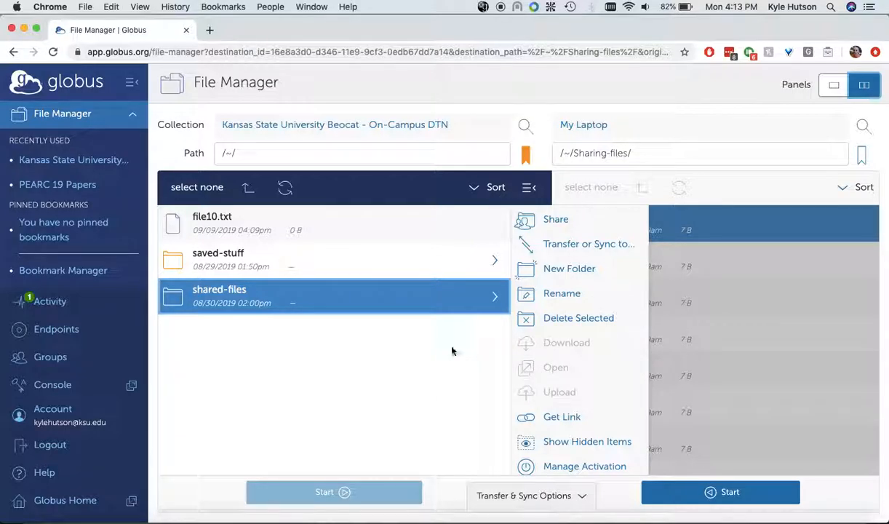
Share the shared-files folder and begin creating a new shared endpoint from the Shares list
click(583, 466)
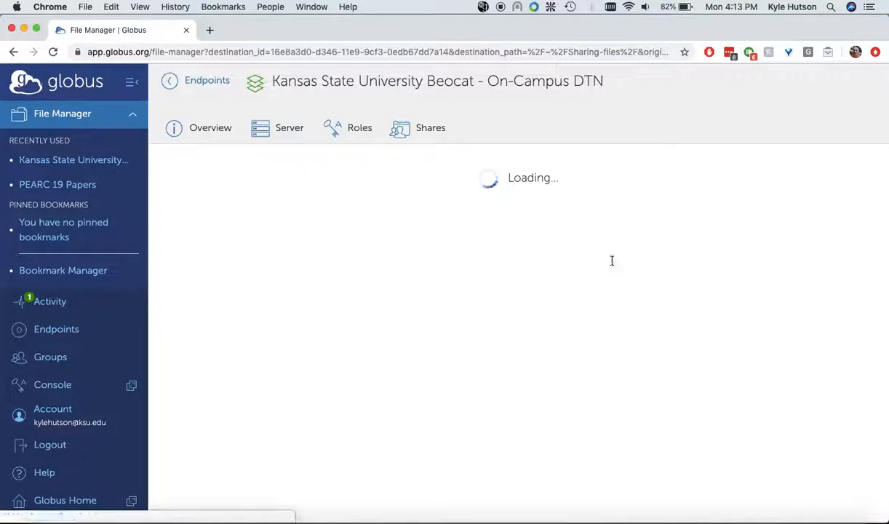
click(431, 128)
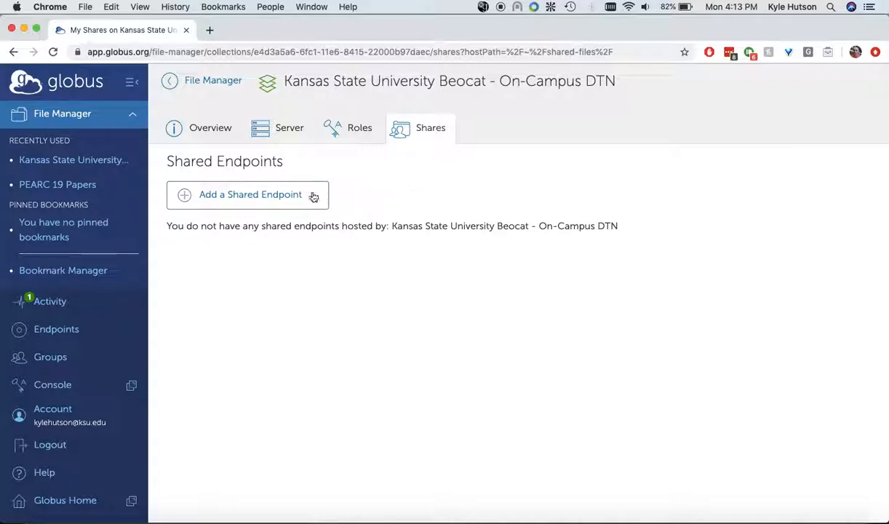
click(251, 195)
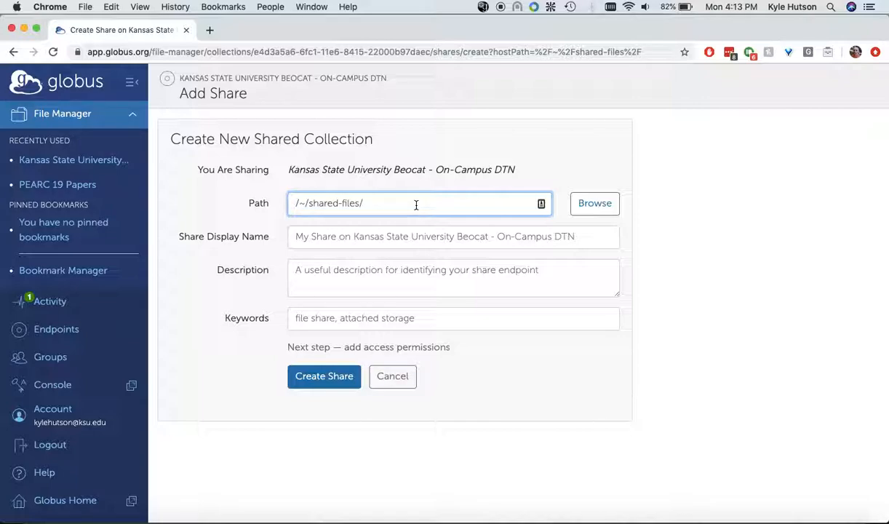
Name the new share for /~/shared-files/ "Kyle's shared files for demo"
click(454, 236)
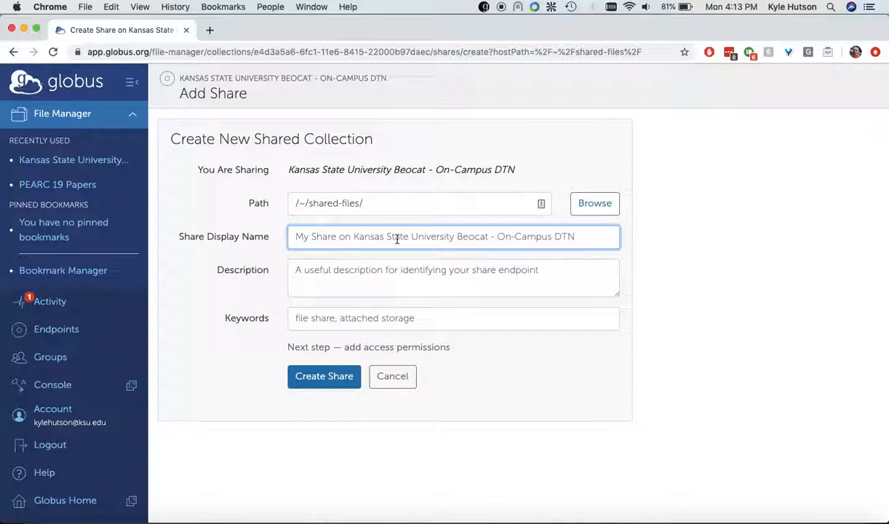
click(454, 235)
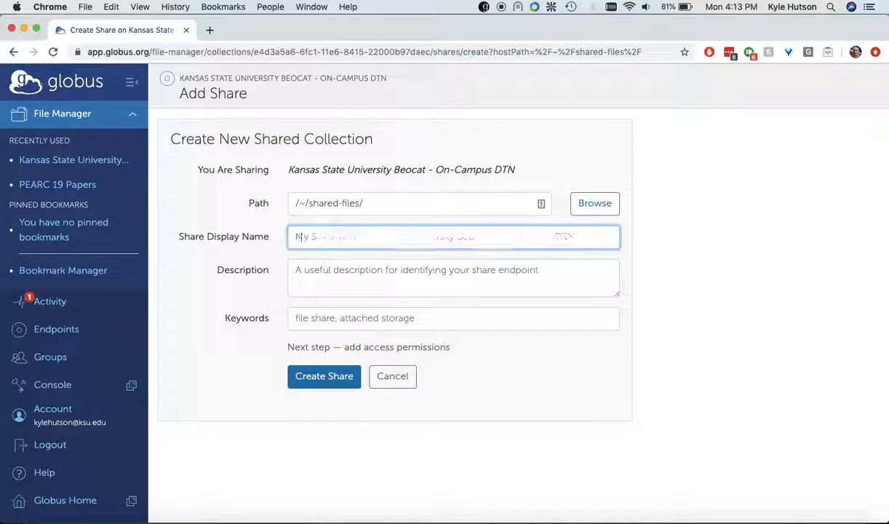
text(Kyle's sha)
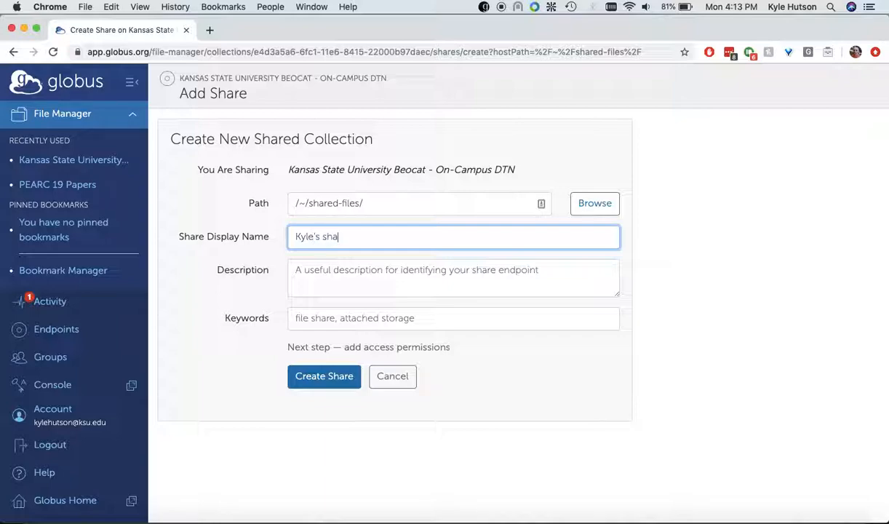
text(red files for demo)
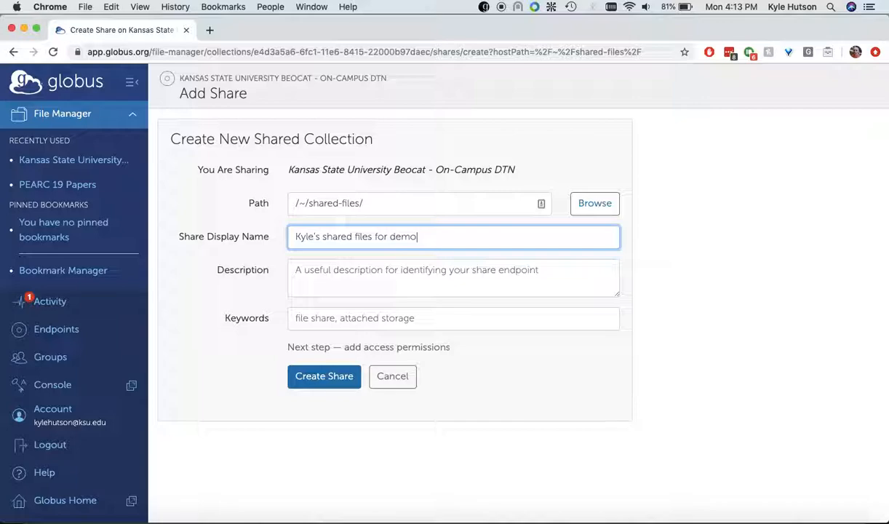
mouse_move(323, 376)
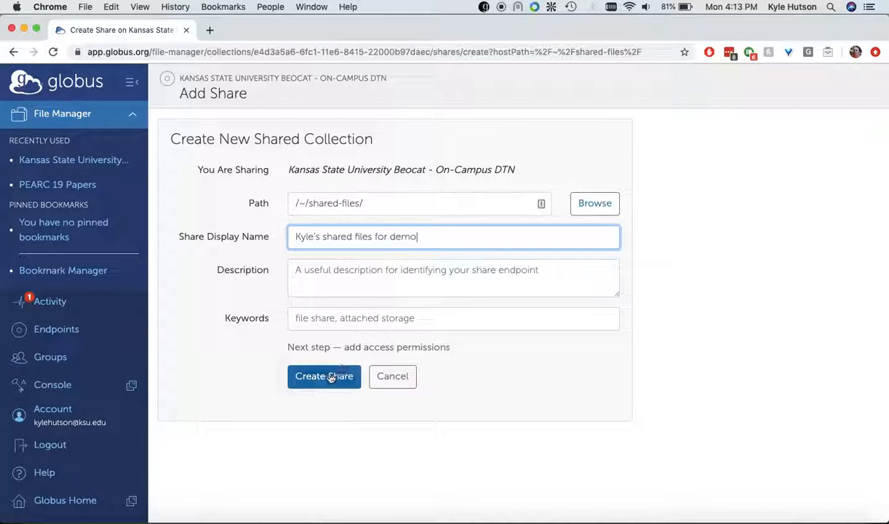
Create the shared collection and bring up its Add Permissions – Share With form
click(323, 376)
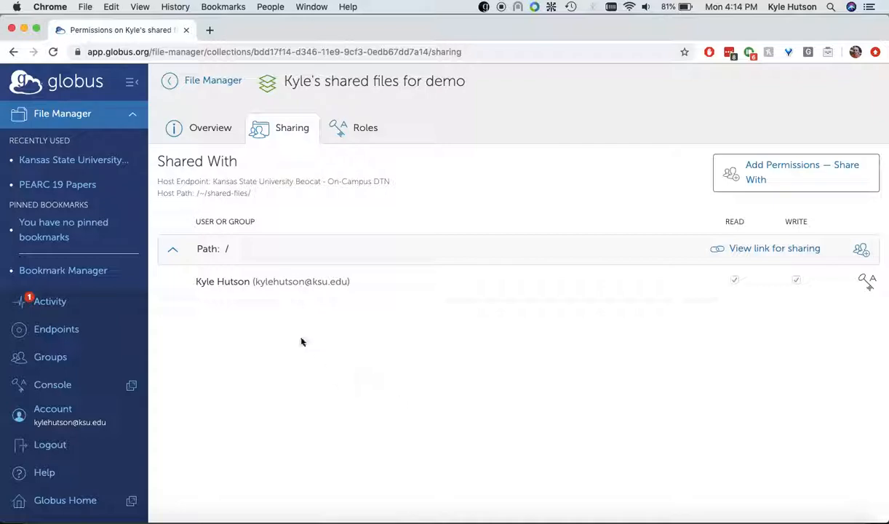
mouse_move(313, 298)
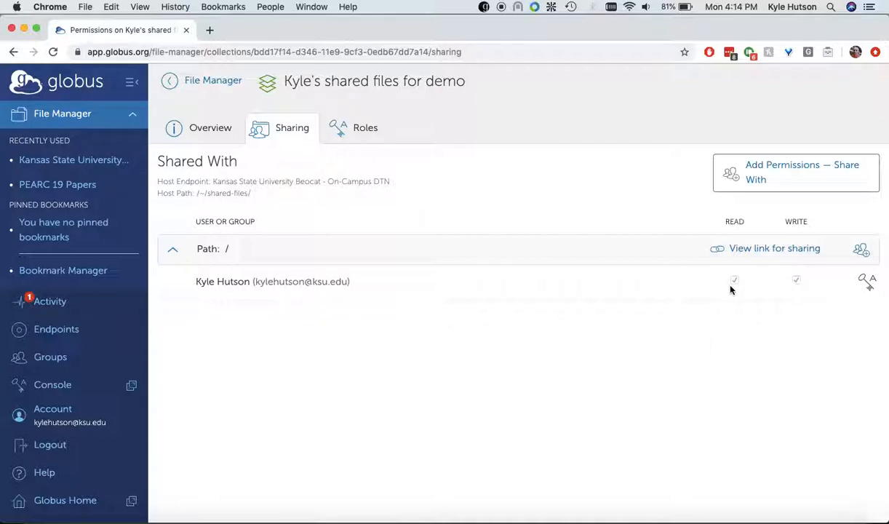
mouse_move(498, 333)
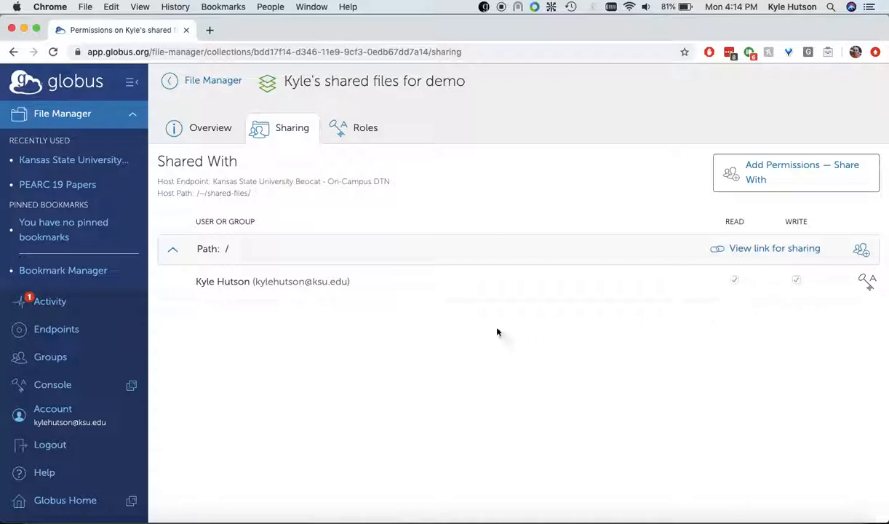
mouse_move(443, 317)
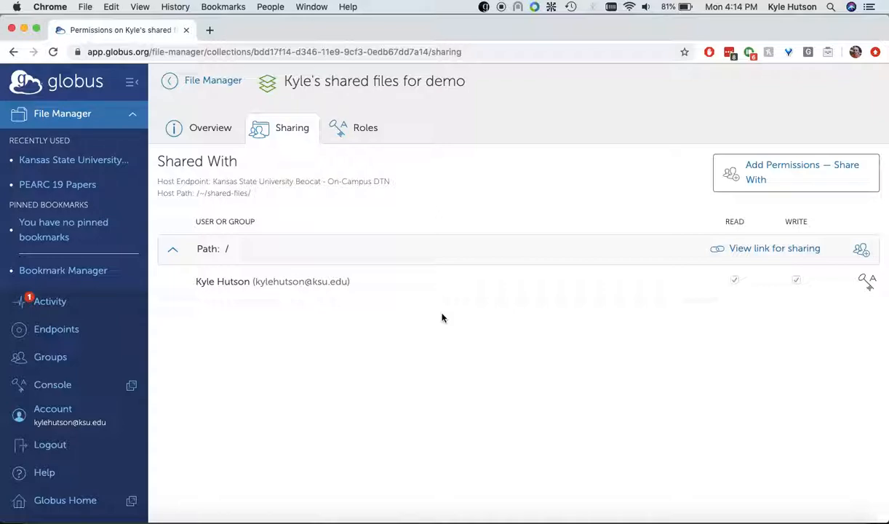
mouse_move(505, 290)
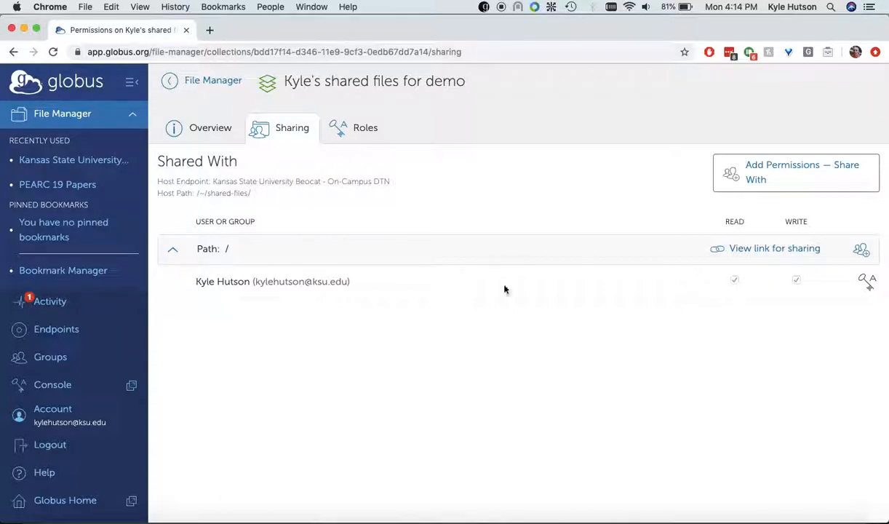
click(796, 172)
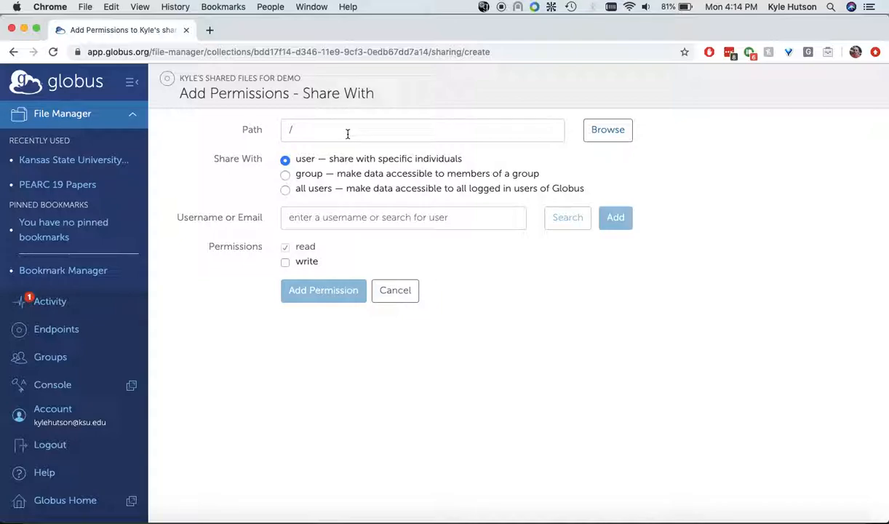
click(422, 129)
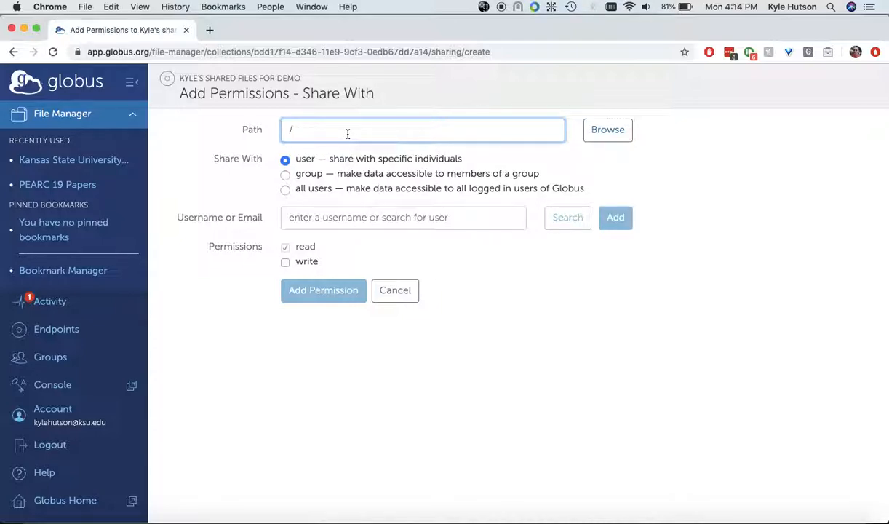
mouse_move(344, 222)
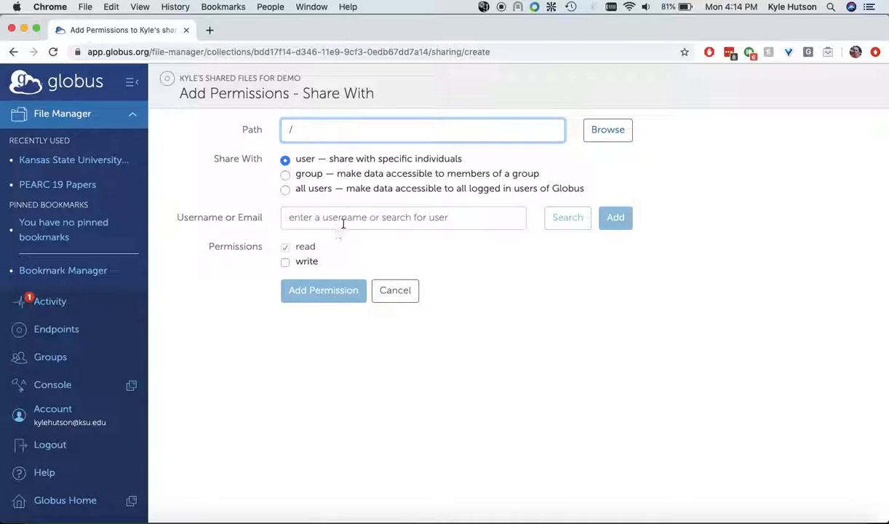
click(403, 216)
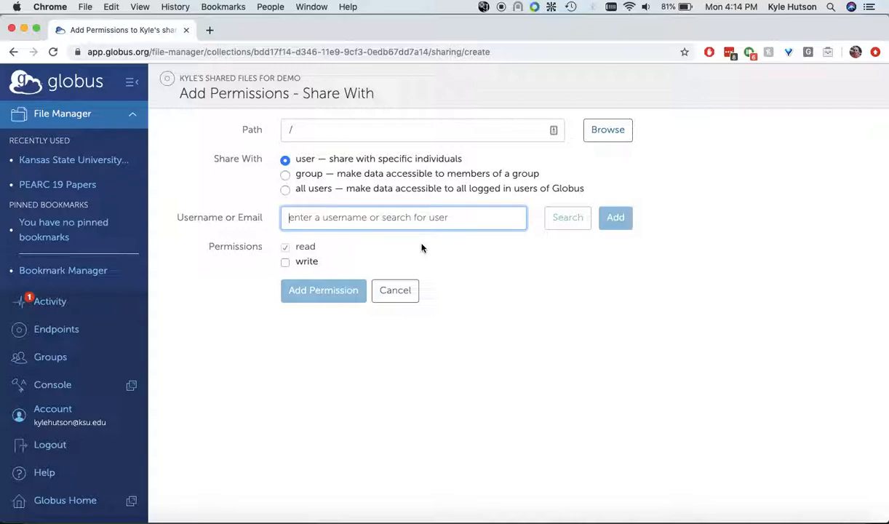
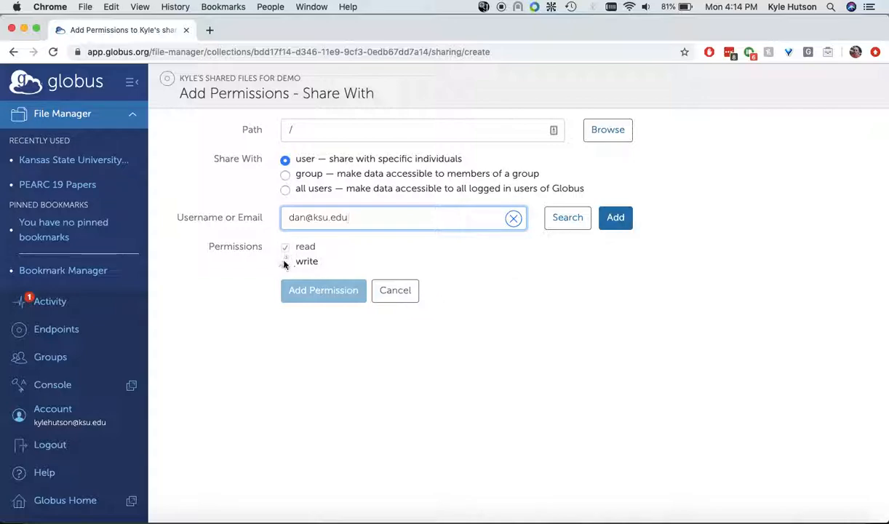
click(286, 262)
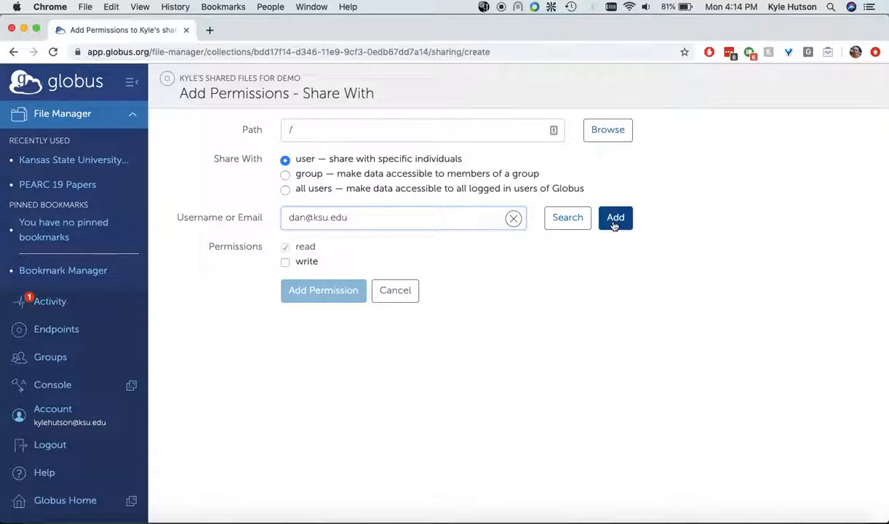
click(615, 217)
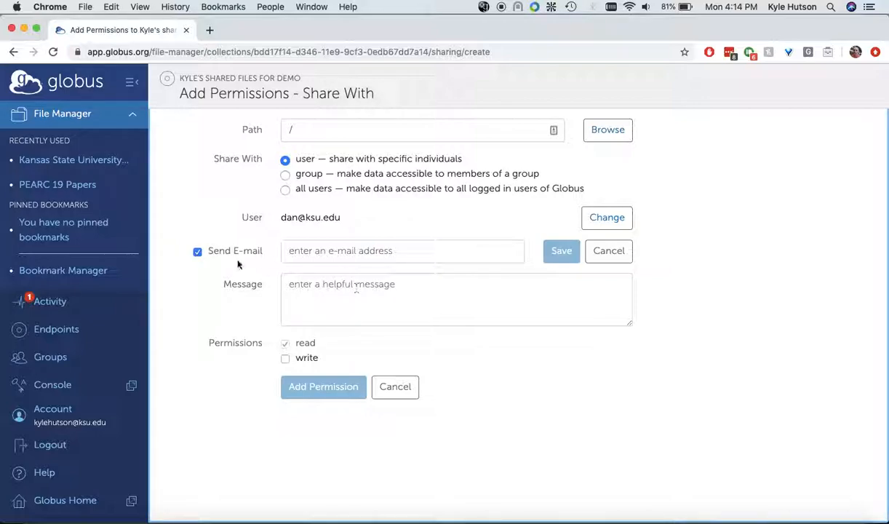
click(198, 251)
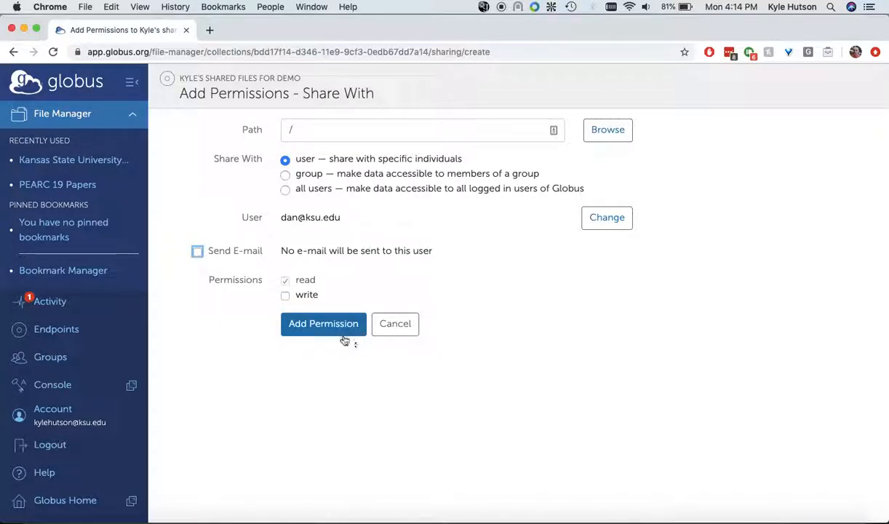
click(323, 323)
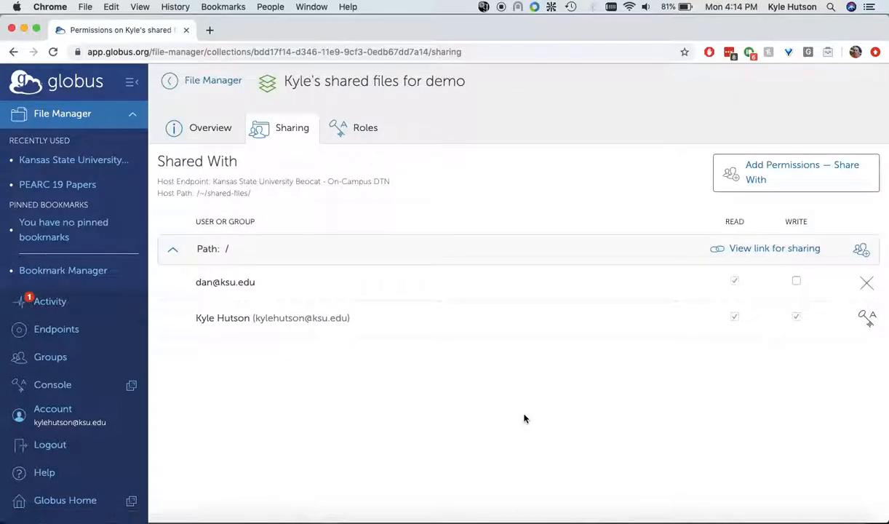
mouse_move(868, 298)
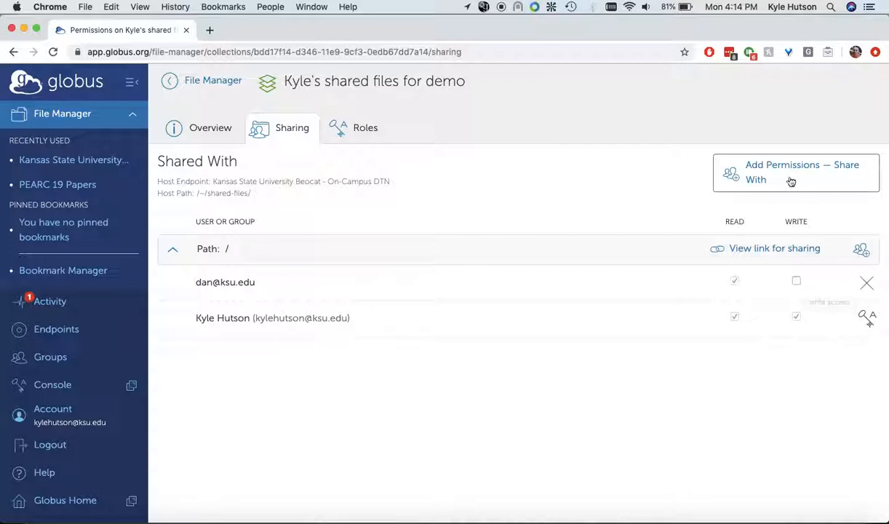
click(796, 171)
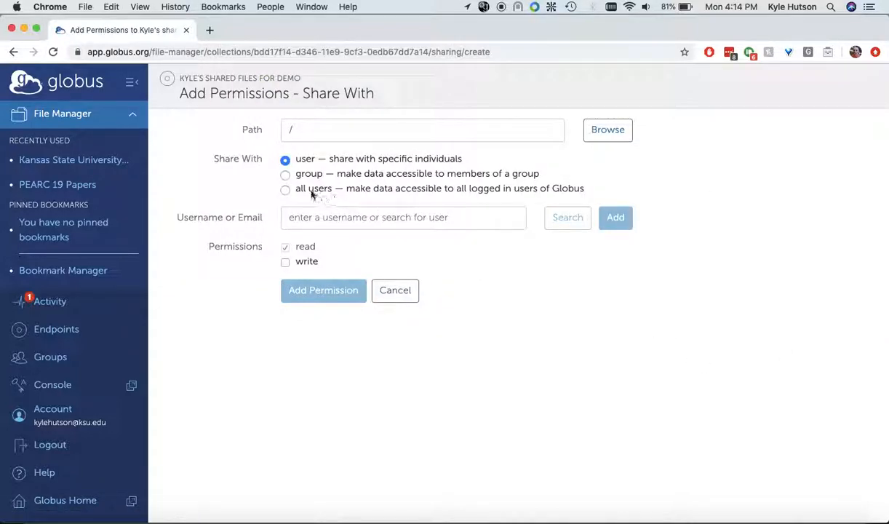
click(285, 190)
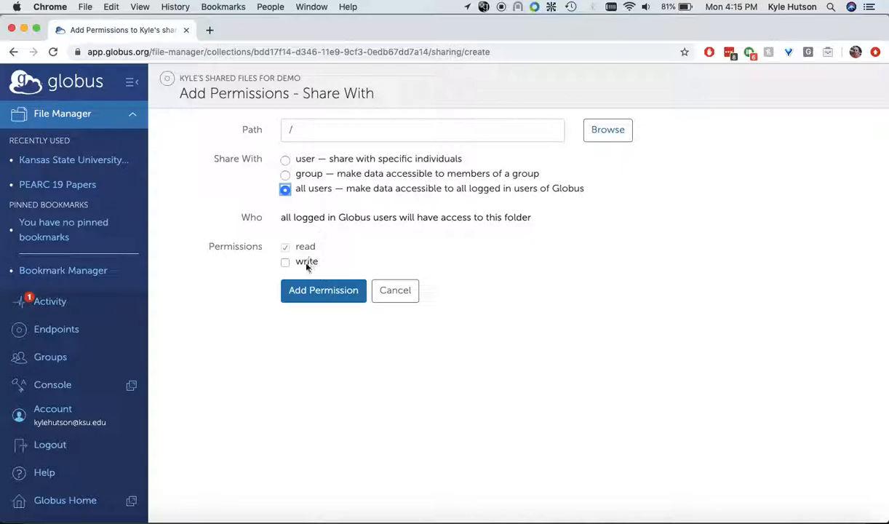
mouse_move(326, 265)
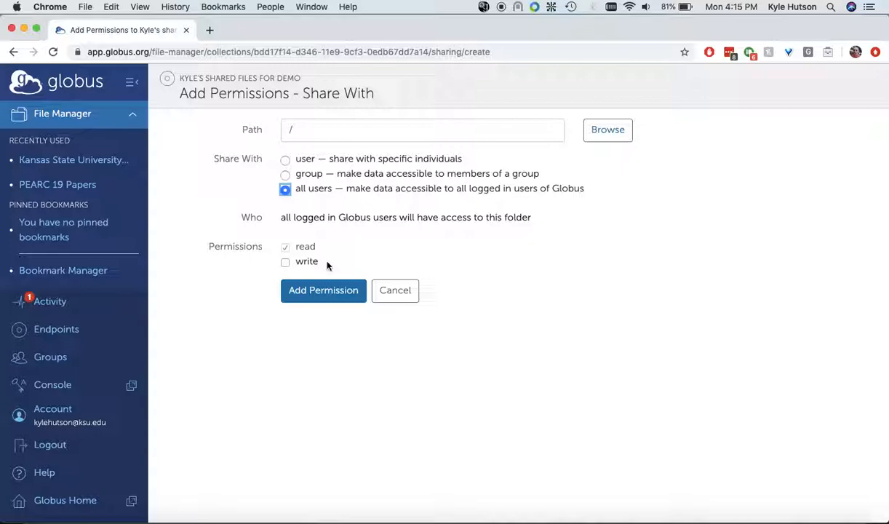
click(323, 290)
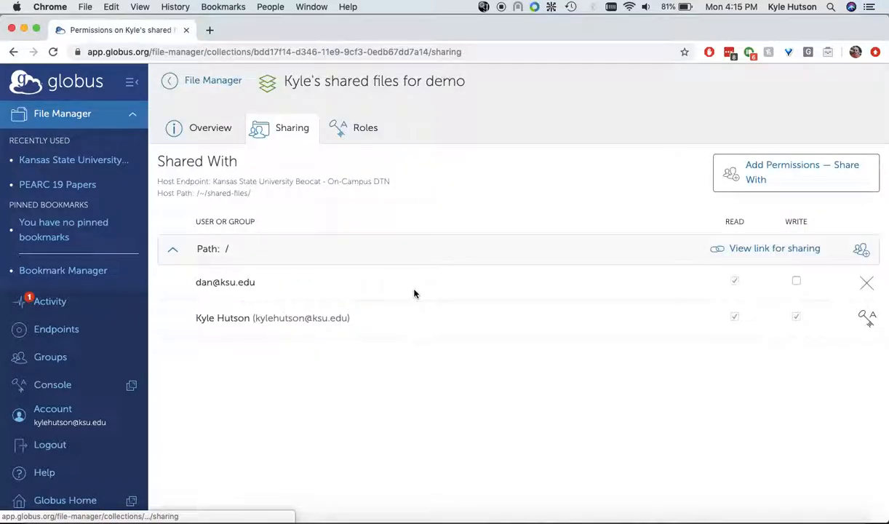
mouse_move(55, 329)
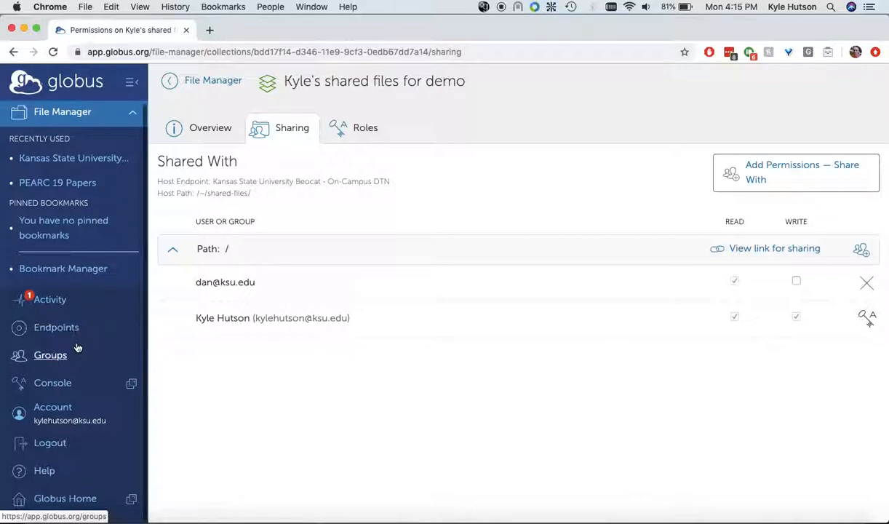
mouse_move(50, 300)
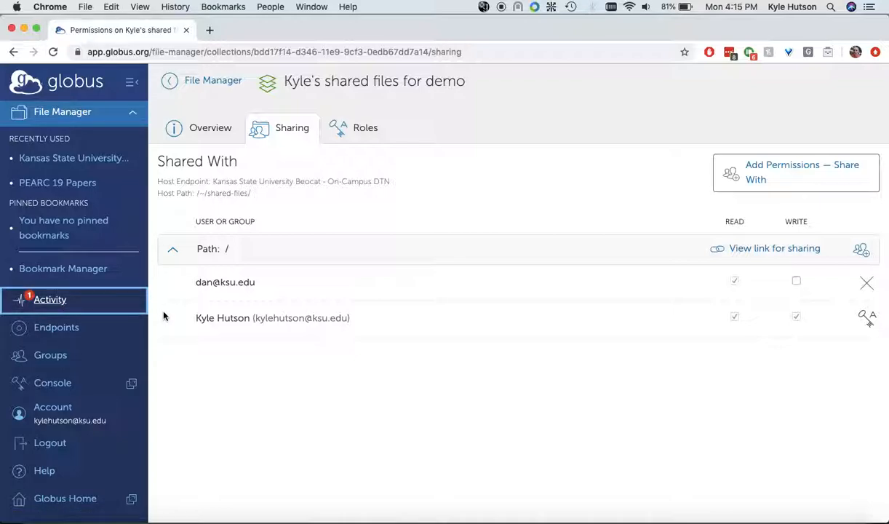
From Activity, show the My Laptop to Beocat DTN transfer's details with its connection-failed warning
click(49, 299)
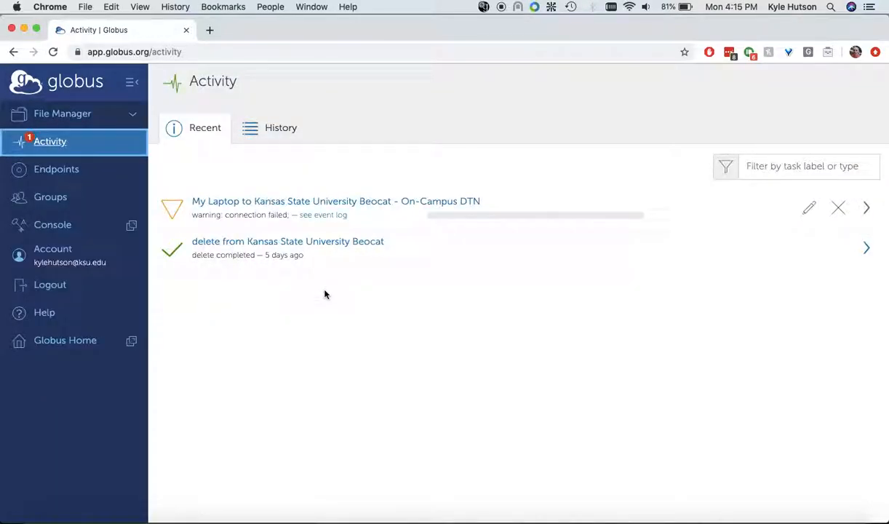
mouse_move(276, 201)
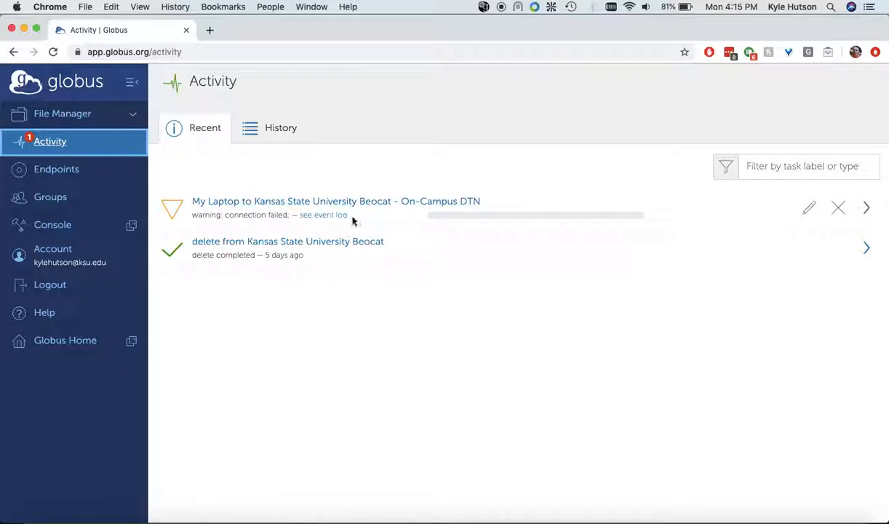
click(335, 206)
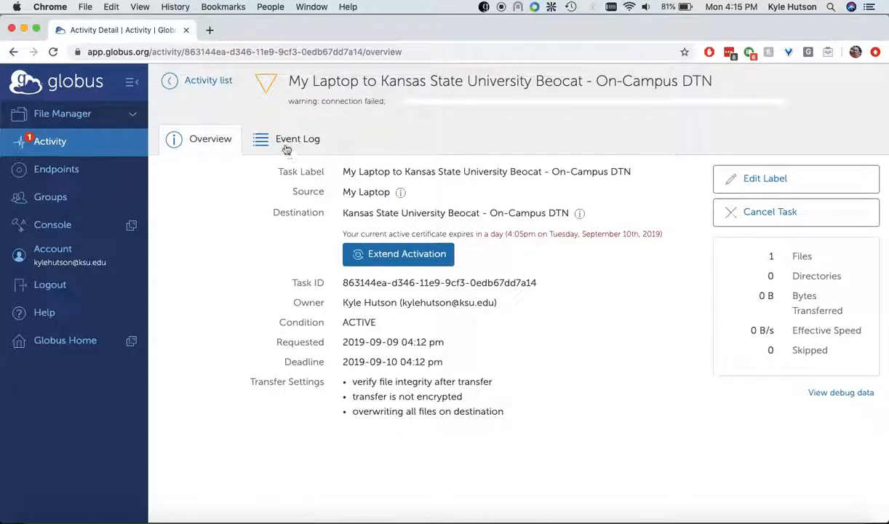
mouse_move(297, 144)
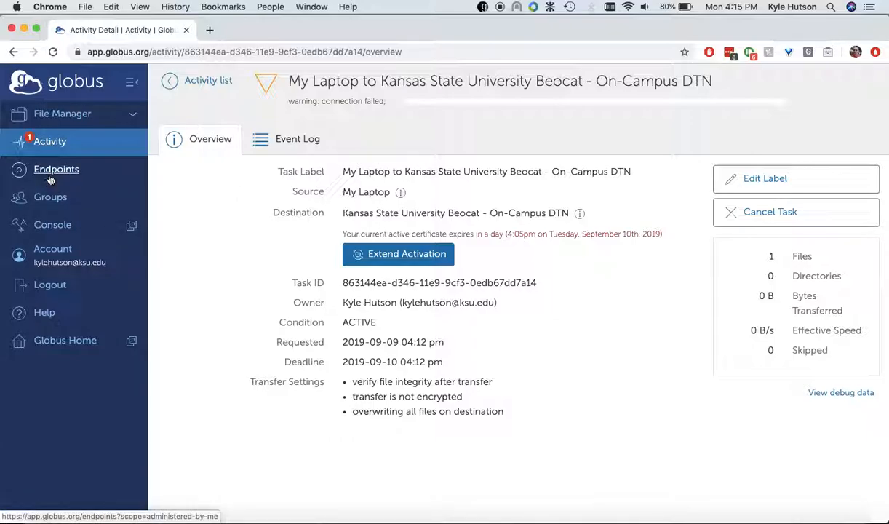
Show the overview of the Kyle's shared files for demo endpoint from the Endpoints list
click(55, 169)
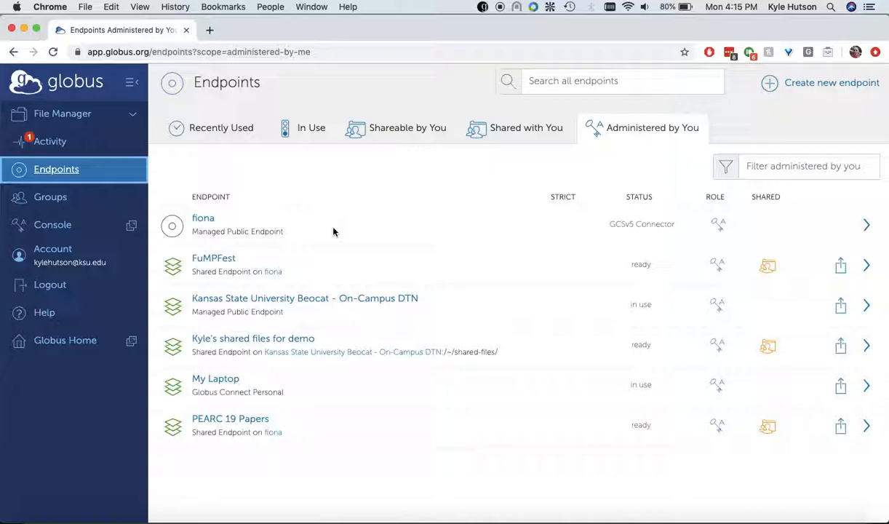
mouse_move(254, 338)
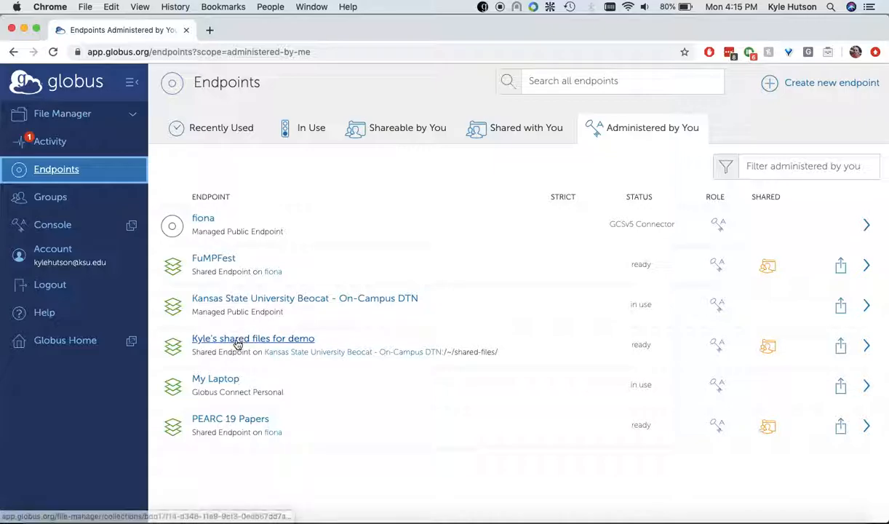
click(253, 338)
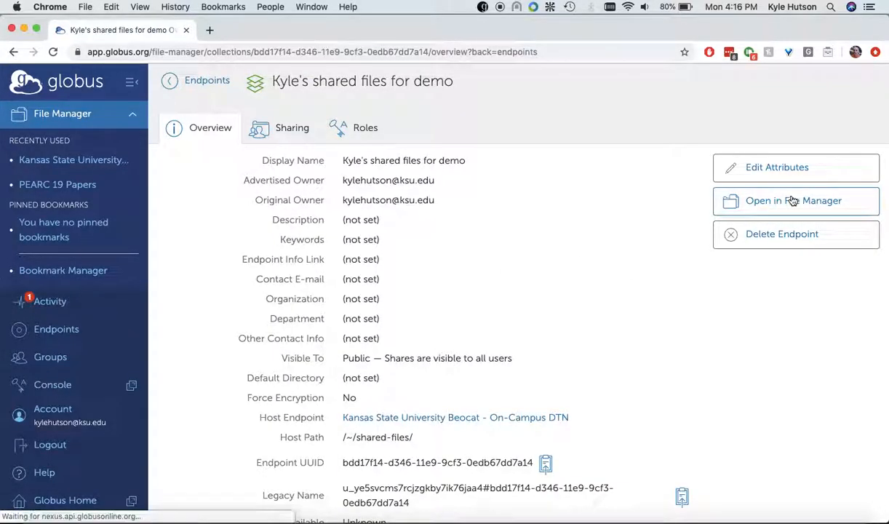
Show Kyle's shared files for demo in File Manager beside My Laptop's Sharing-files folder
click(795, 201)
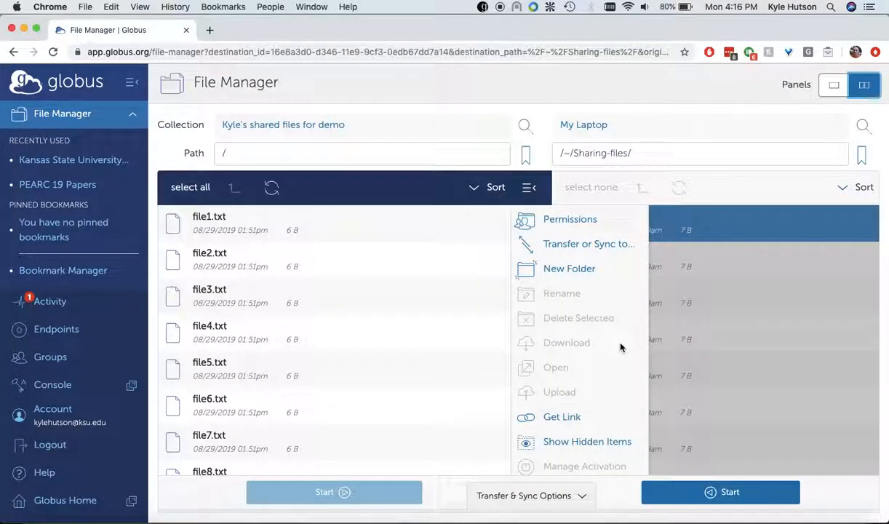
mouse_move(329, 348)
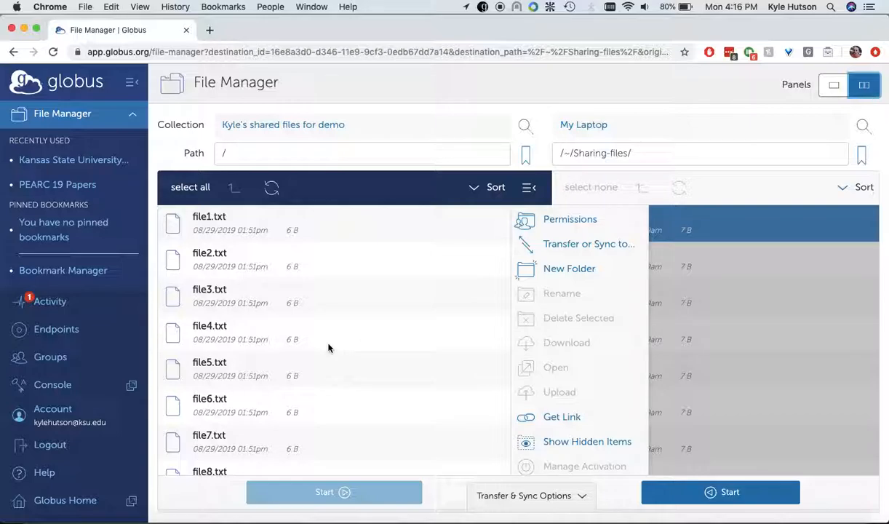
mouse_move(404, 285)
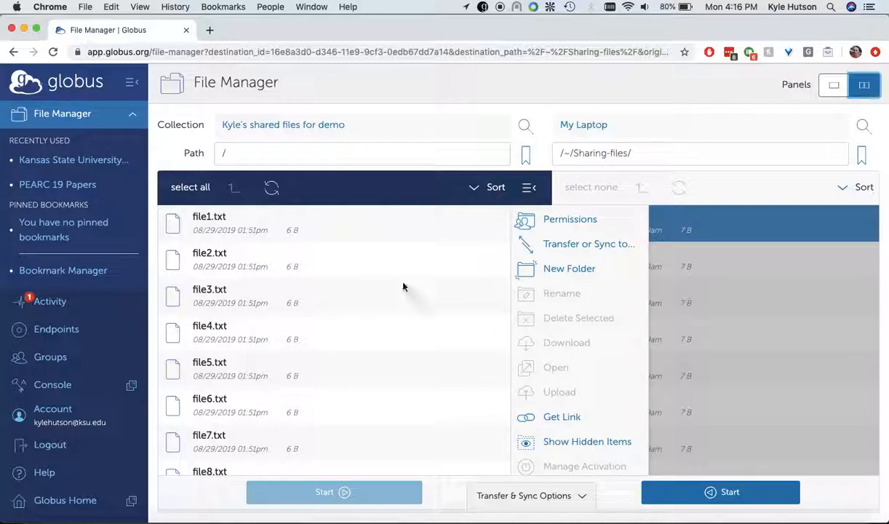
mouse_move(590, 280)
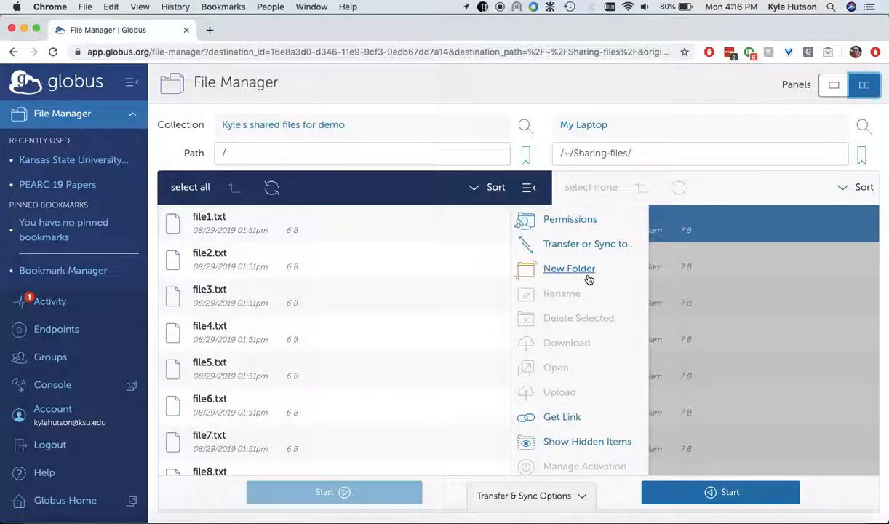
mouse_move(588, 245)
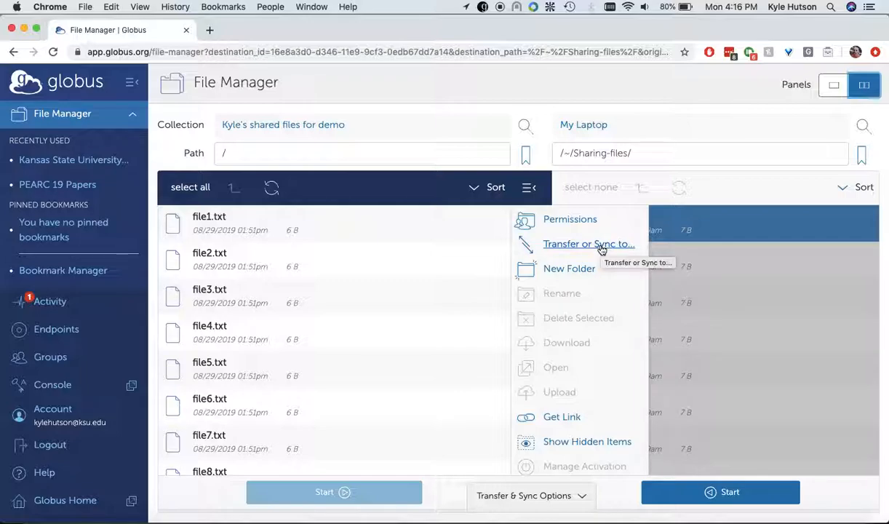
mouse_move(779, 329)
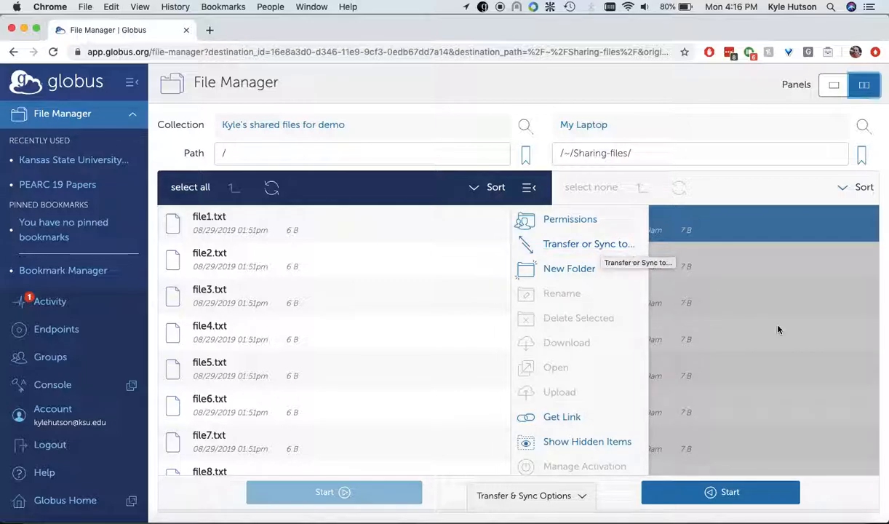
mouse_move(588, 244)
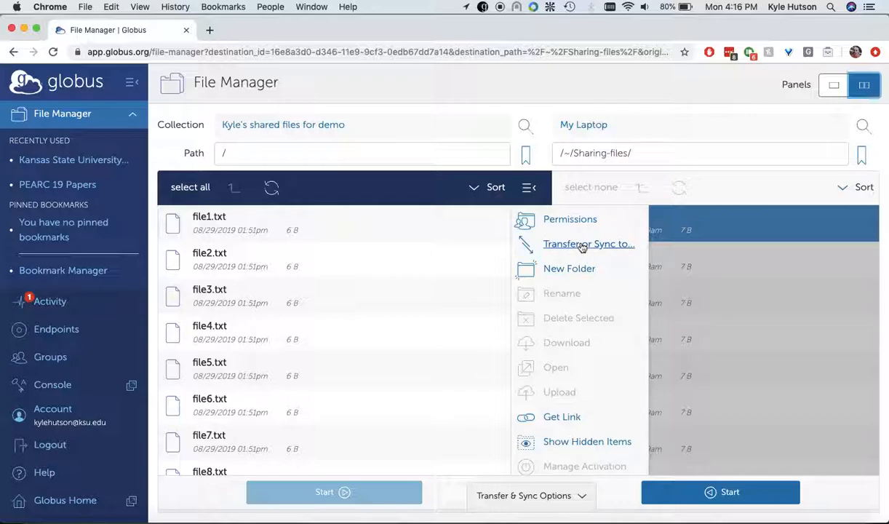
mouse_move(589, 245)
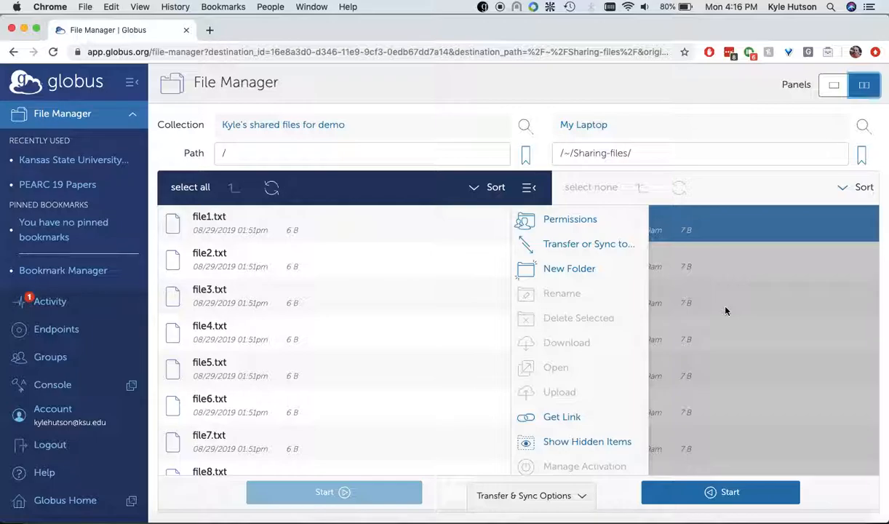
mouse_move(288, 294)
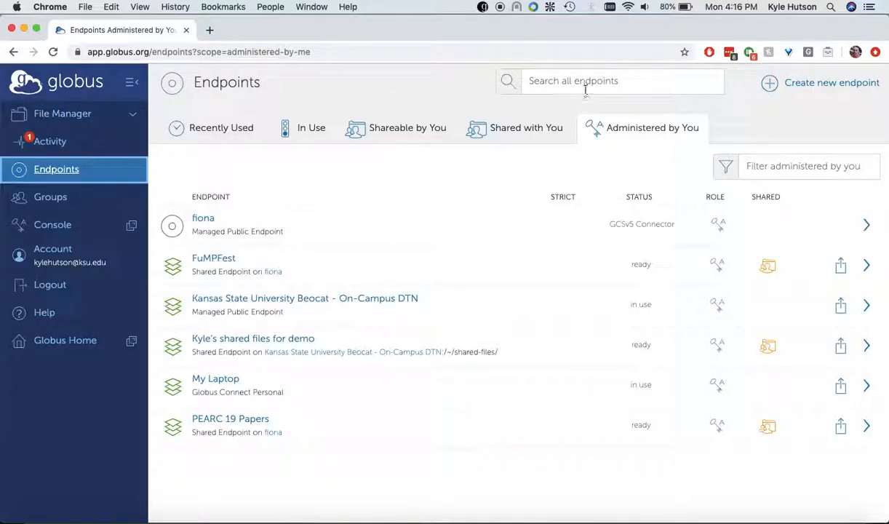
Find the fiona endpoint via the 'beocal' search and list its collections FuMPFest and PEARC 19 Papers
click(623, 81)
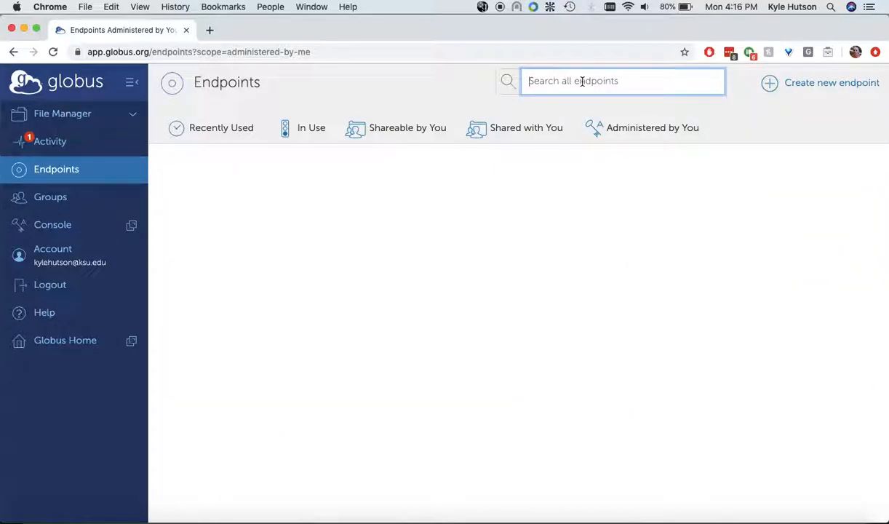
text(beocal)
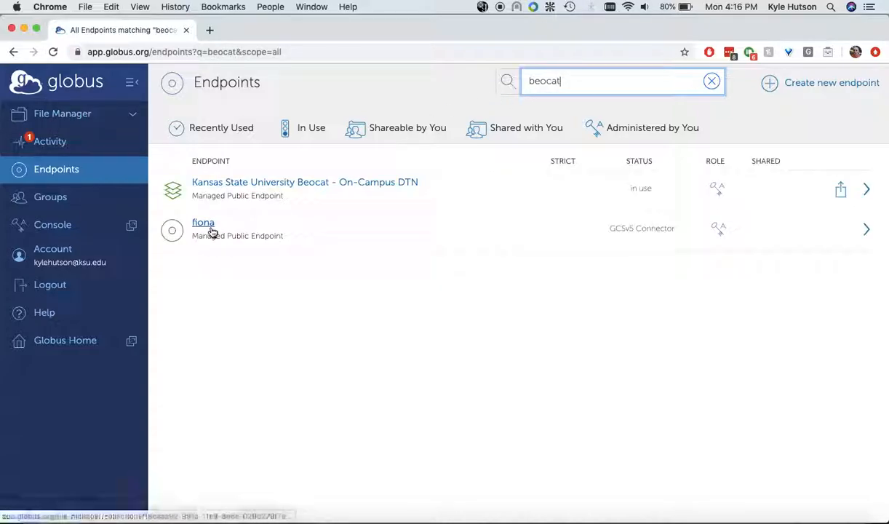
click(203, 221)
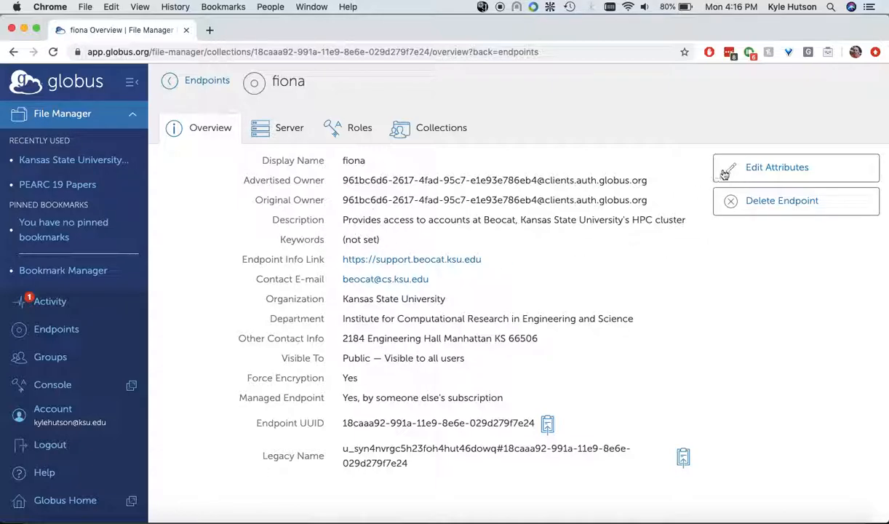
click(288, 128)
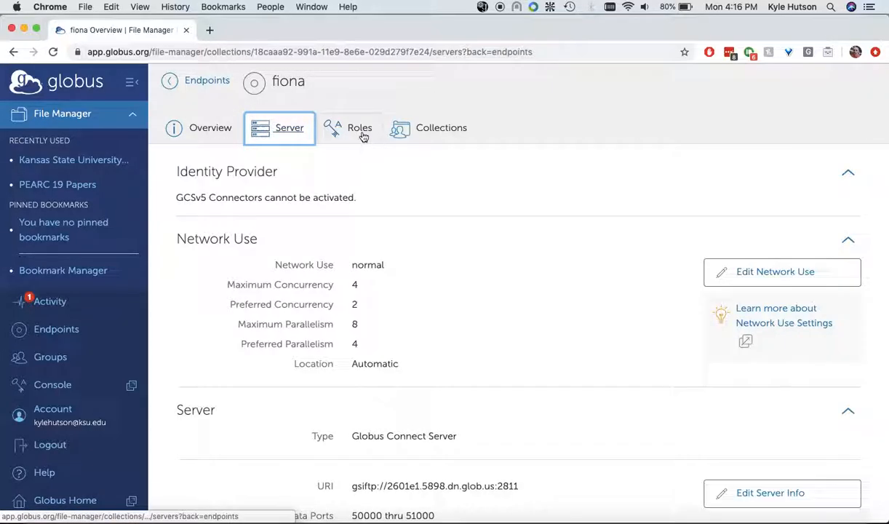
click(441, 128)
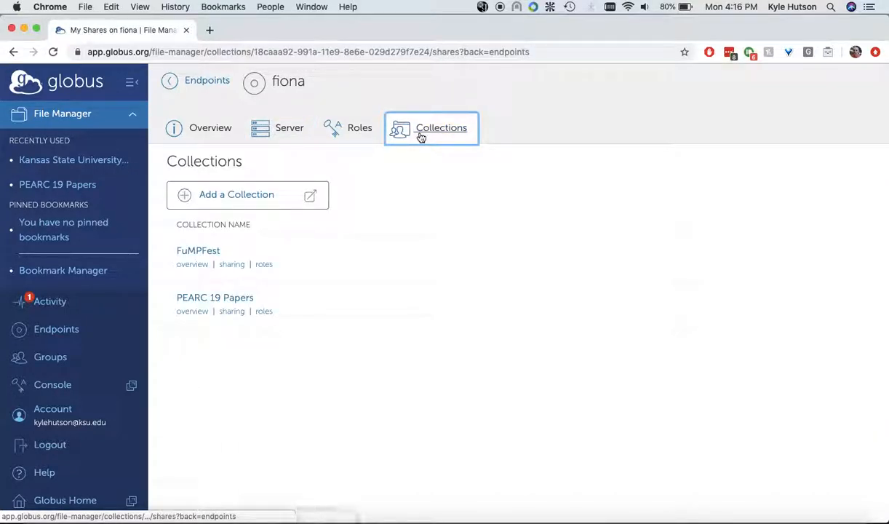
mouse_move(364, 233)
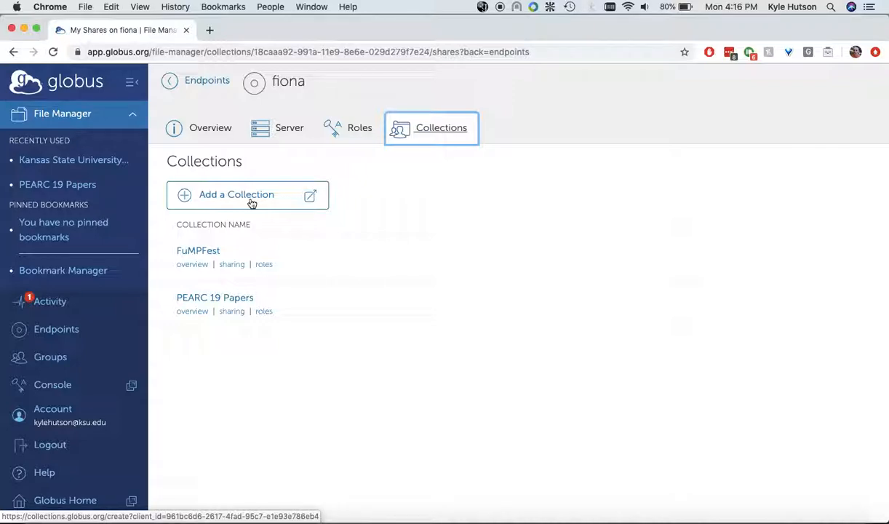
Start adding a collection on fiona and continue as a Kansas State University user to the guest collection form
click(247, 195)
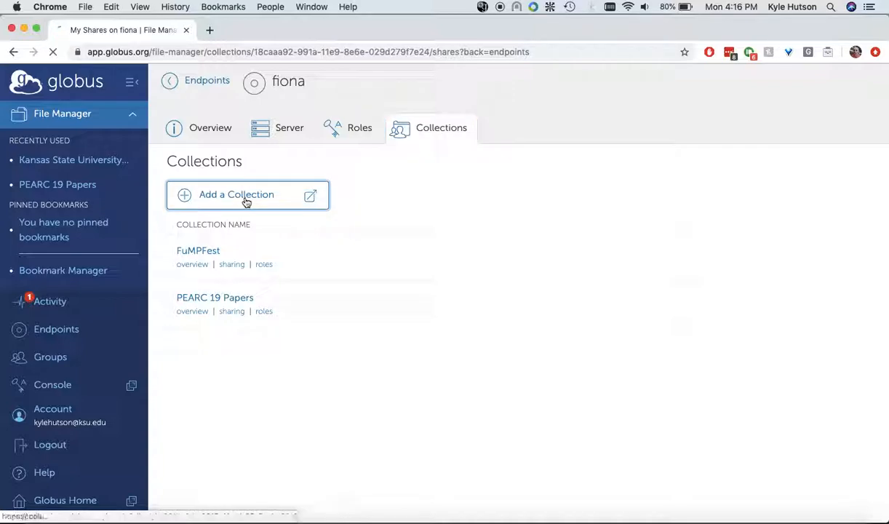
click(236, 195)
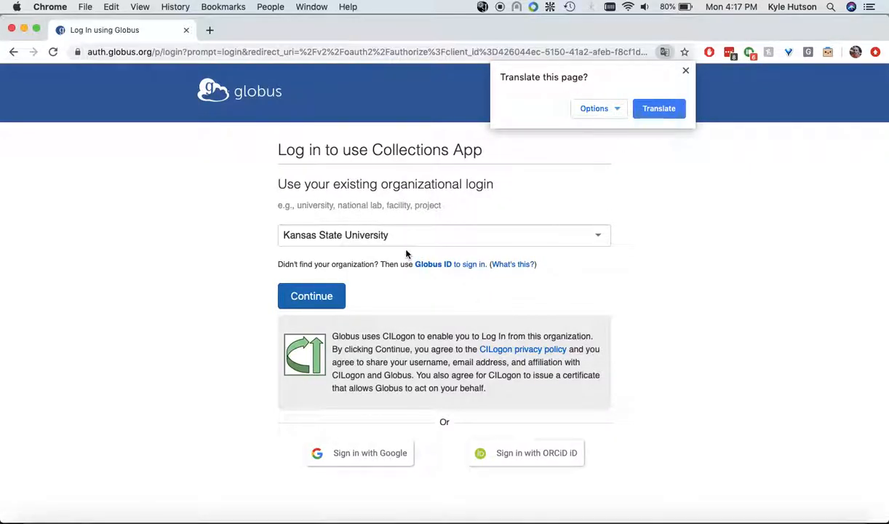
click(311, 295)
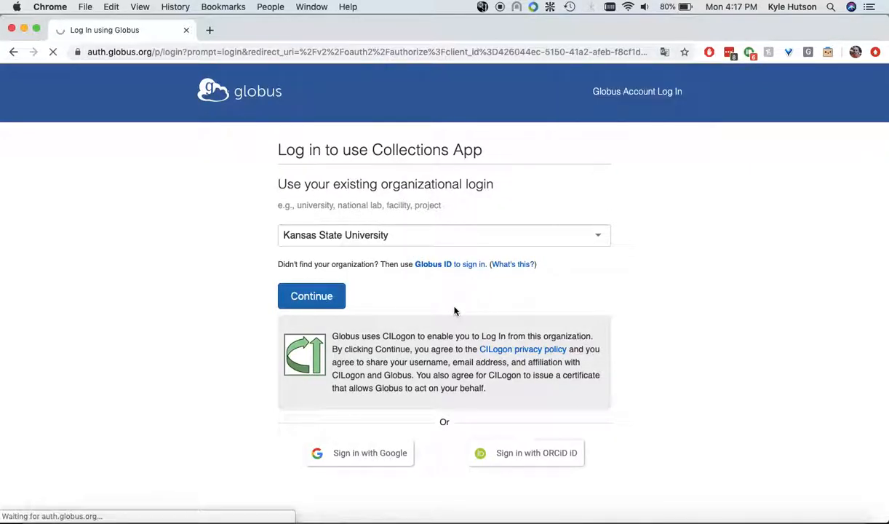
click(312, 295)
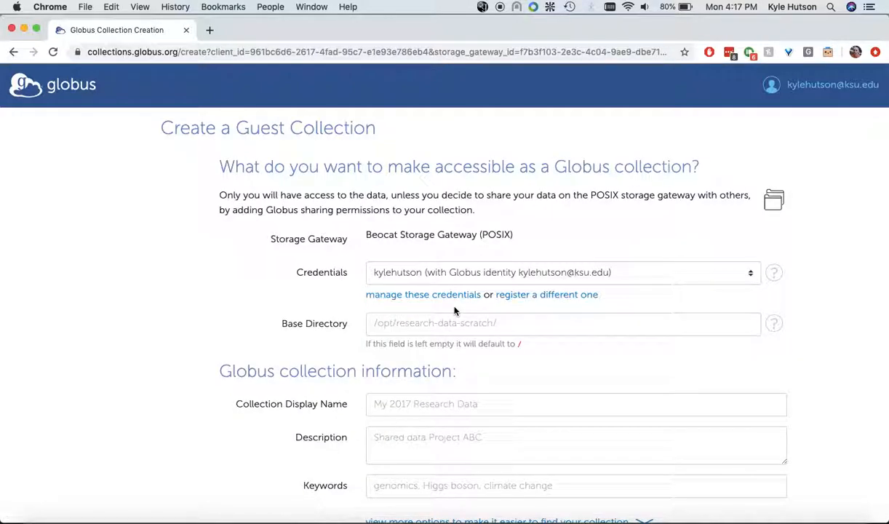
mouse_move(480, 301)
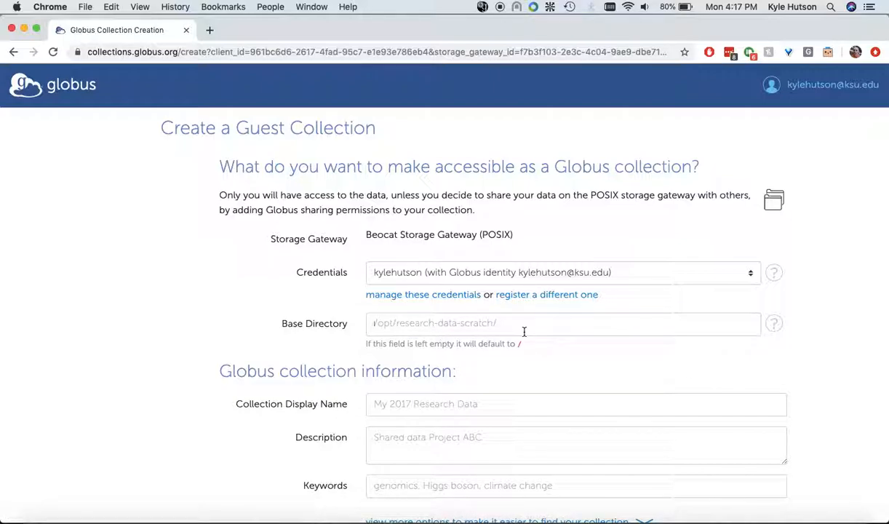
Enter base directory /homes/kylehutson, display name 'Kyle Home Directory' and description 'For Demo Purposes'
click(563, 324)
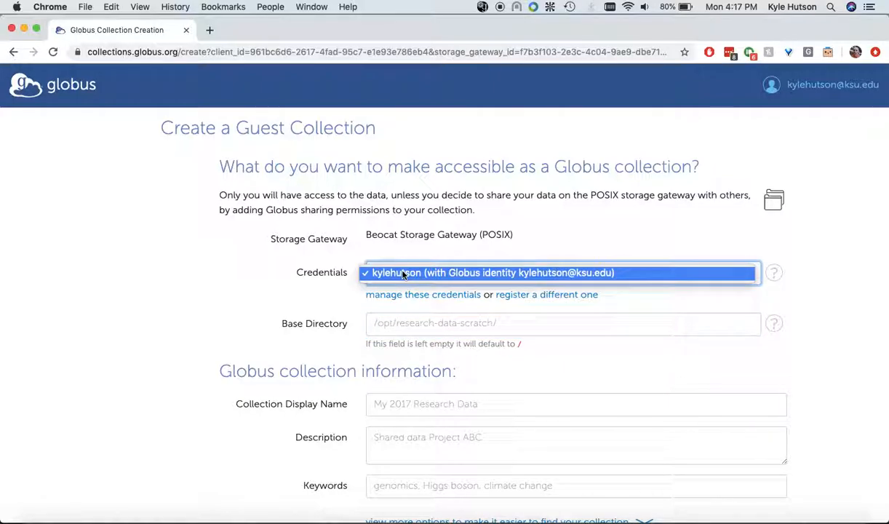
click(563, 323)
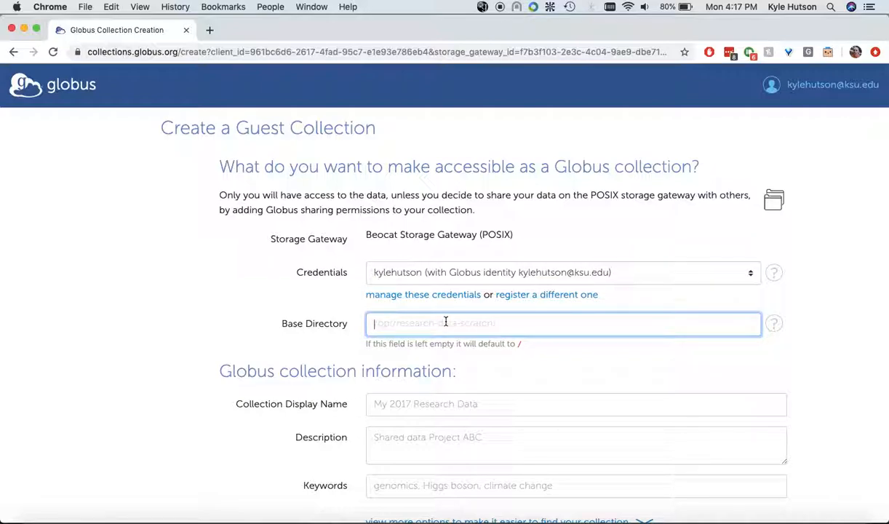
text(/homes/hut)
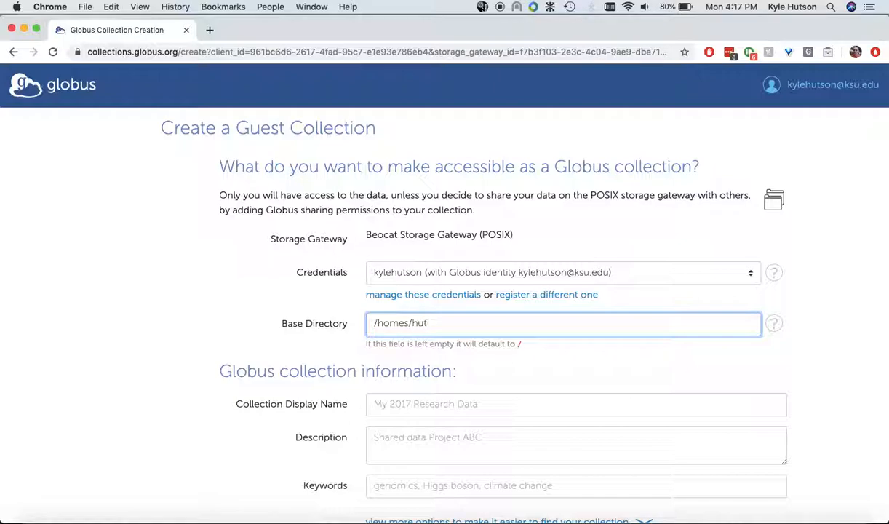
text(kylehutson)
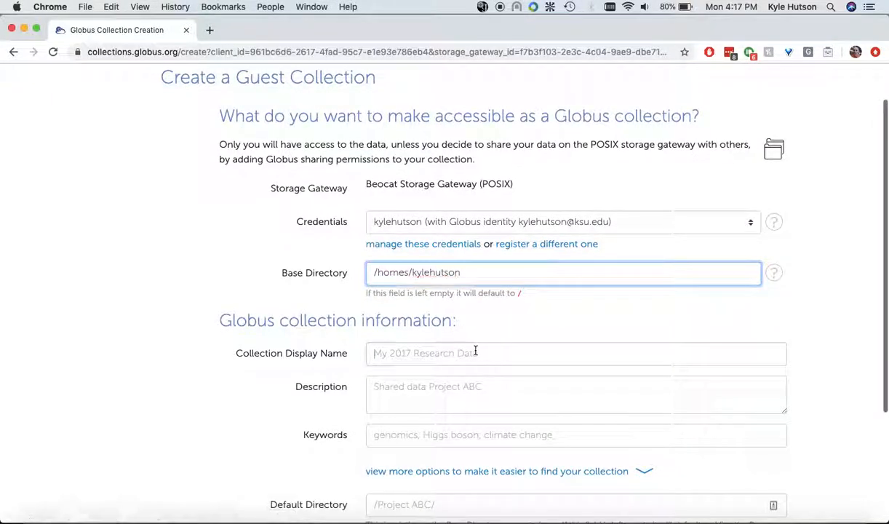
text(Kyle)
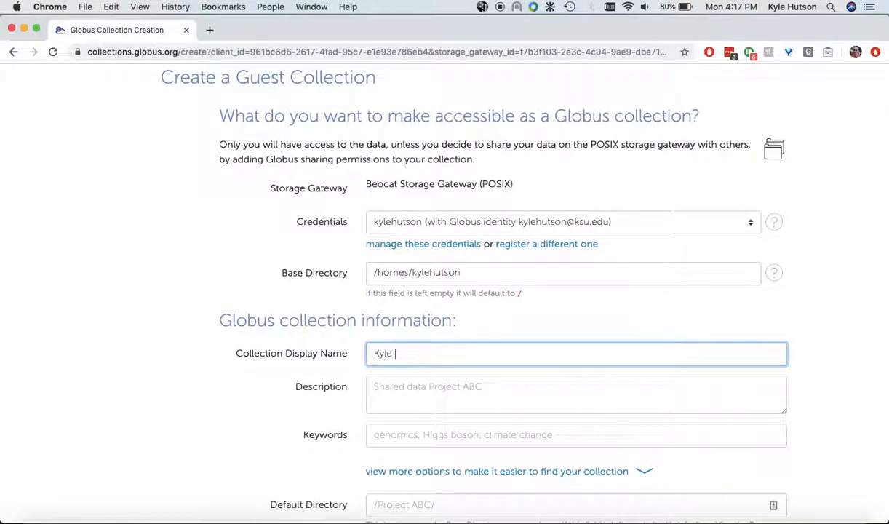
text(Home Dire)
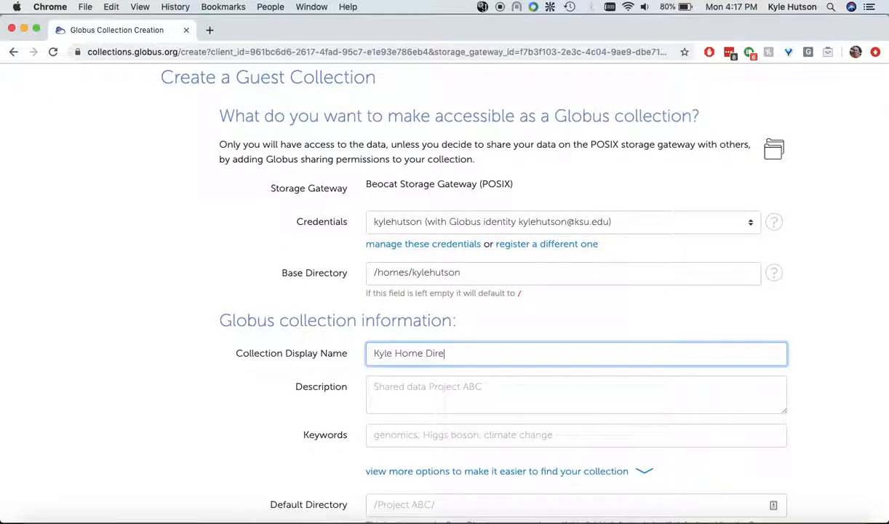
text(ctory)
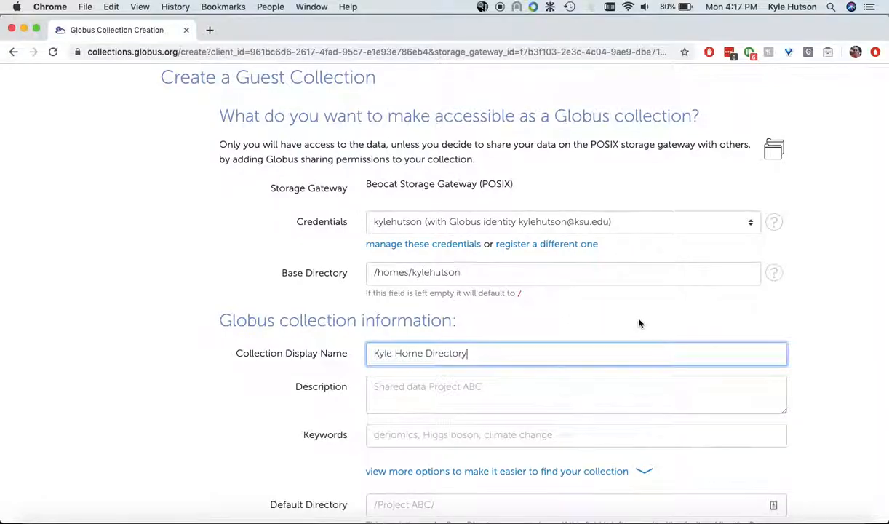
text(For Demo P)
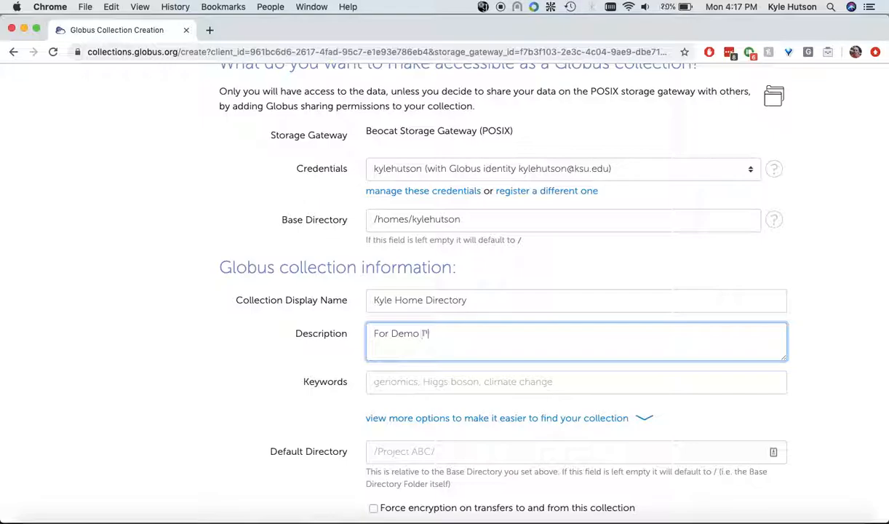
text(urposes)
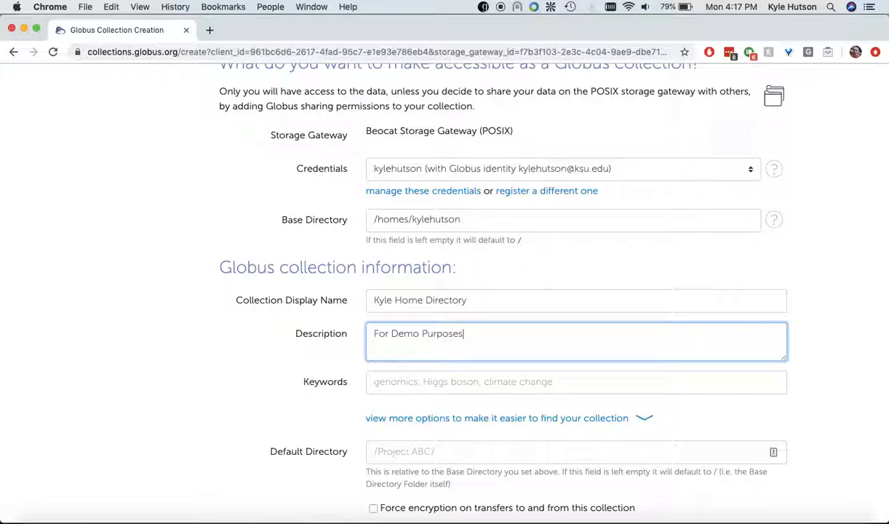
scroll(down, 3)
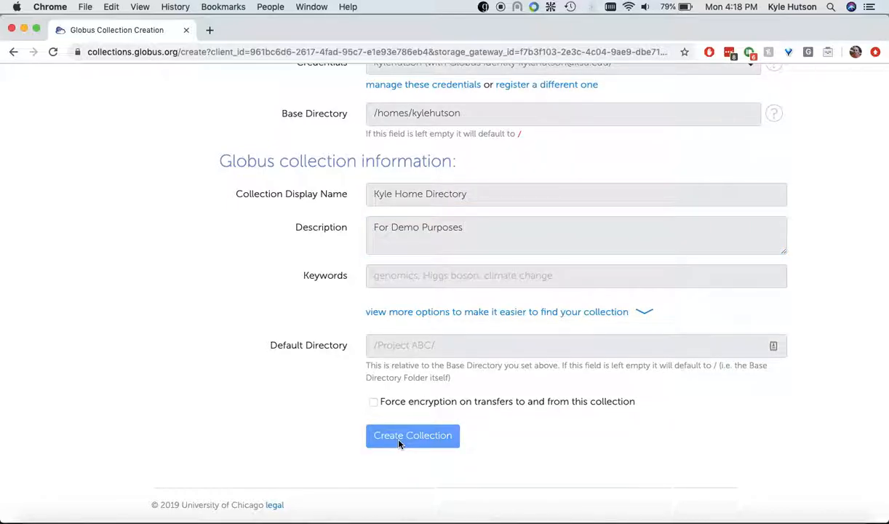
Create the Kyle Home Directory guest collection and show it in File Manager
click(414, 435)
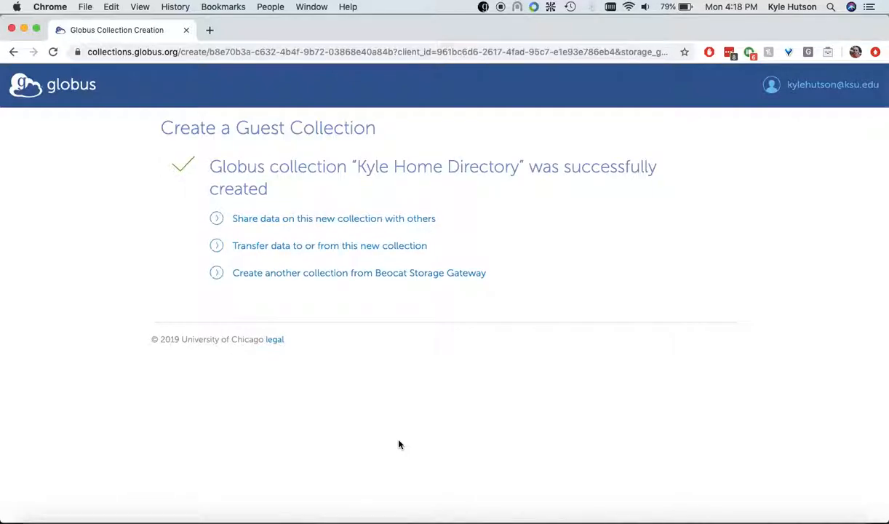
mouse_move(358, 445)
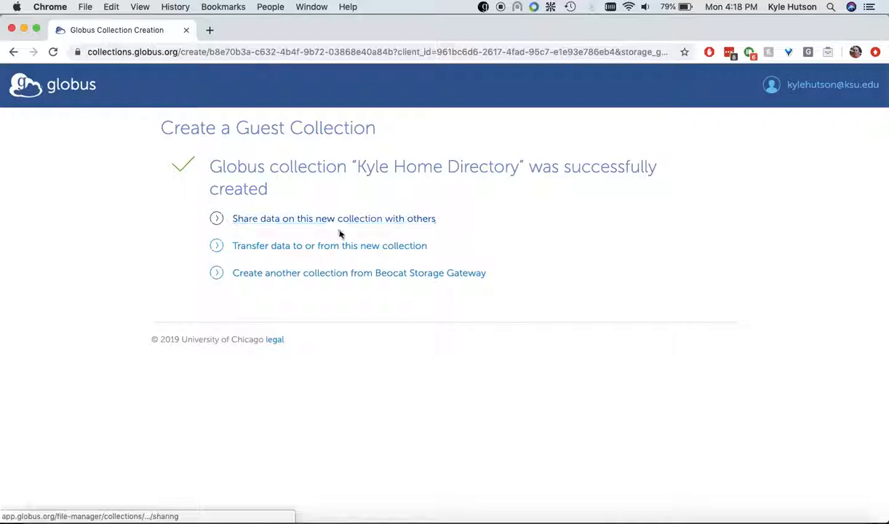
click(329, 245)
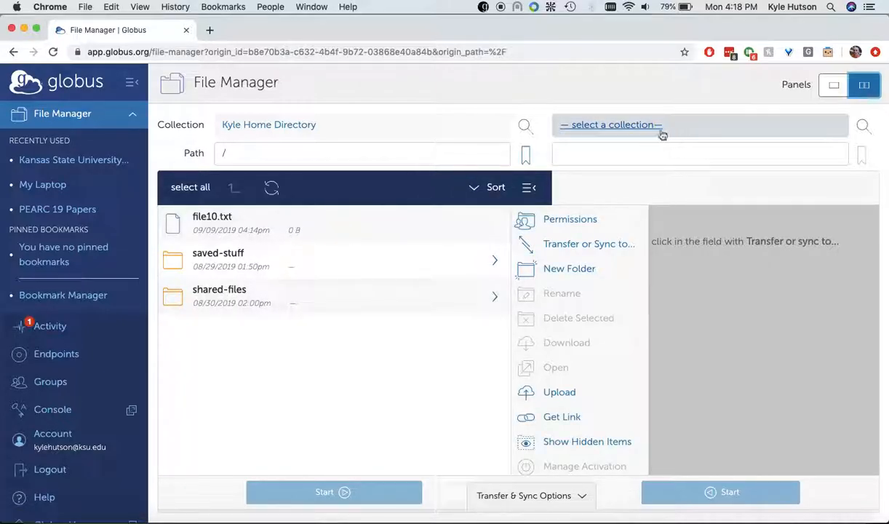
Put My Laptop's Sharing-files folder in the second panel and check the Globus Connect Personal status
click(699, 125)
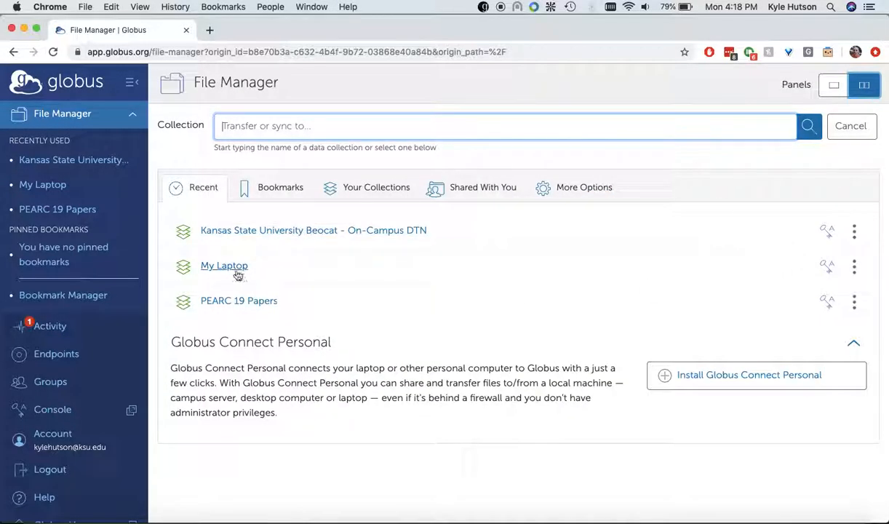
click(225, 265)
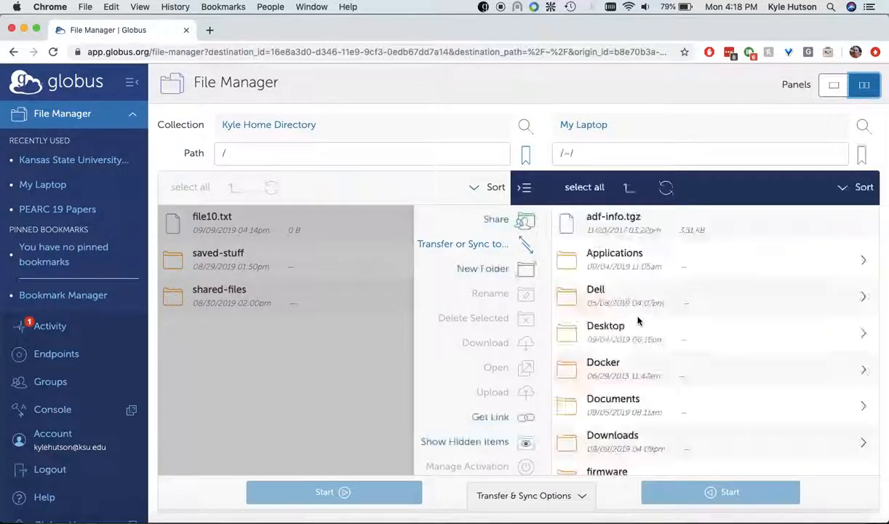
scroll(down, 3)
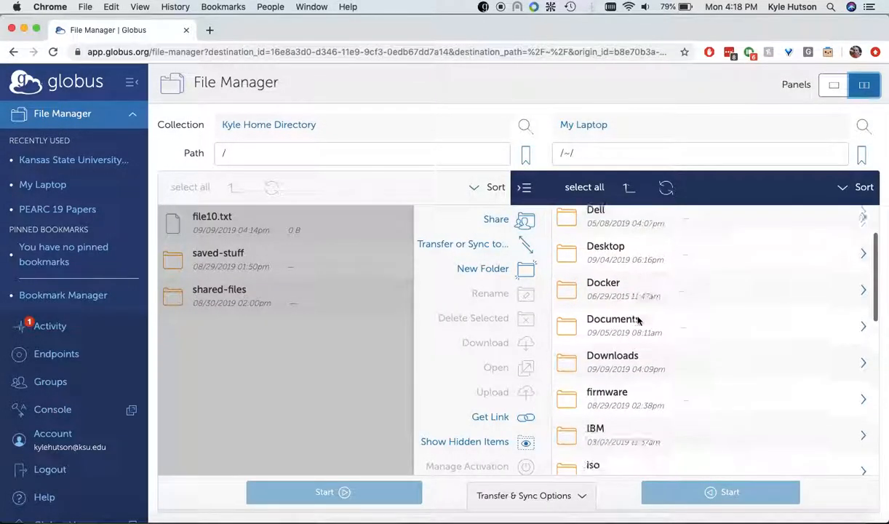
scroll(down, 3)
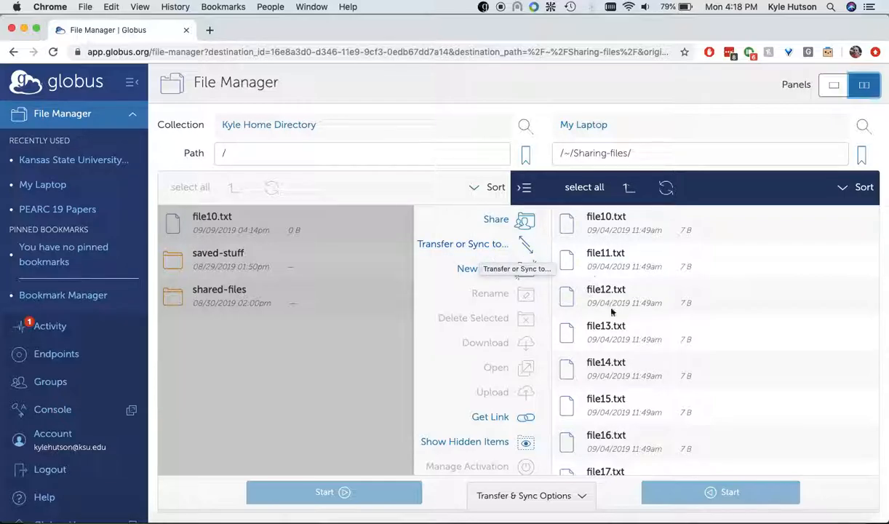
mouse_move(553, 357)
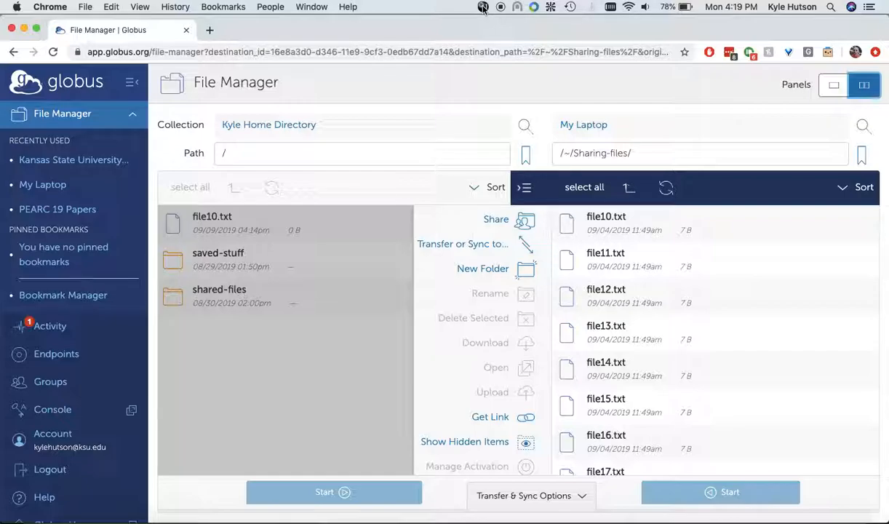
click(482, 6)
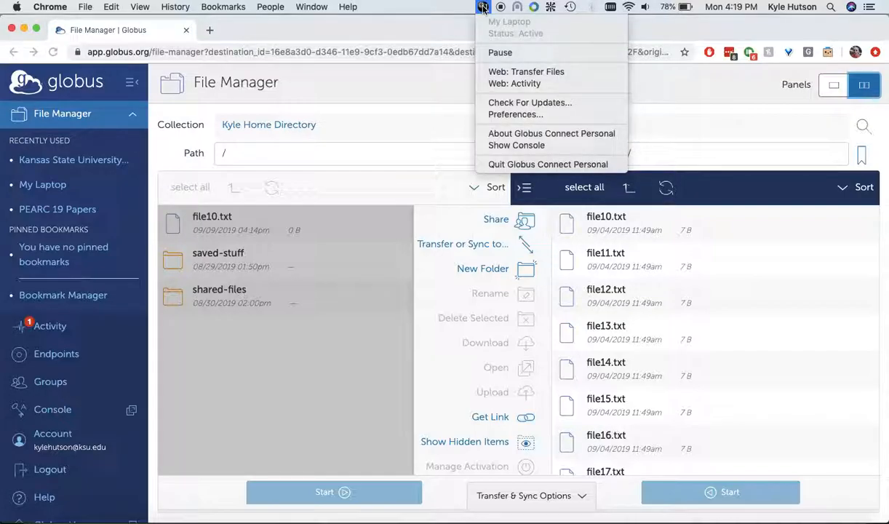